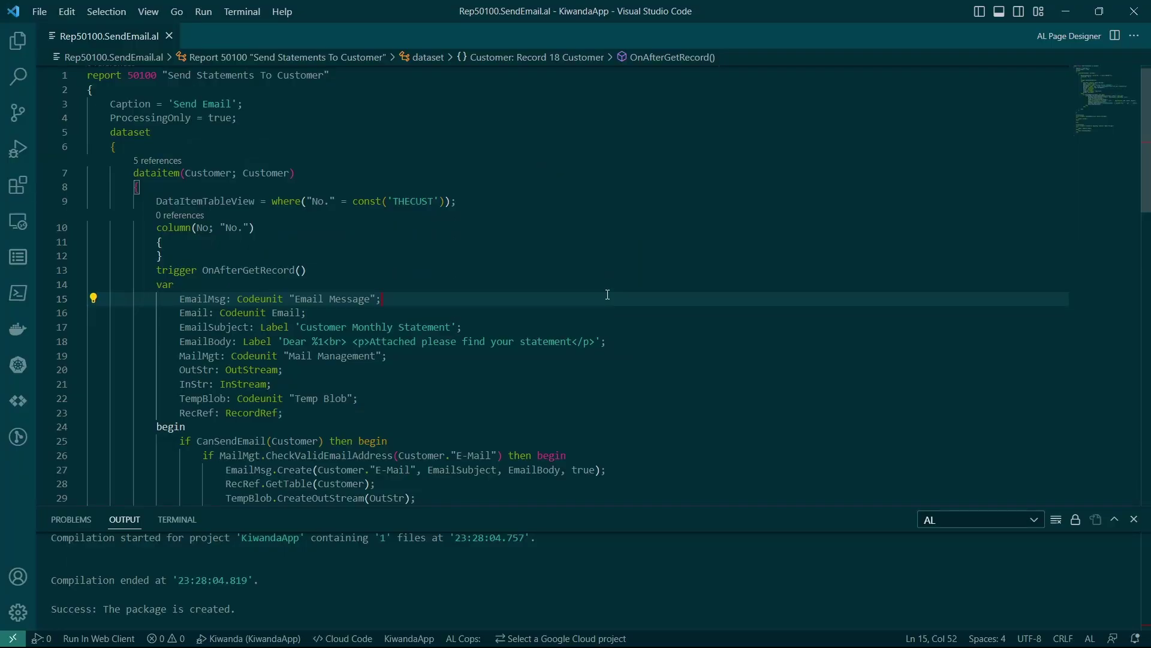
Browse through the report 50100 code in the editor.
{"action": "left_click", "coordinate": [269, 383]}
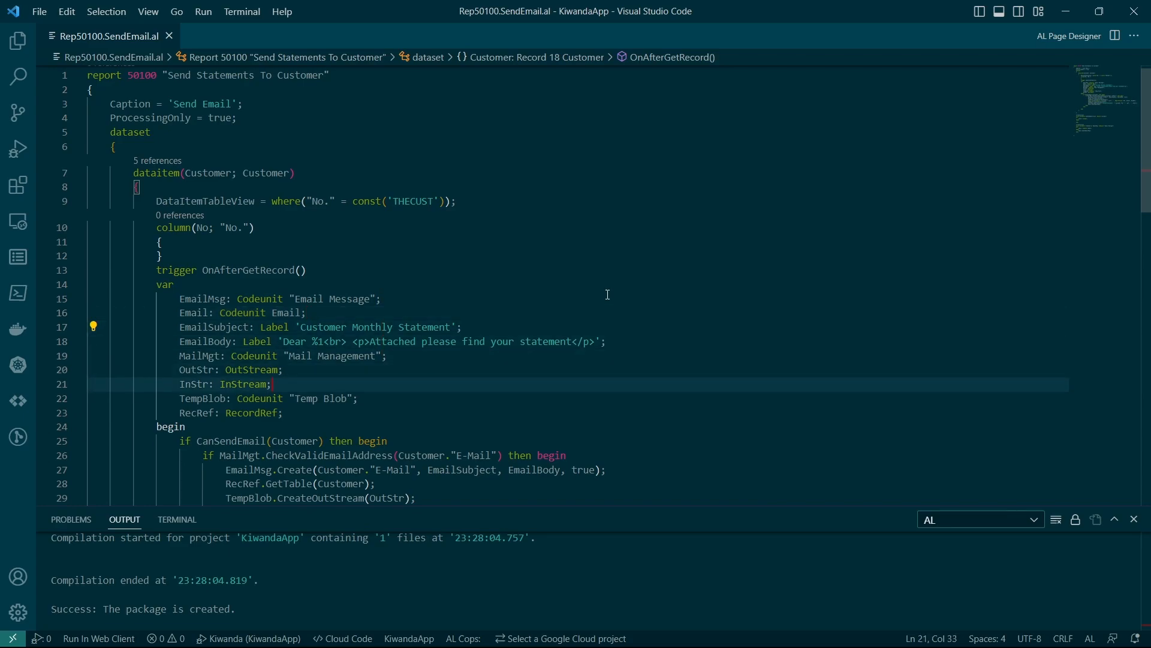
{"action": "scroll", "scroll_direction": "down", "scroll_amount": 3}
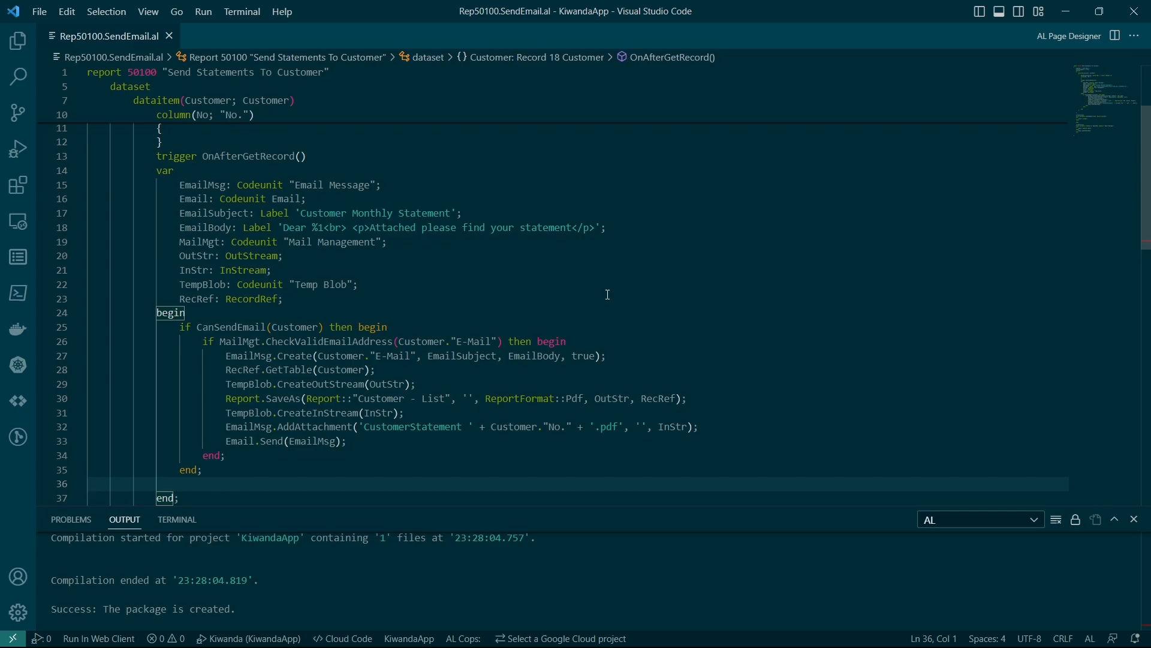
{"action": "left_click", "coordinate": [202, 469]}
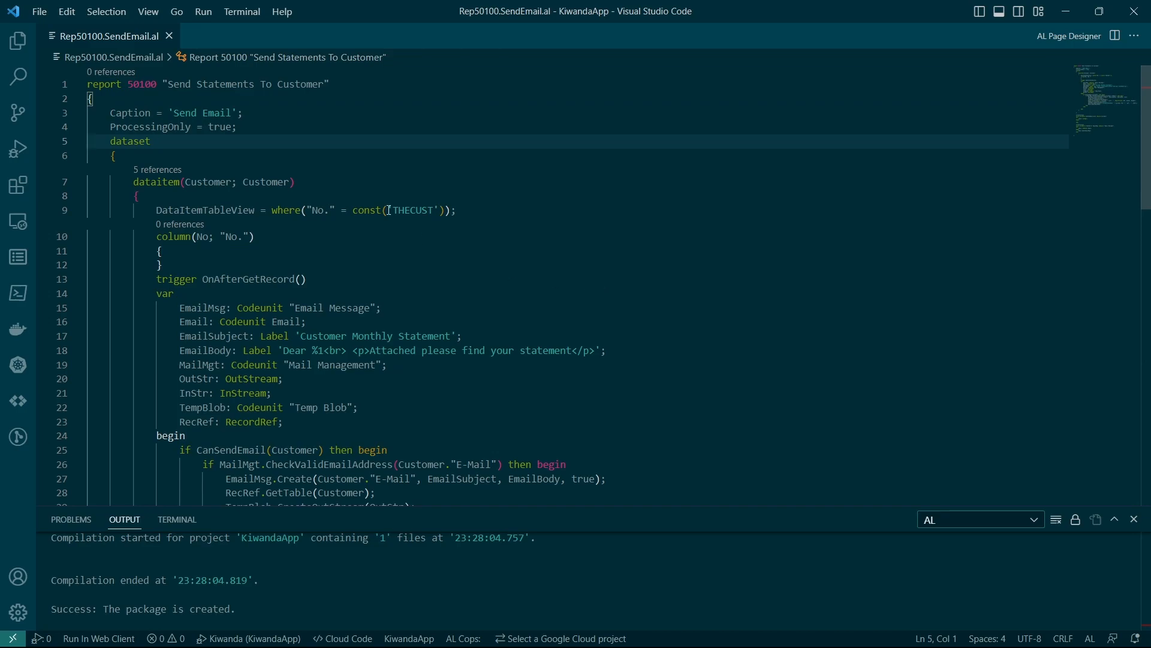
{"action": "double_click", "coordinate": [226, 127]}
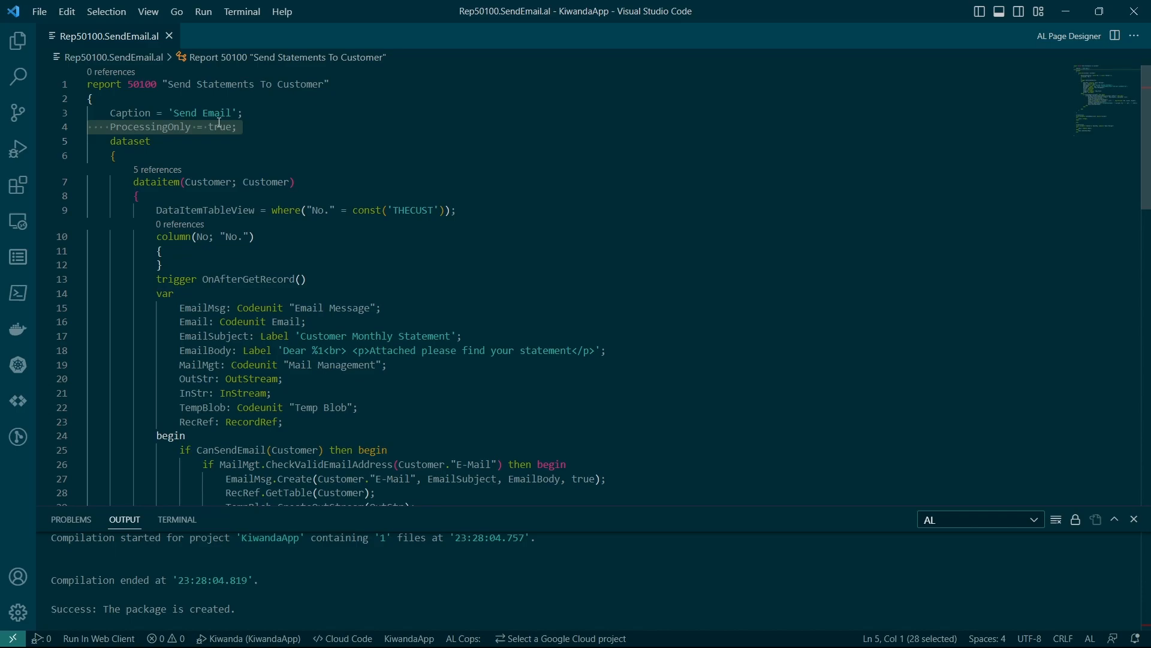
{"action": "left_click", "coordinate": [205, 236]}
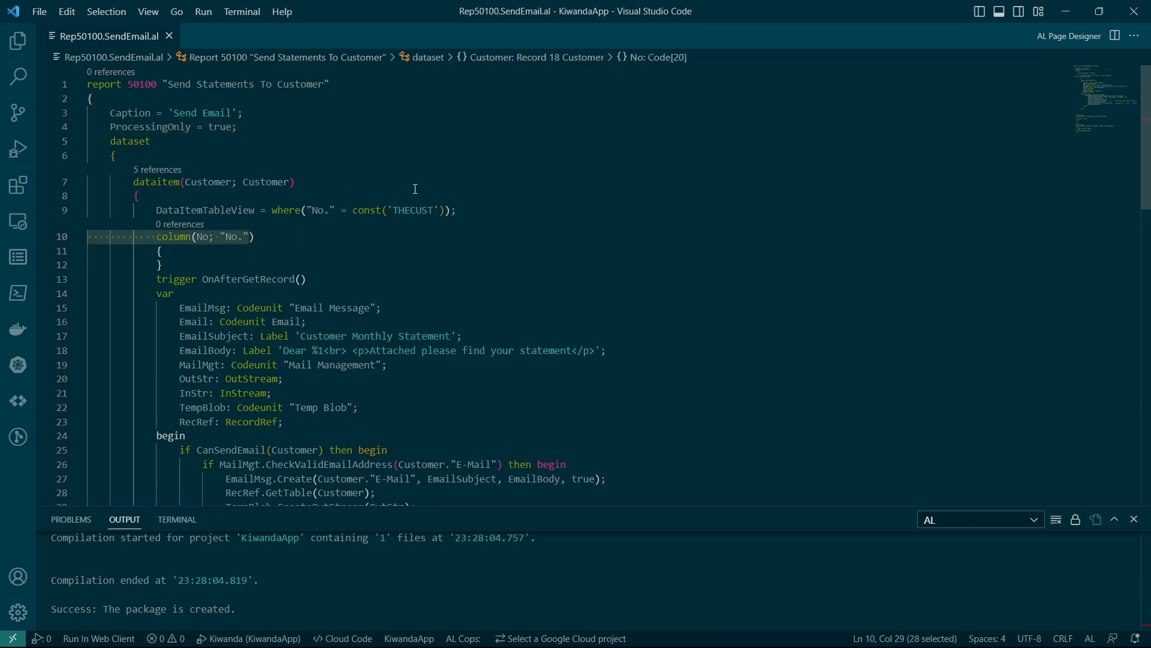
{"action": "double_click", "coordinate": [413, 210]}
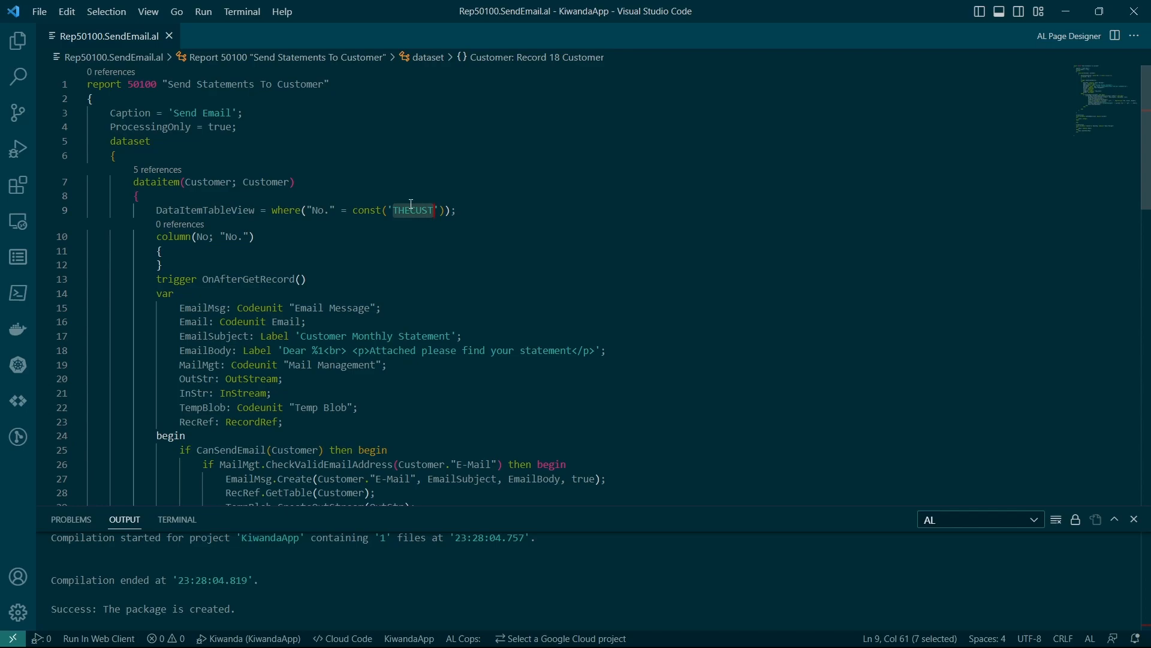
{"action": "left_click", "coordinate": [253, 235]}
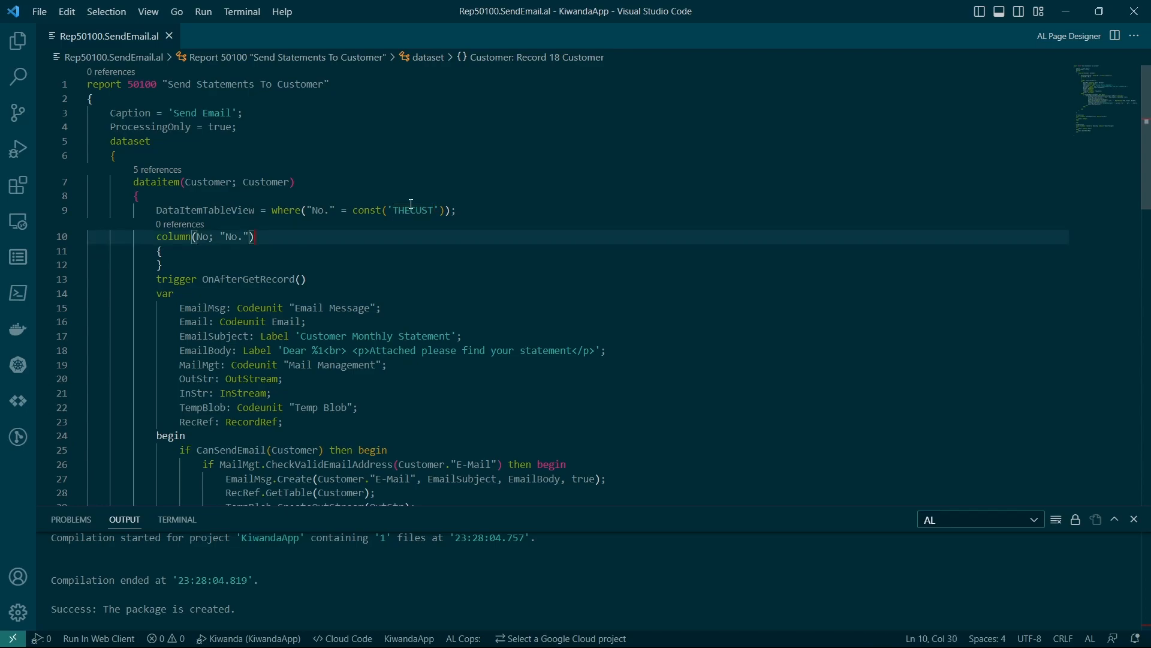
{"action": "left_click", "coordinate": [372, 449]}
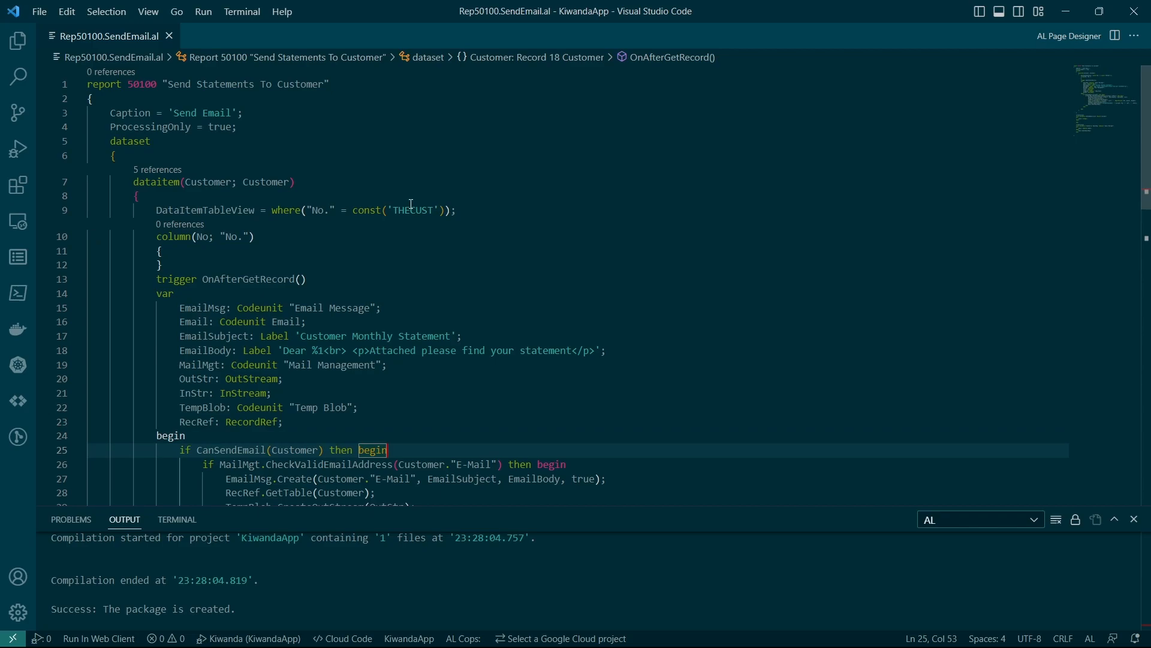
{"action": "scroll", "scroll_direction": "down", "scroll_amount": 3}
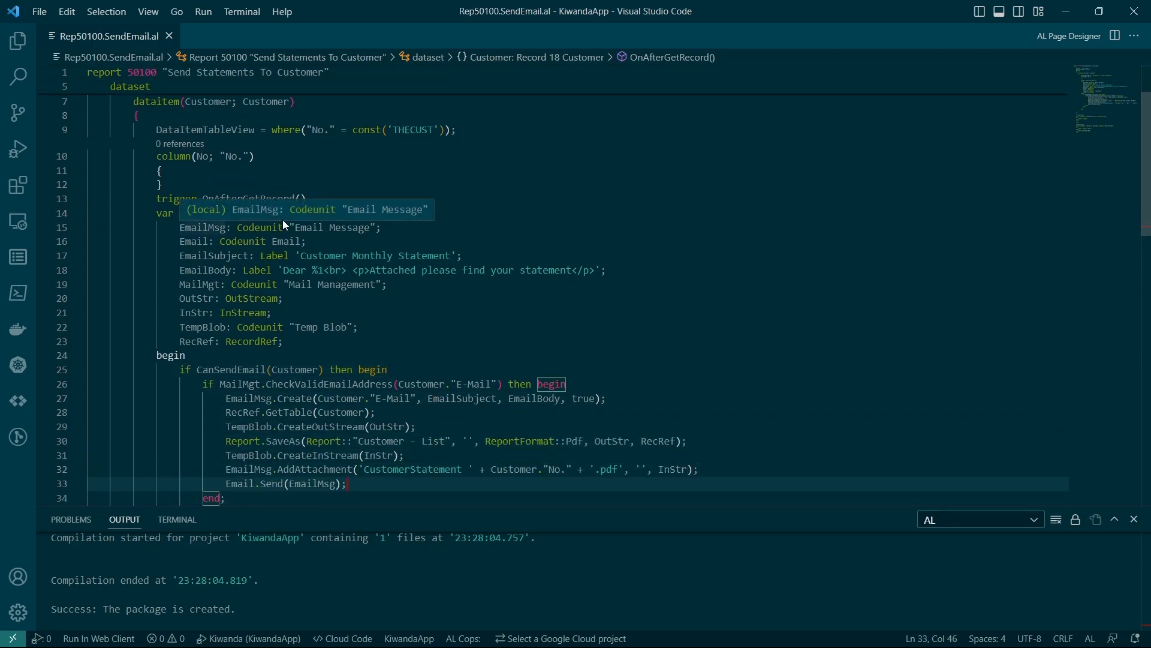
{"action": "mouse_move", "coordinate": [316, 227]}
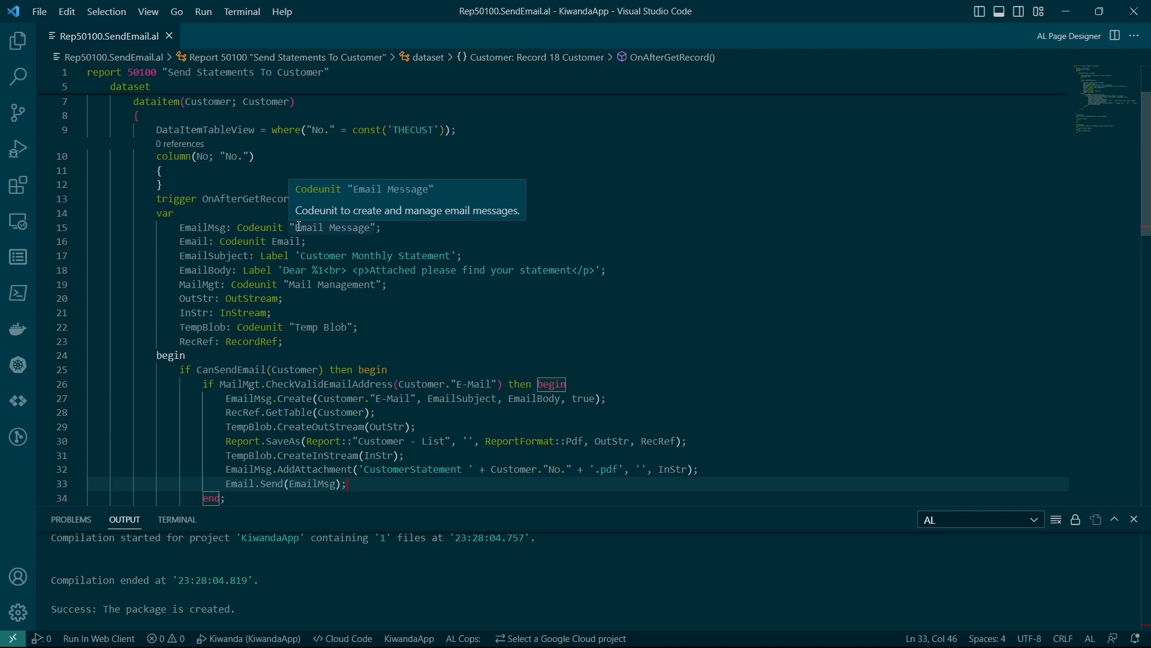
{"action": "mouse_move", "coordinate": [282, 245]}
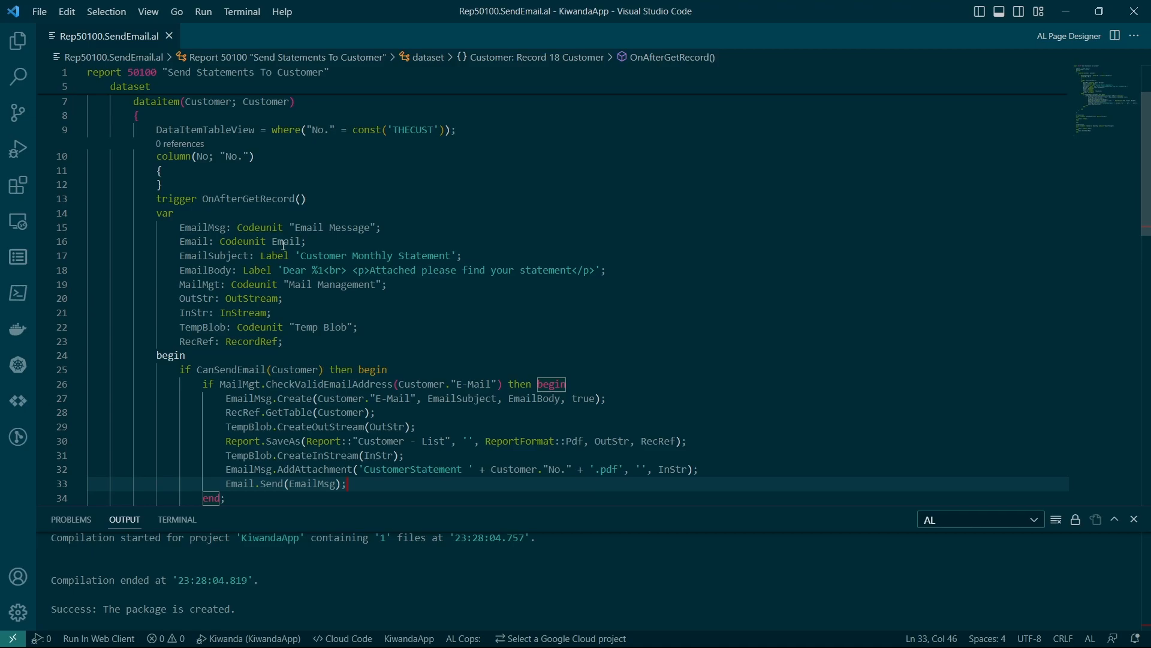
{"action": "mouse_move", "coordinate": [281, 242]}
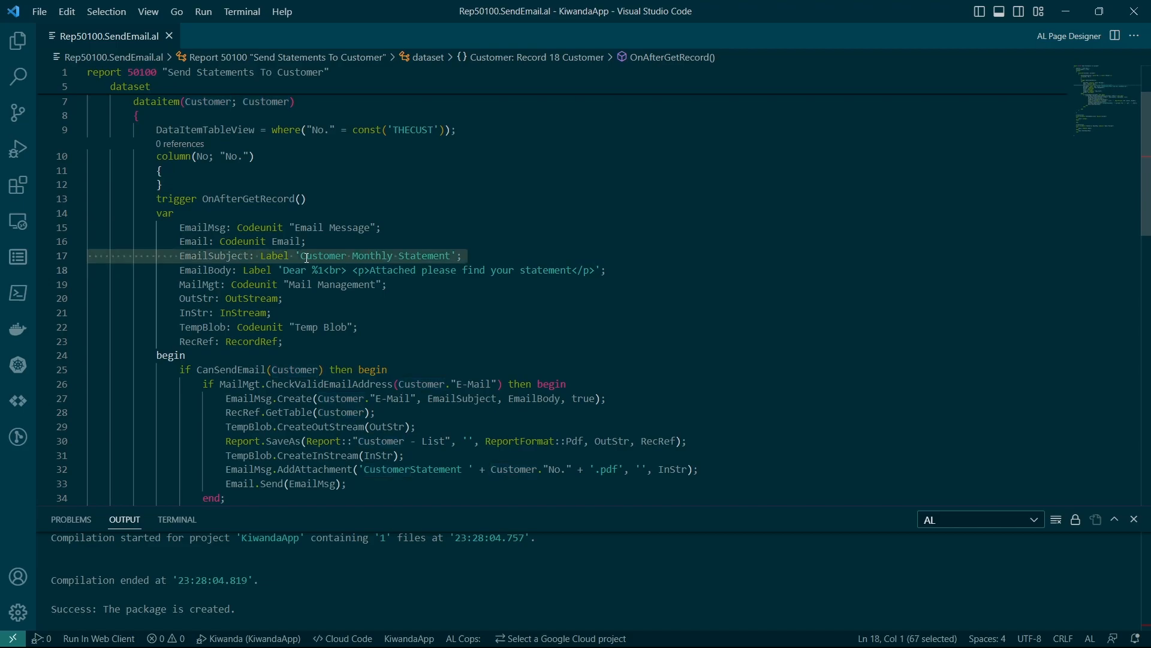
{"action": "left_click", "coordinate": [301, 285]}
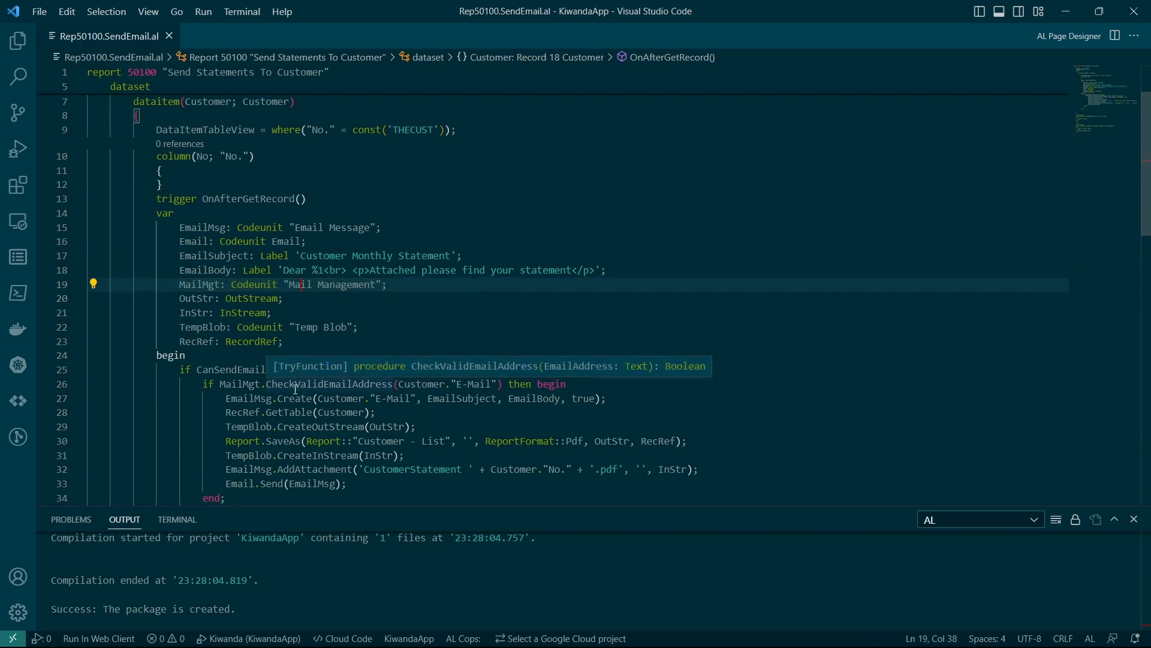
{"action": "mouse_move", "coordinate": [316, 371]}
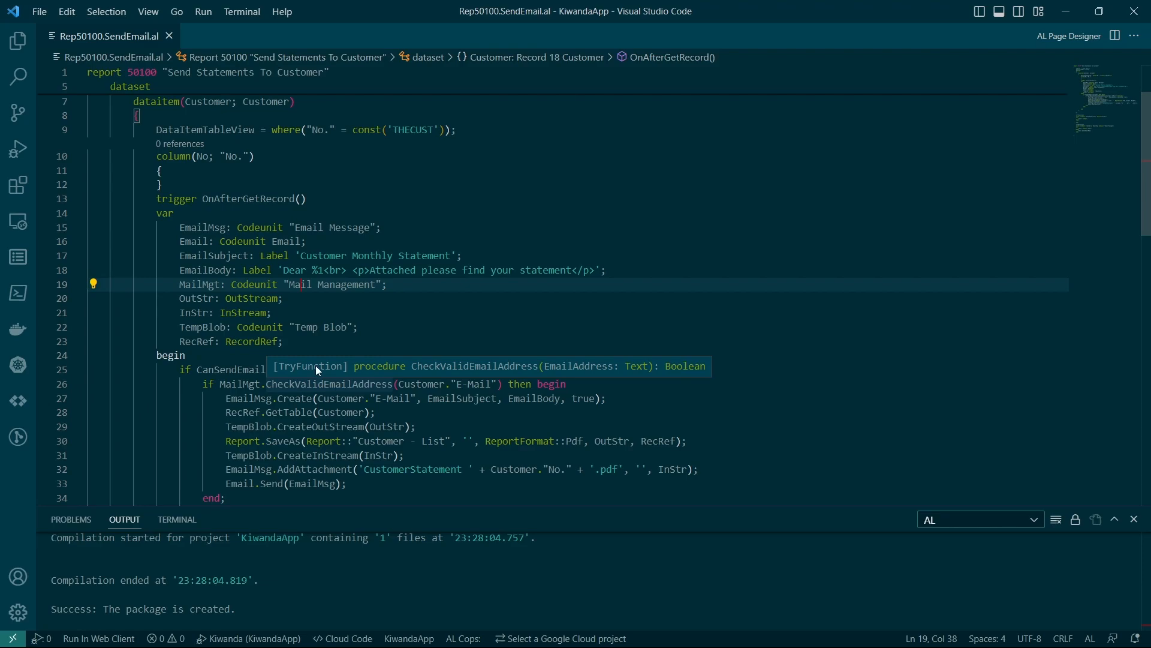
{"action": "mouse_move", "coordinate": [403, 374]}
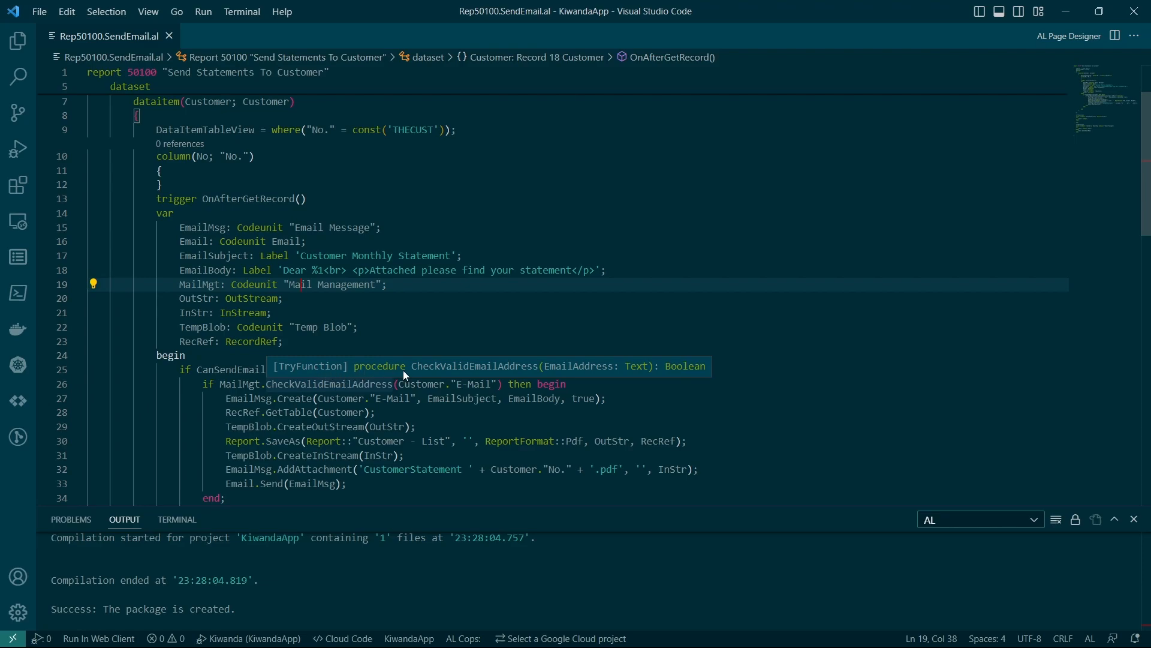
{"action": "mouse_move", "coordinate": [461, 376]}
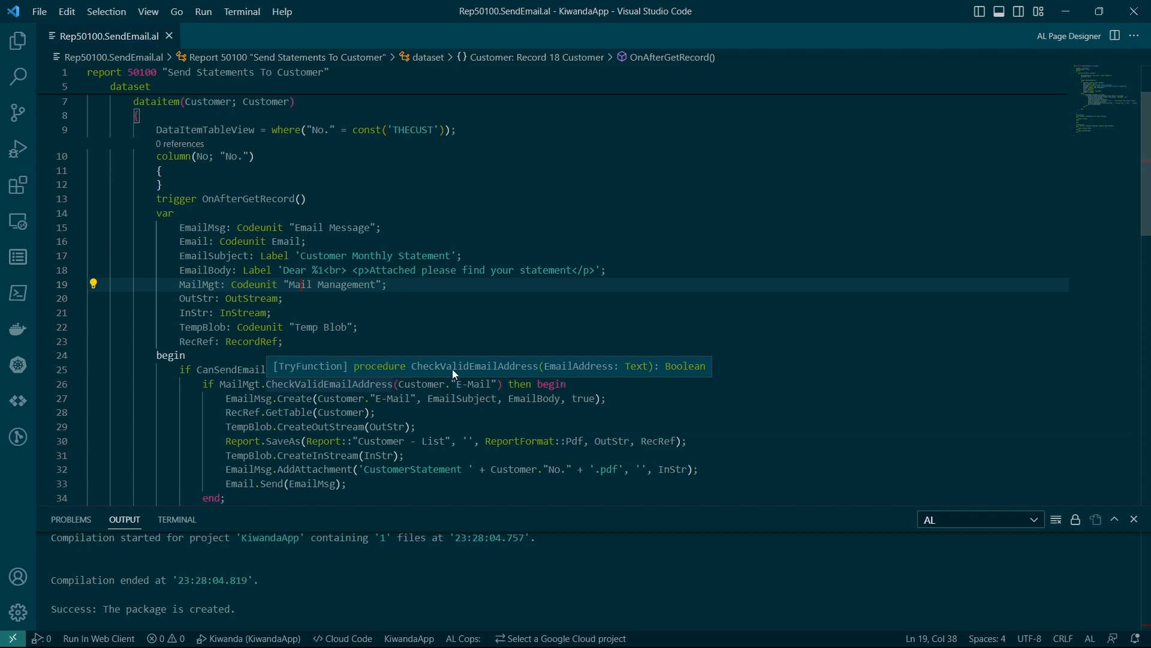
{"action": "mouse_move", "coordinate": [510, 369]}
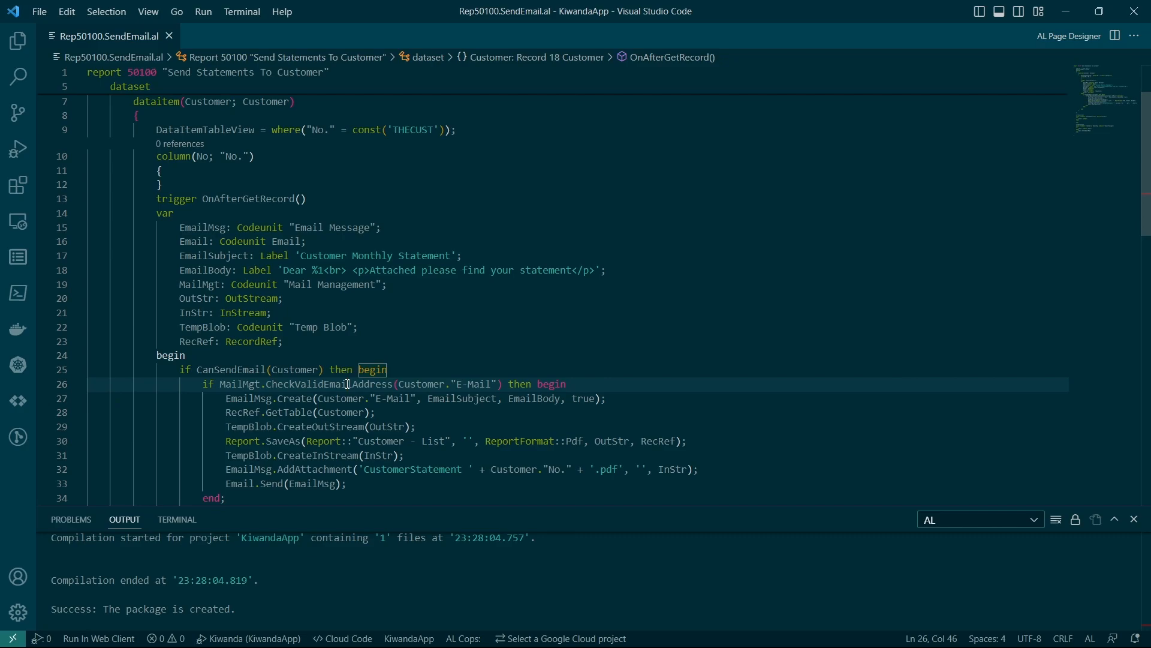
{"action": "mouse_move", "coordinate": [228, 384]}
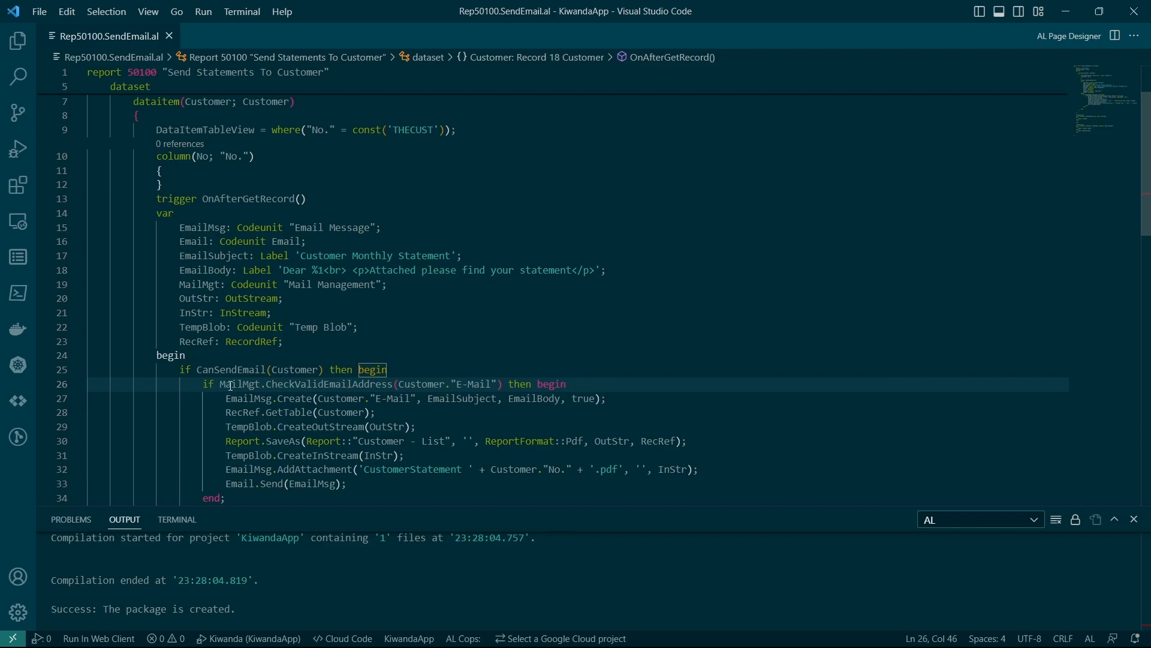
{"action": "left_click", "coordinate": [203, 384]}
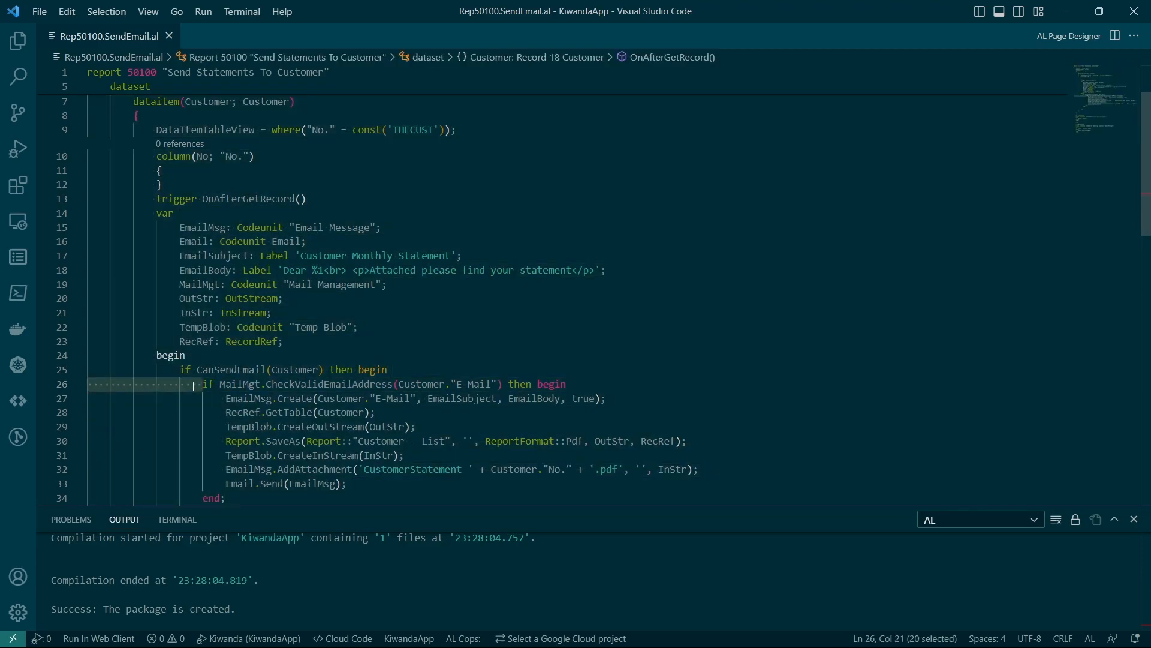
{"action": "left_click", "coordinate": [204, 383]}
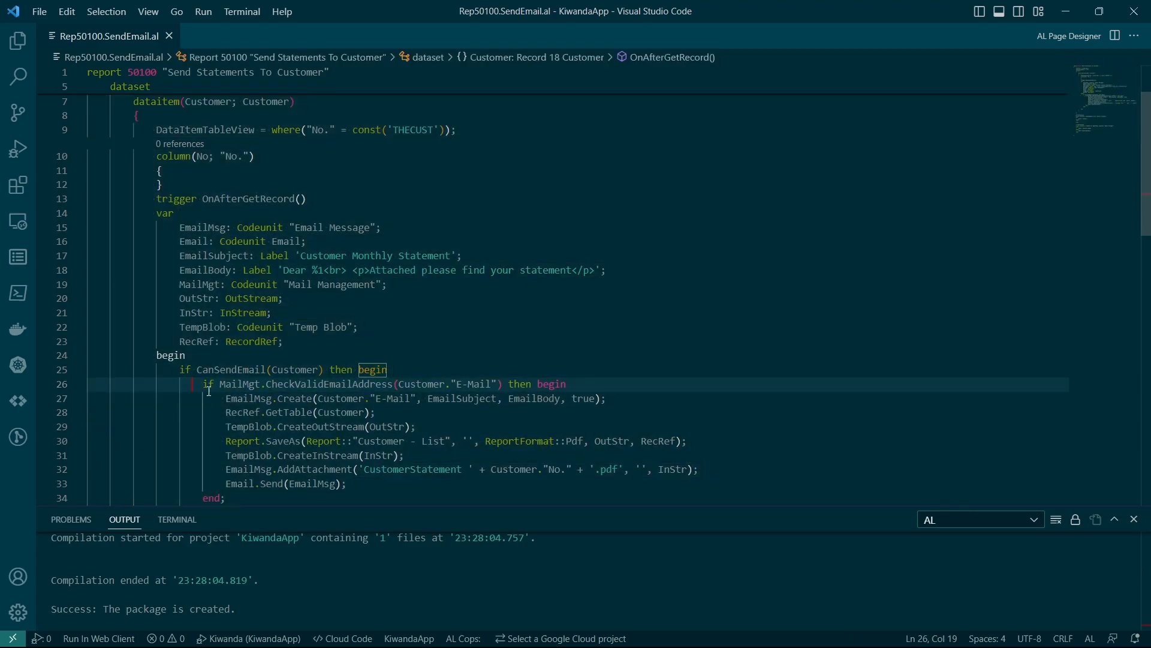
{"action": "left_click", "coordinate": [270, 427]}
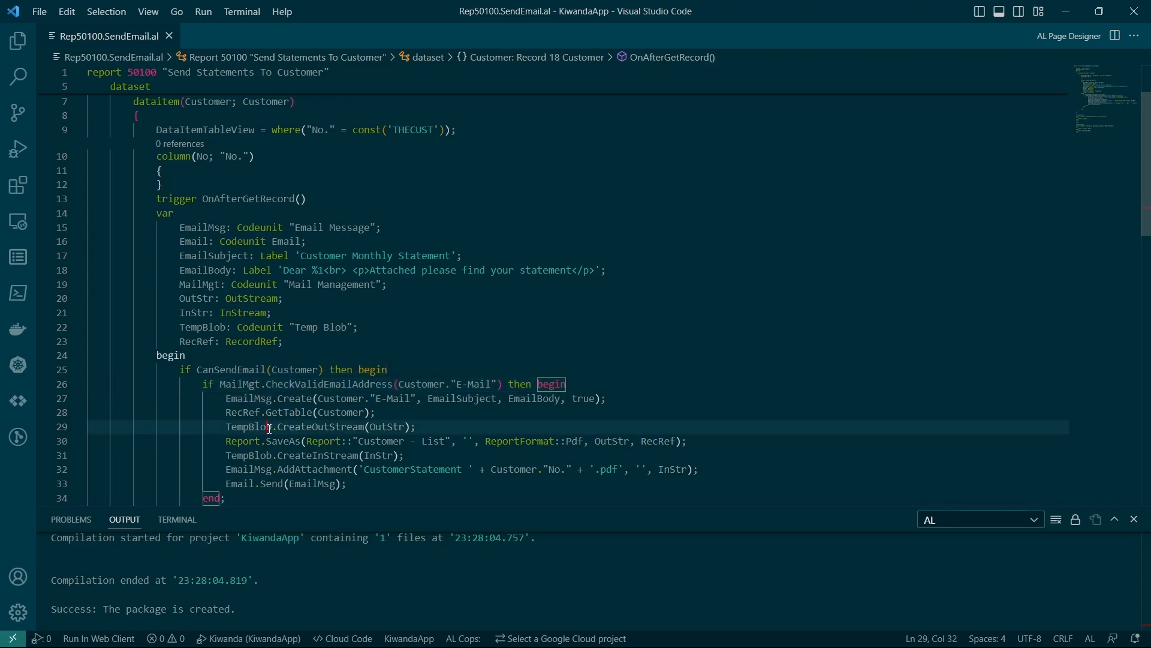
{"action": "left_click", "coordinate": [253, 383]}
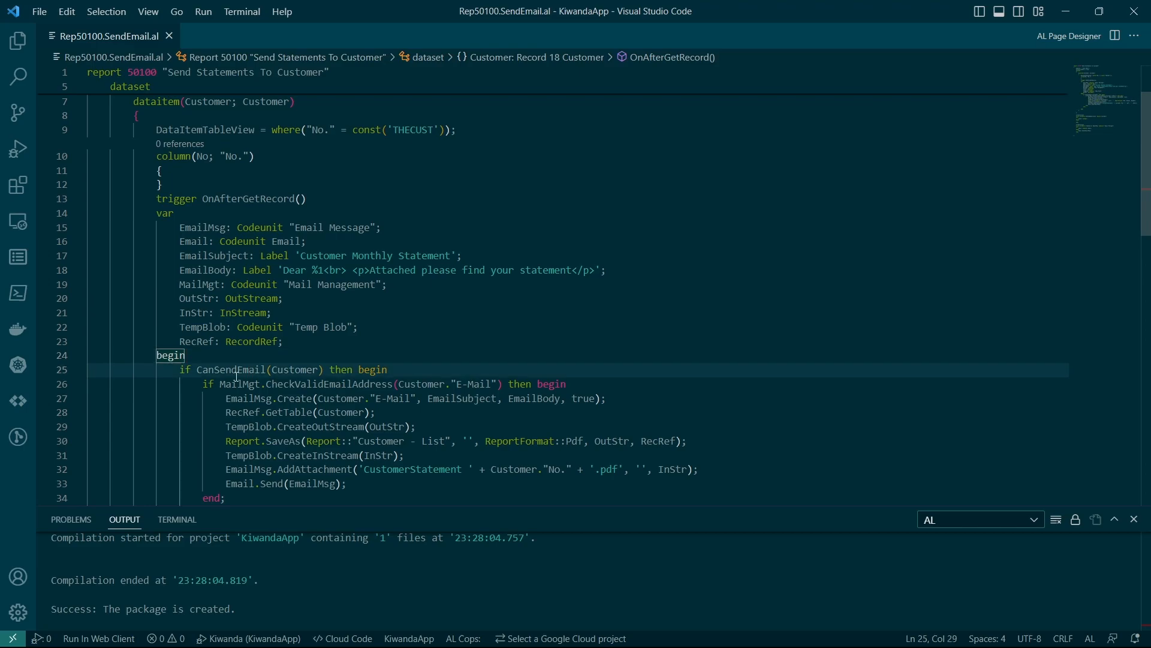
Make CanSendEmail error 'The customer does not have a name' when the name is blank.
{"action": "right_click", "coordinate": [235, 374]}
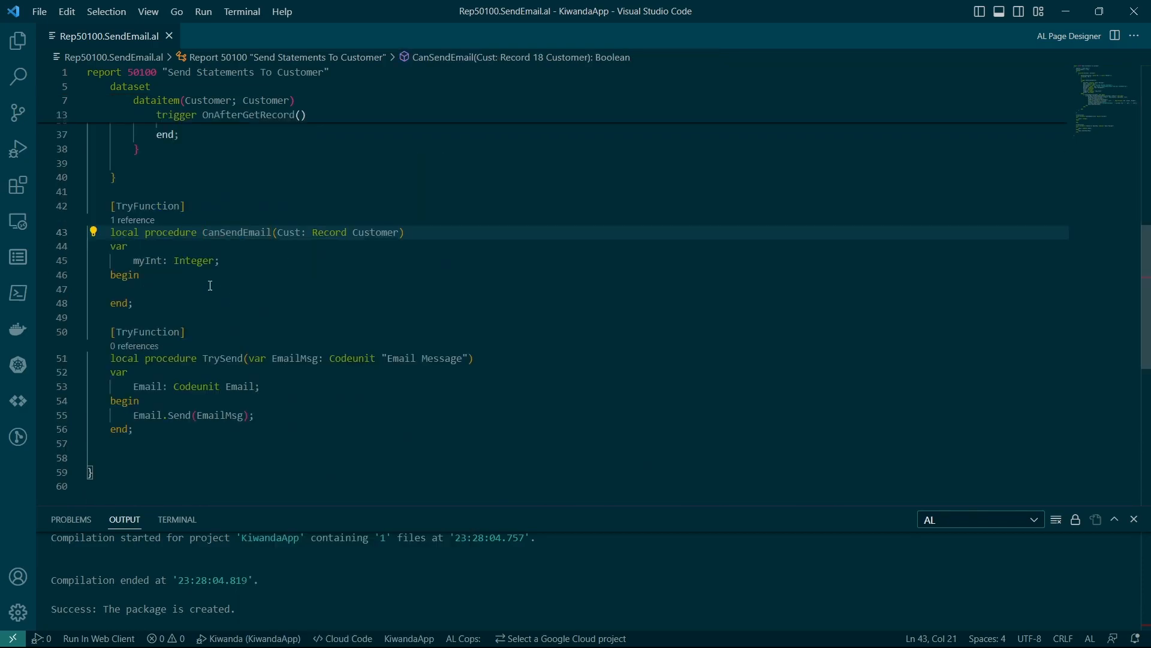
{"action": "left_click", "coordinate": [124, 275]}
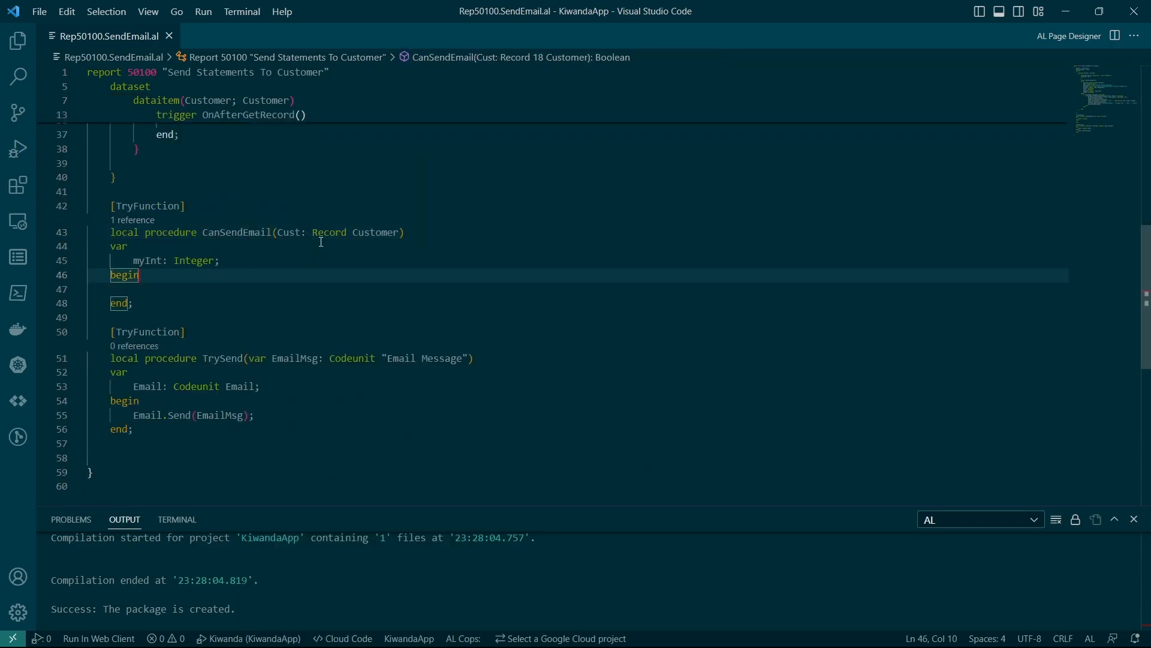
{"action": "left_click", "coordinate": [228, 302]}
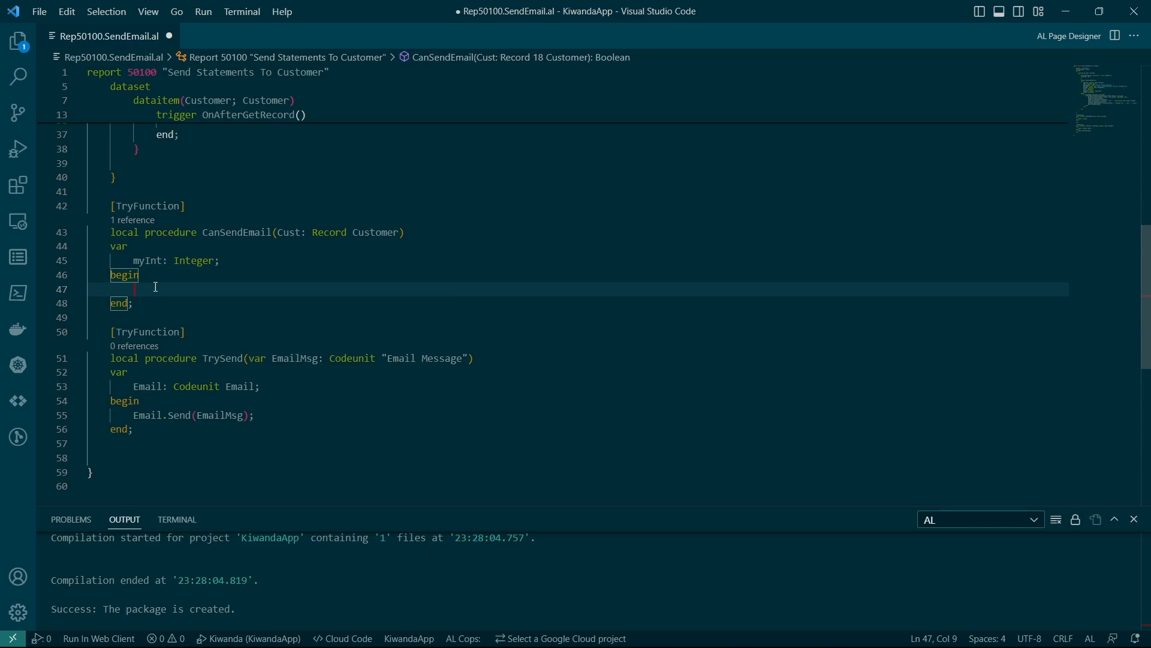
{"action": "type", "text": "if"}
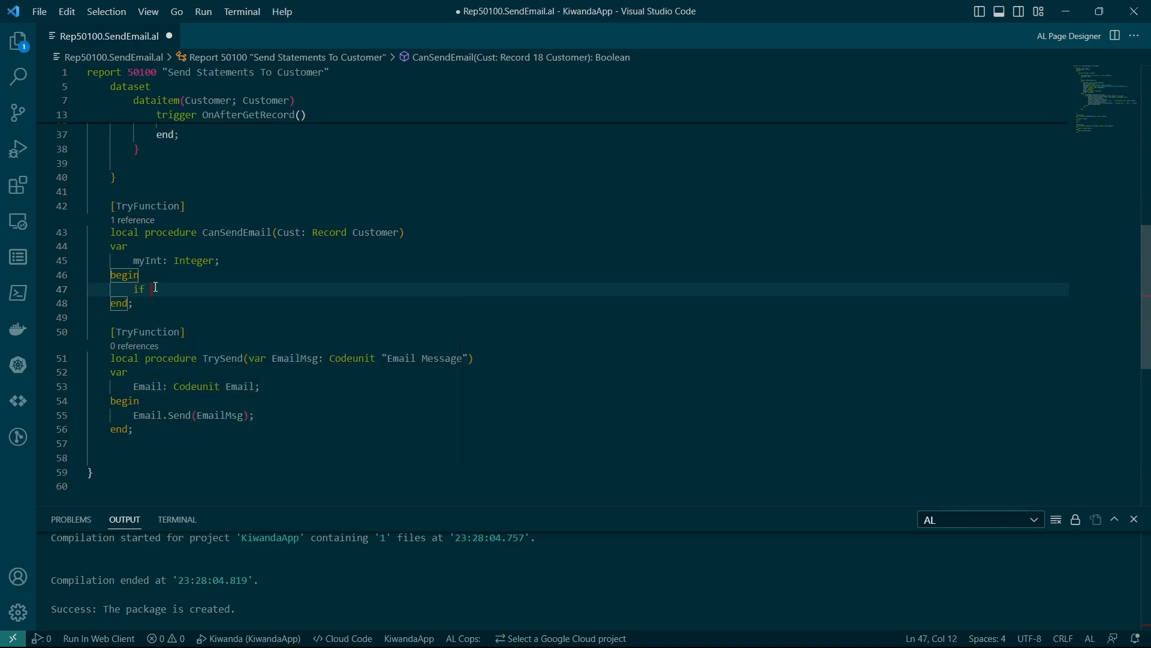
{"action": "type", "text": "Cust.Name="}
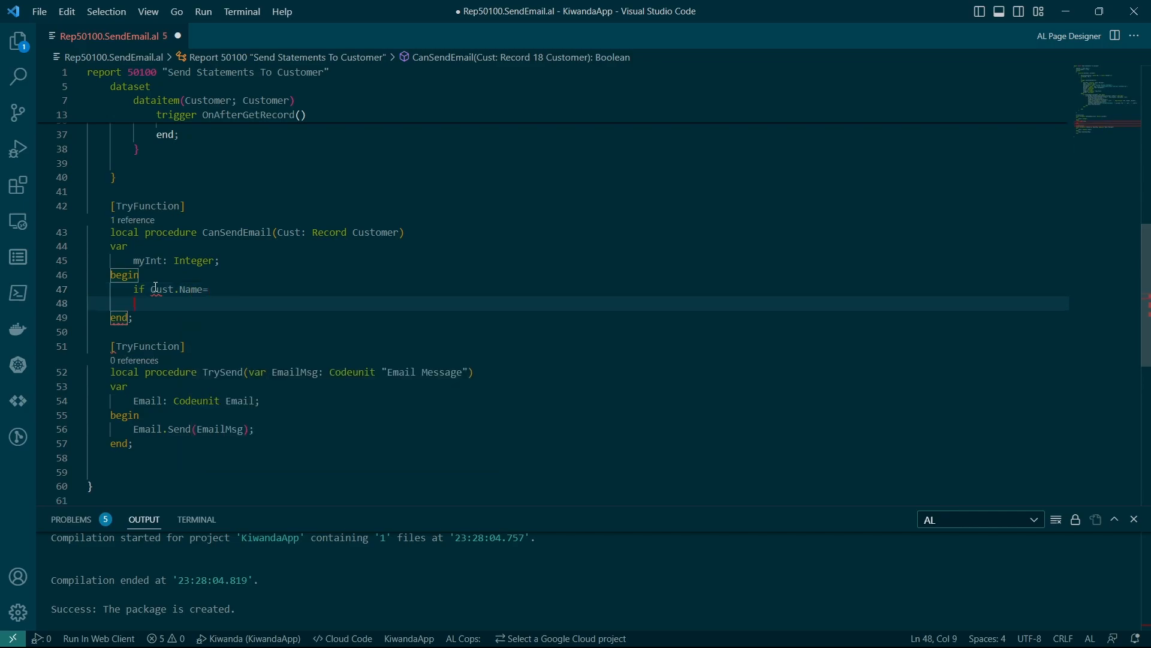
{"action": "type", "text": "''"}
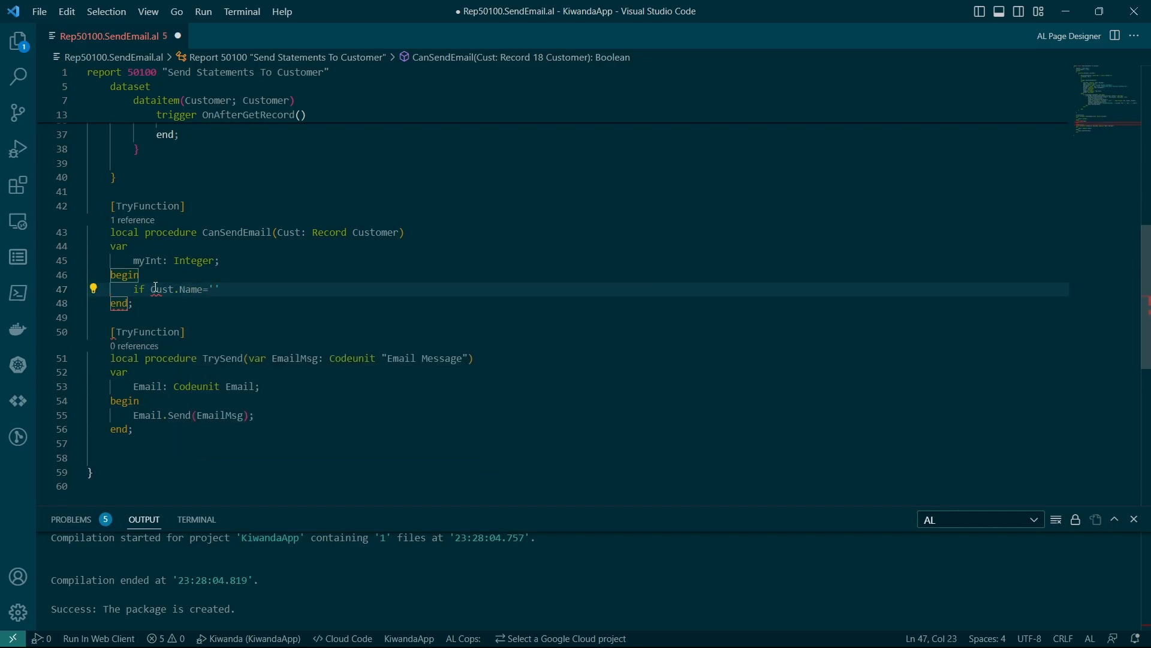
{"action": "type", "text": "then e"}
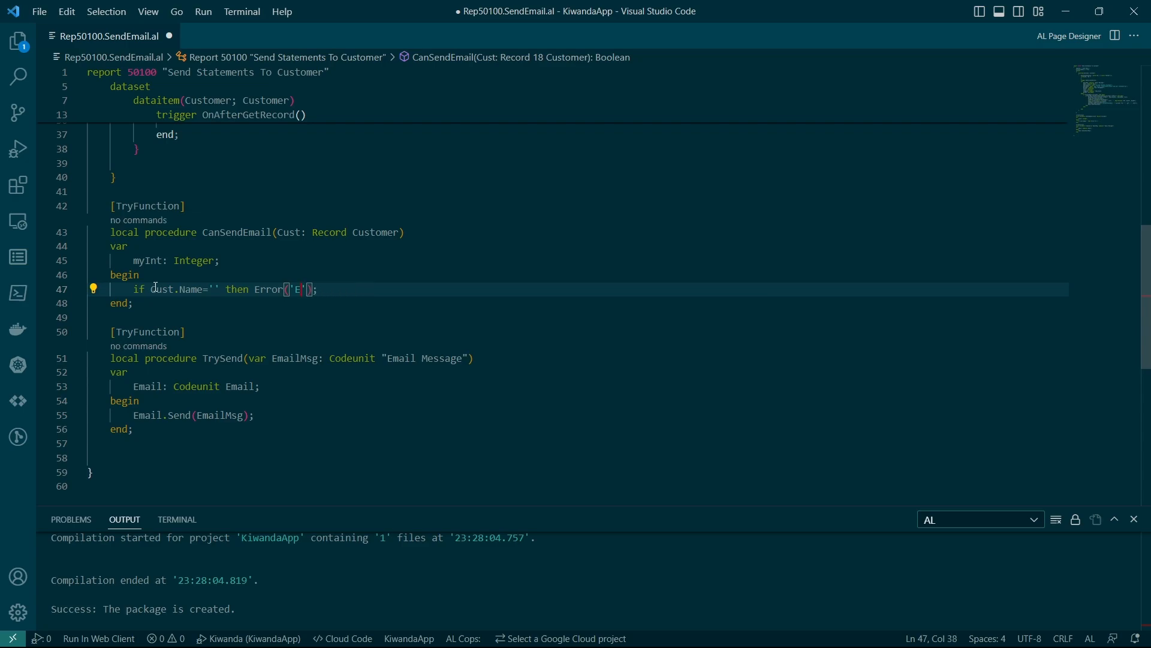
{"action": "type", "text": "The customer d"}
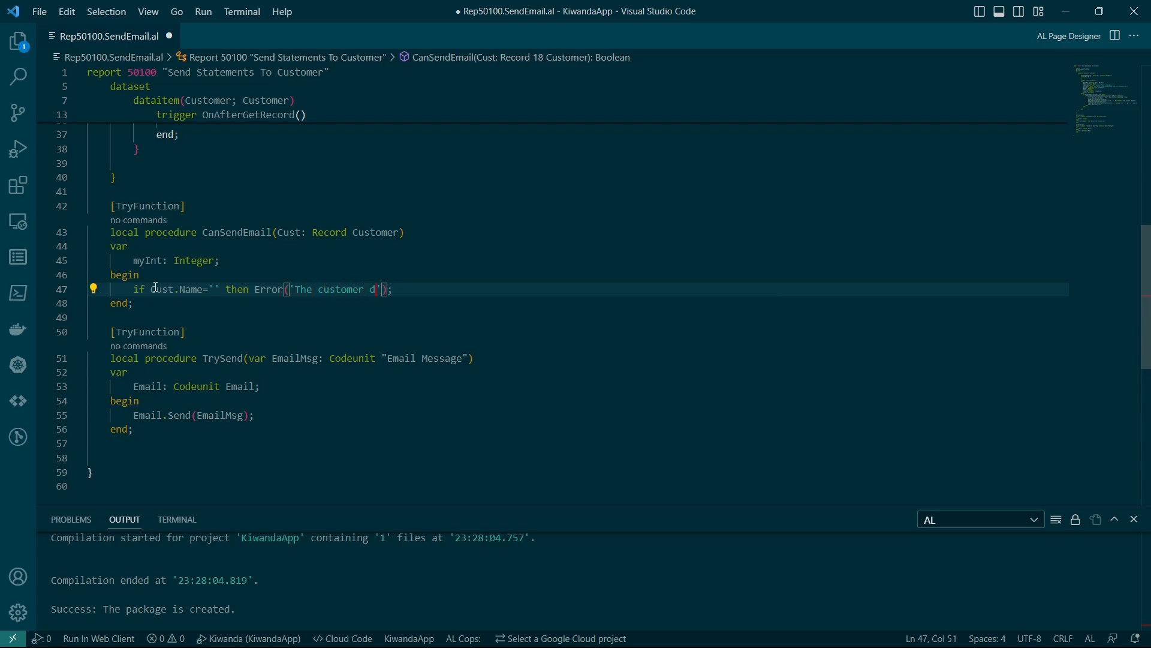
{"action": "type", "text": "oes not have a name"}
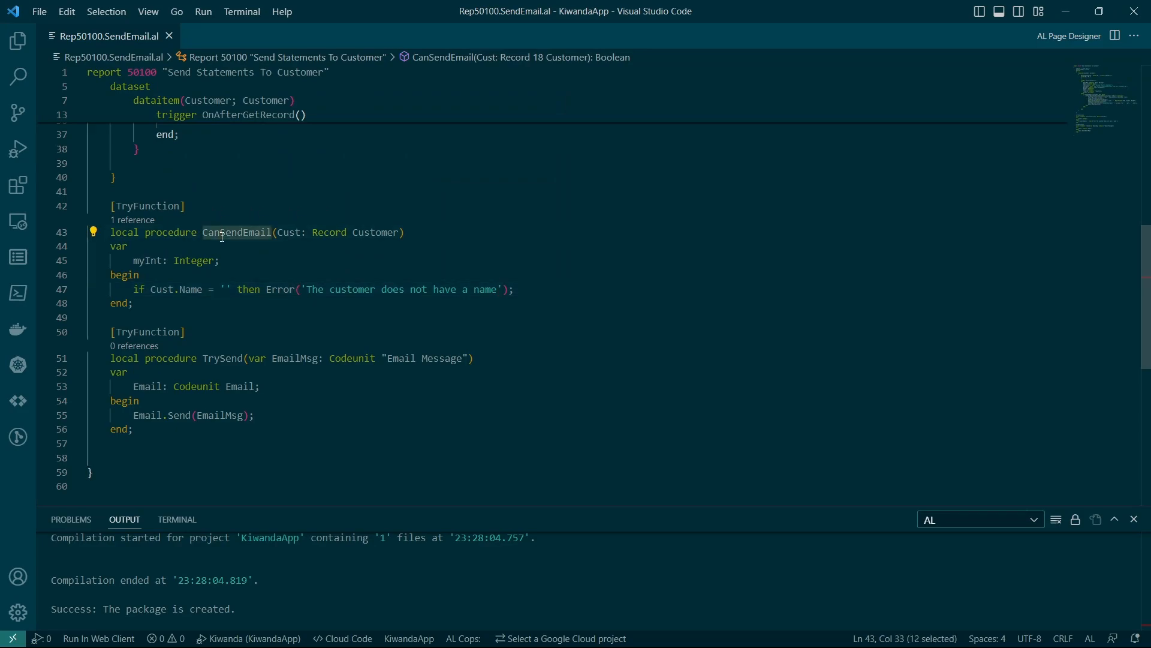
{"action": "key", "text": "Ctrl+f"}
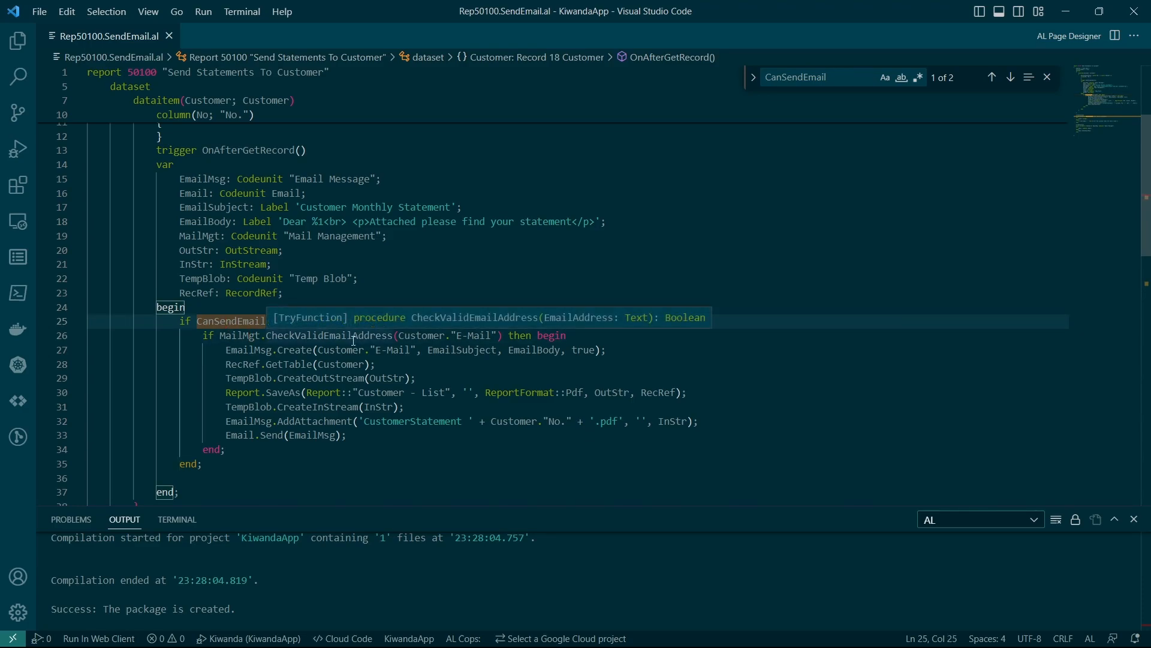
{"action": "left_click", "coordinate": [327, 378]}
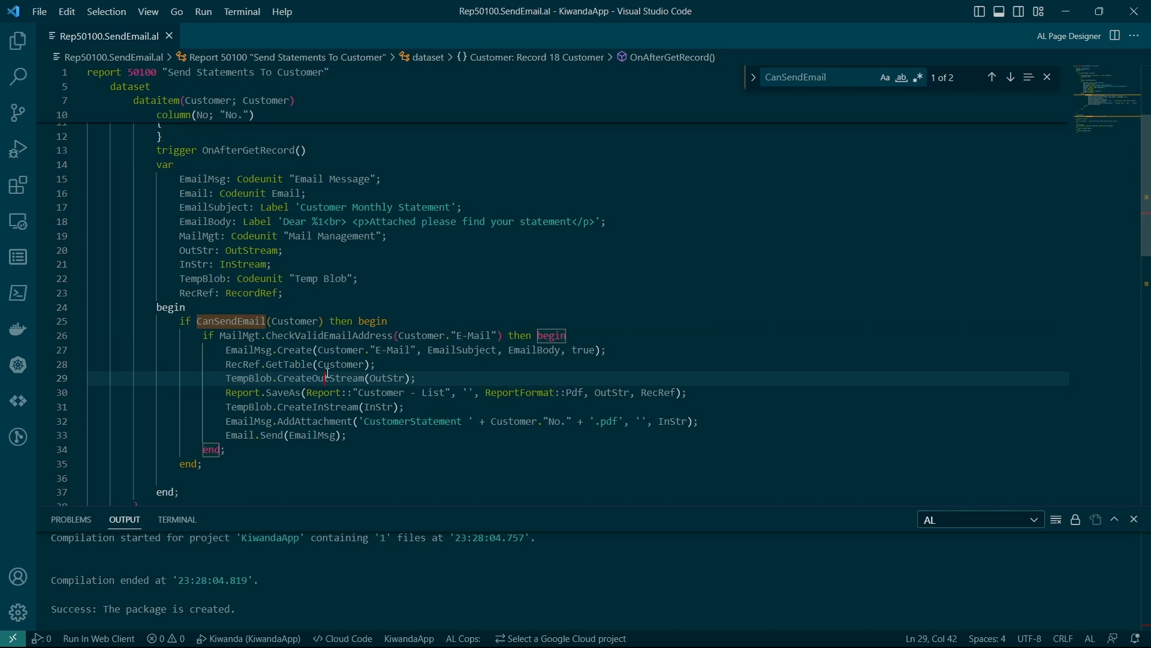
{"action": "key", "text": "ctrl+a"}
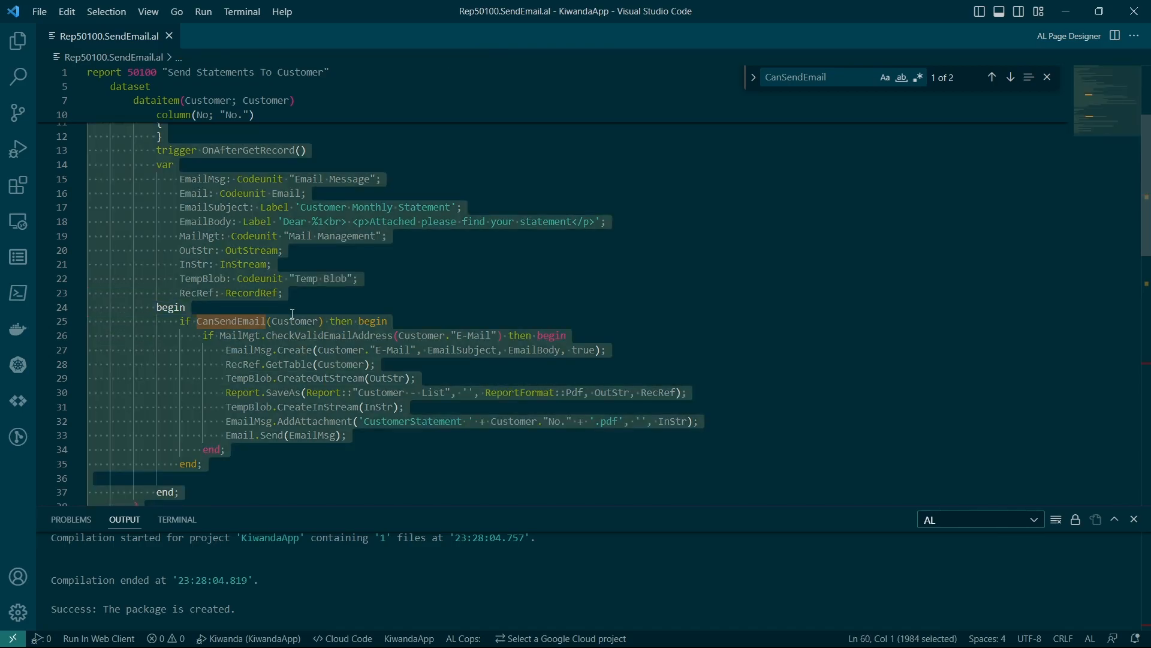
{"action": "left_click", "coordinate": [245, 321]}
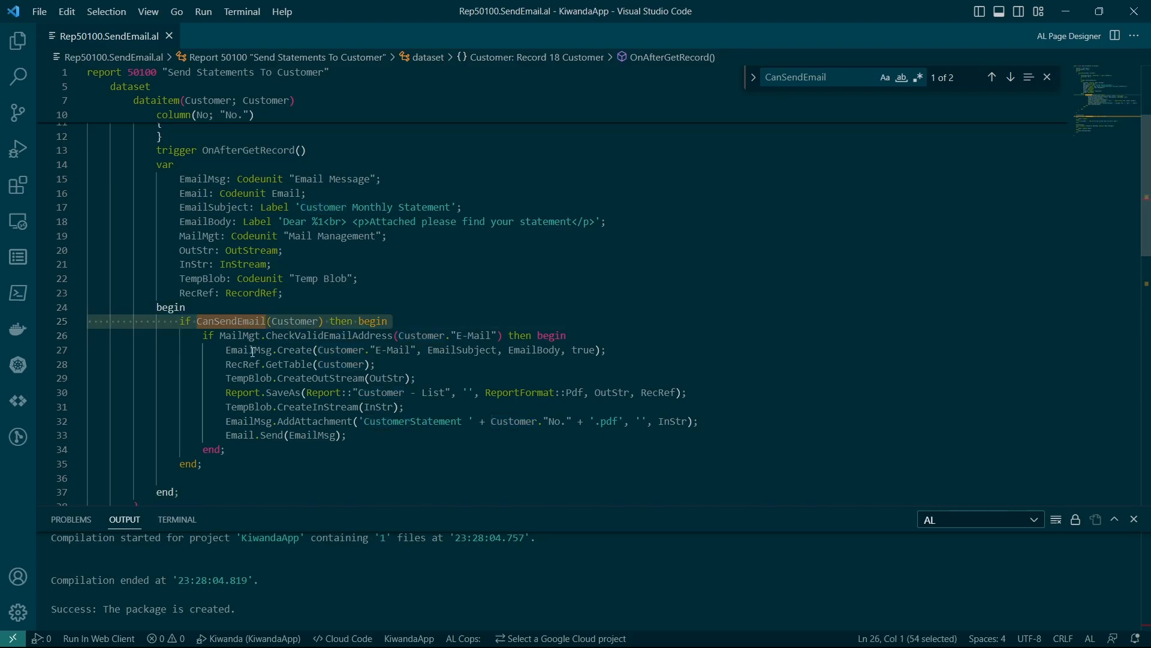
{"action": "left_click", "coordinate": [294, 349]}
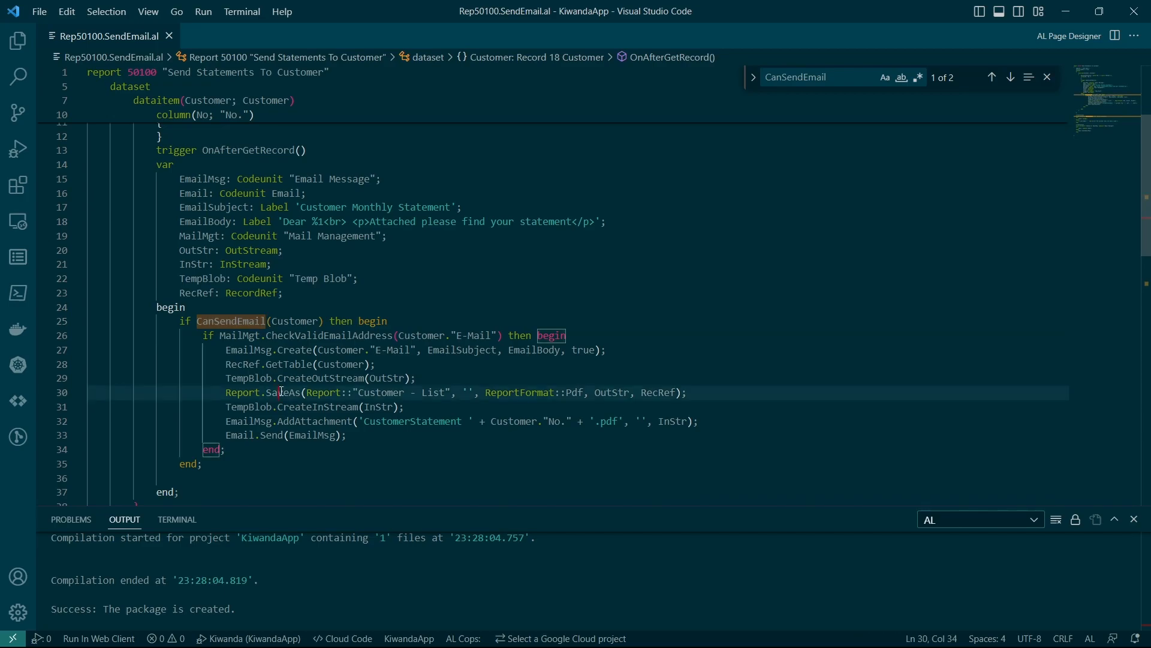
{"action": "mouse_move", "coordinate": [301, 334]}
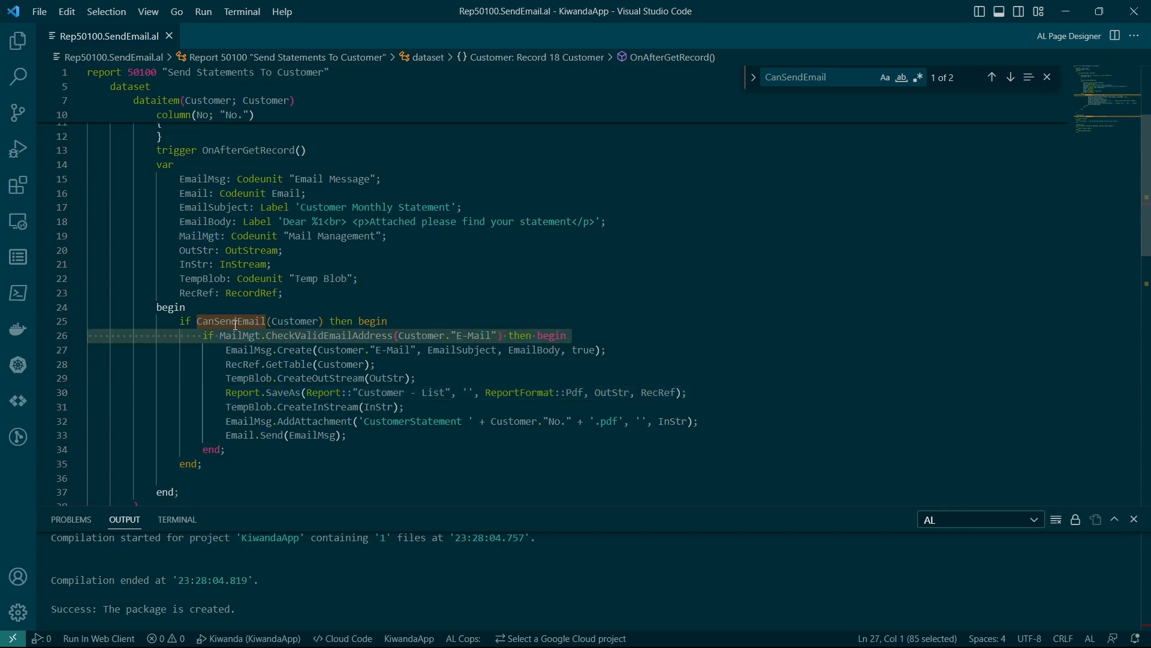
{"action": "left_click", "coordinate": [242, 321]}
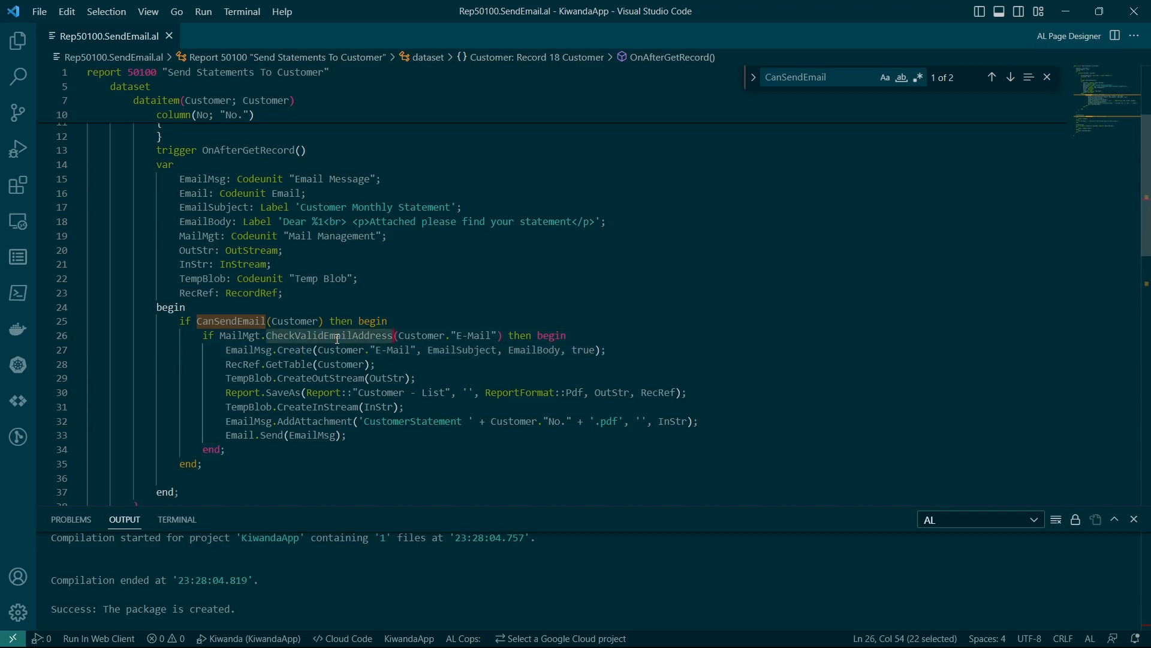
{"action": "left_click", "coordinate": [371, 364]}
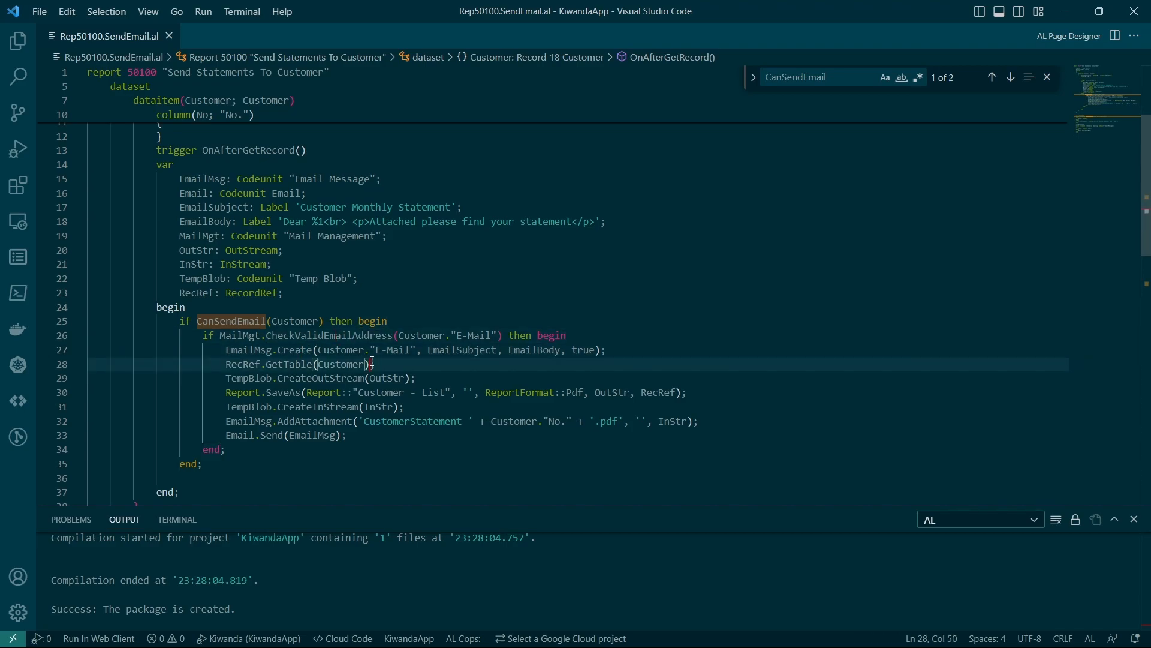
{"action": "left_click", "coordinate": [345, 349]}
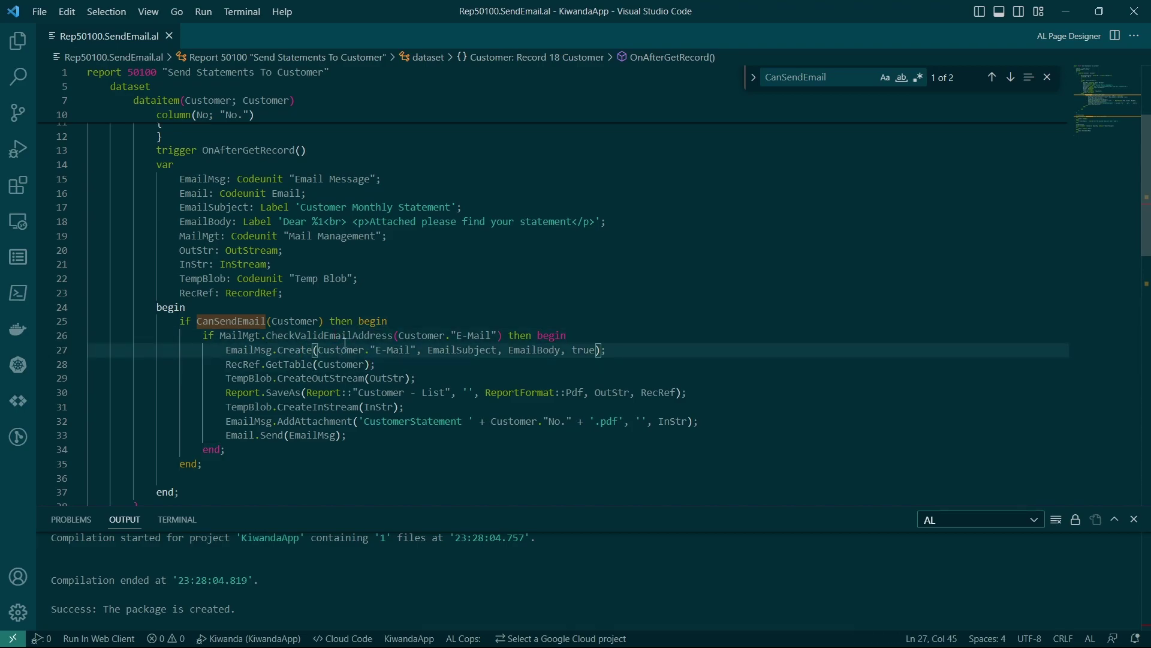
Inspect CheckValidEmailAddress in Mail Management.dal, then return to Rep50100.SendEmail.al.
{"action": "right_click", "coordinate": [349, 340]}
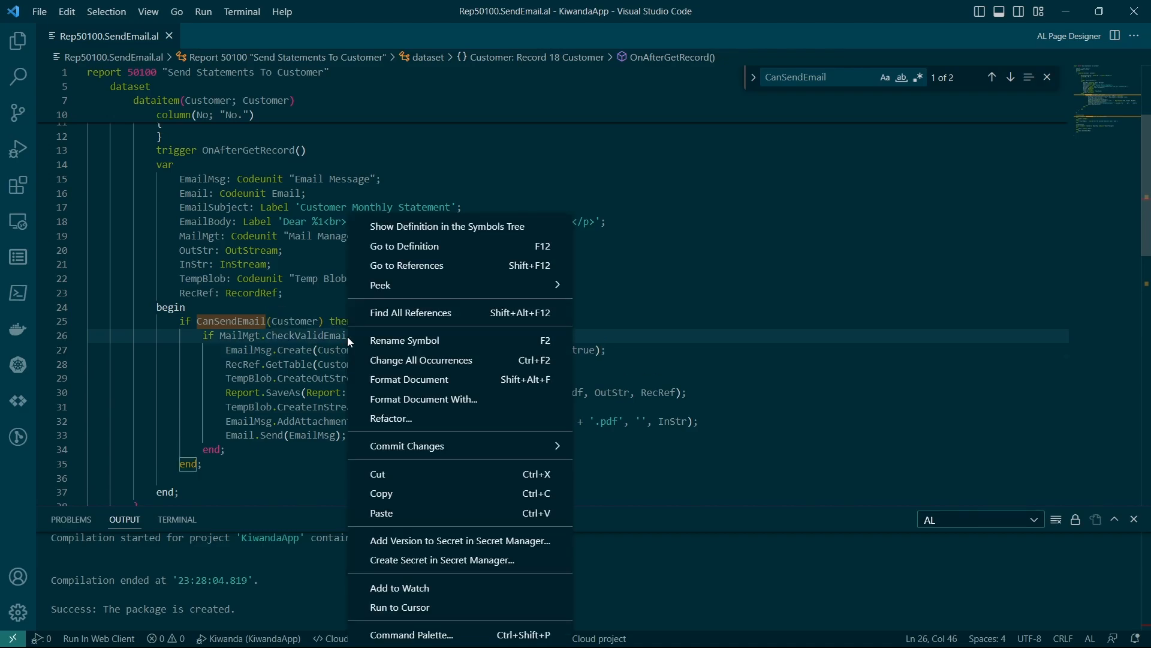
{"action": "left_click", "coordinate": [404, 246]}
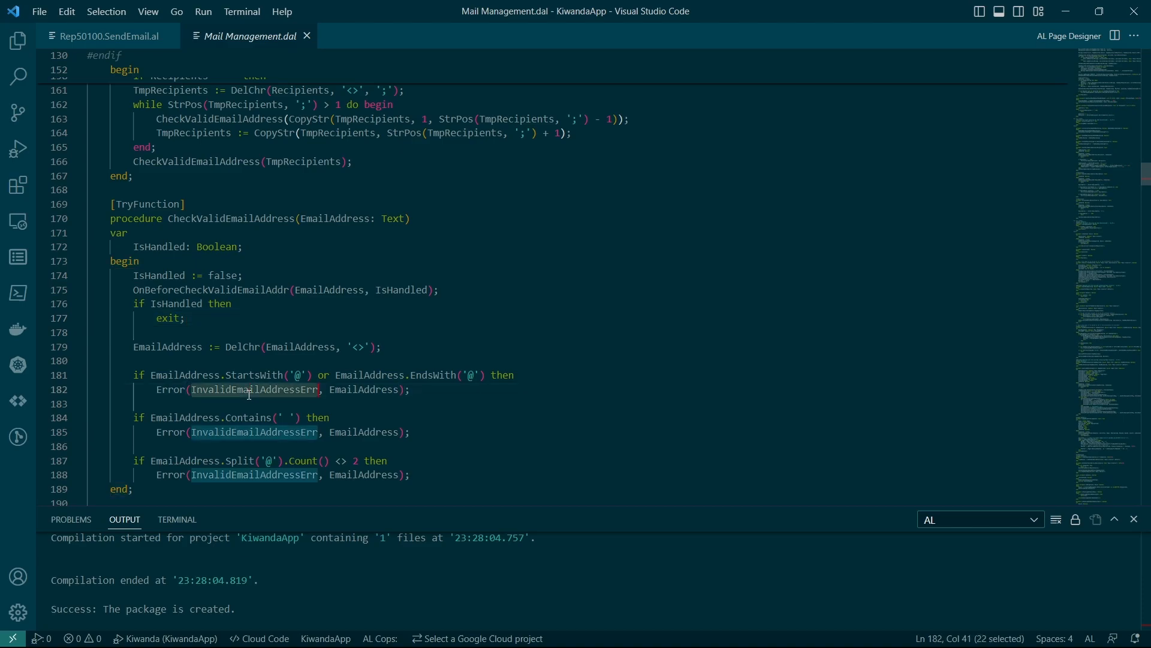
{"action": "left_click", "coordinate": [175, 389]}
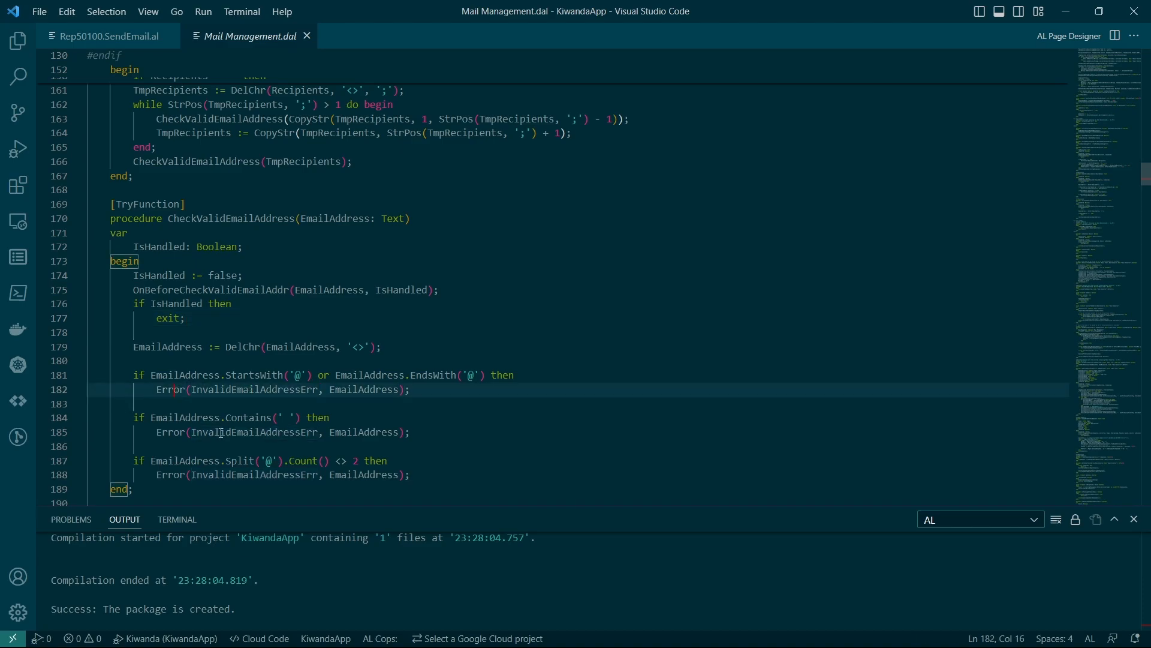
{"action": "left_click", "coordinate": [95, 446]}
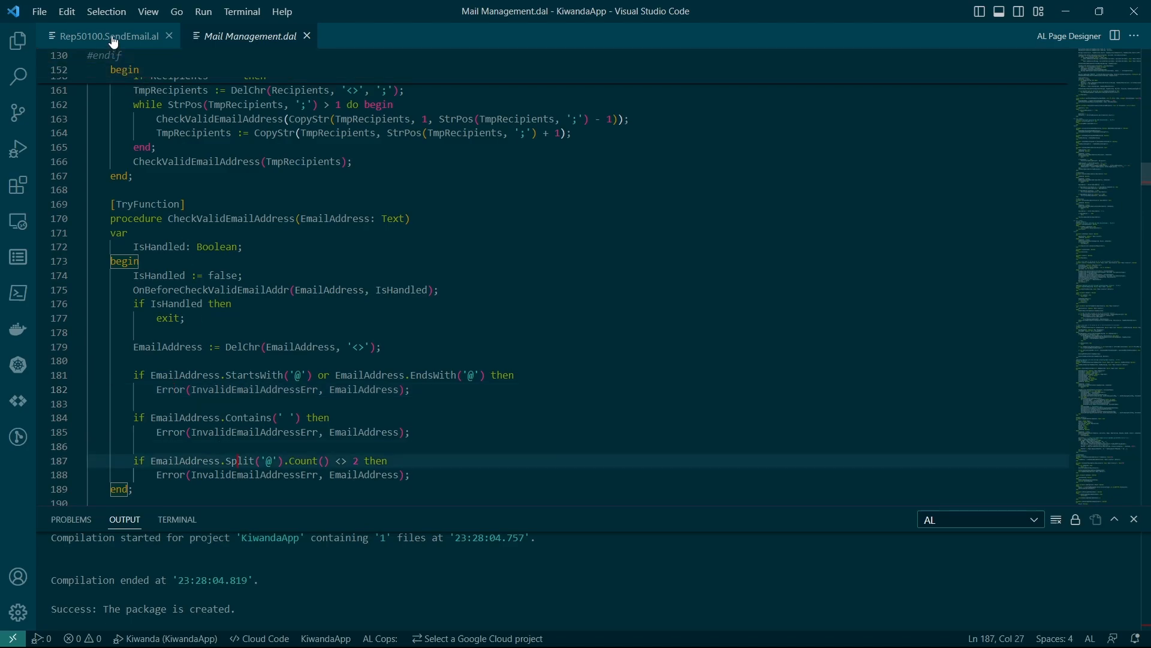
{"action": "left_click", "coordinate": [107, 35]}
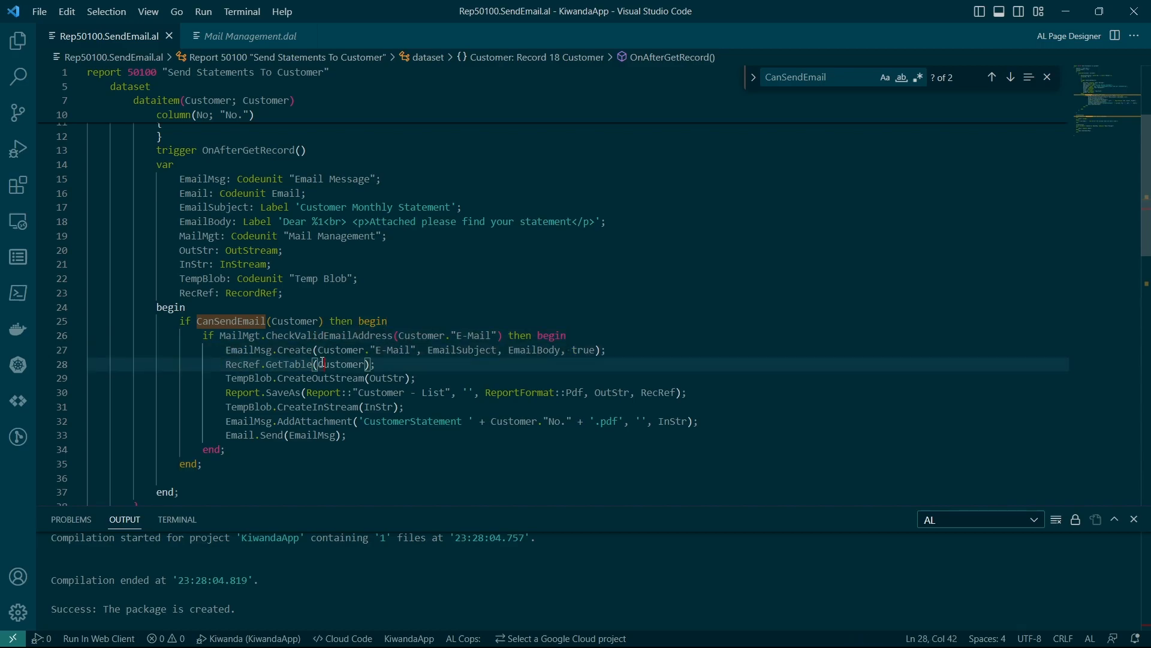
Review report 50100's OnAfterGetRecord statement-emailing code and rebuild the package with Ctrl+F5.
{"action": "left_click", "coordinate": [353, 377]}
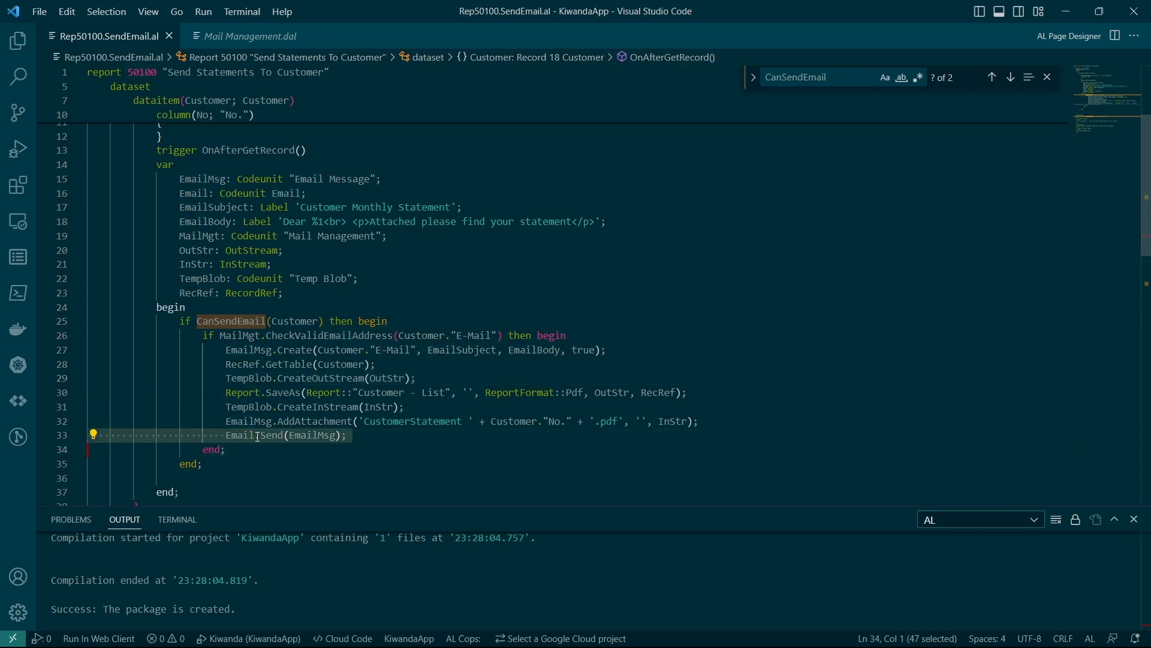
{"action": "left_click", "coordinate": [307, 364]}
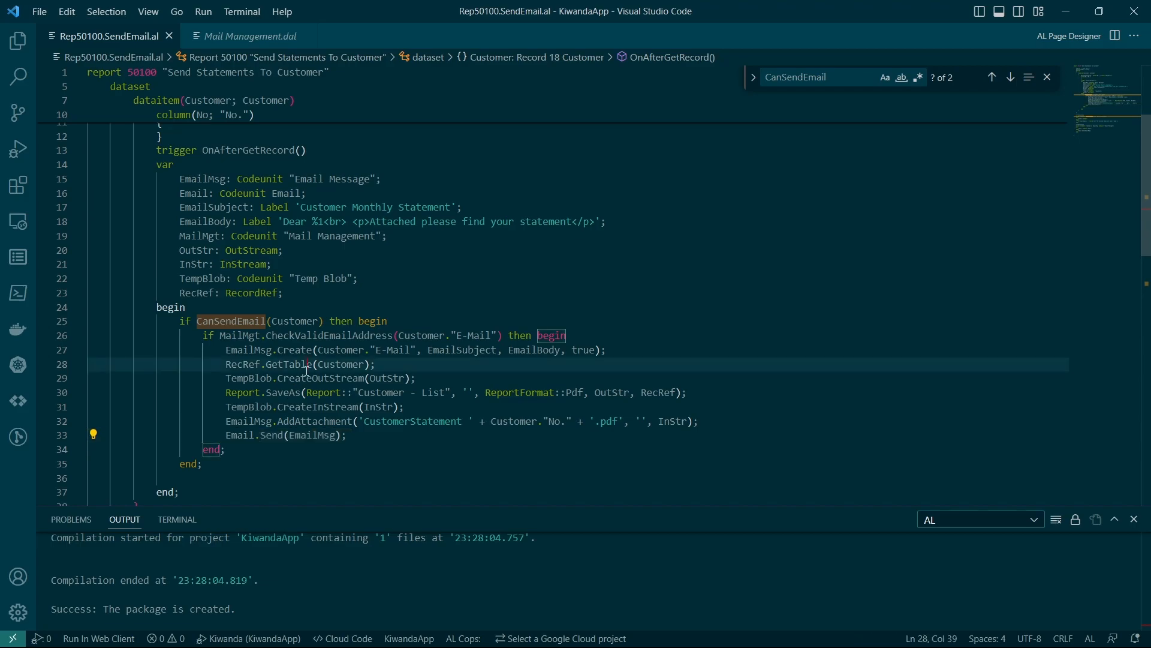
{"action": "mouse_move", "coordinate": [311, 357]}
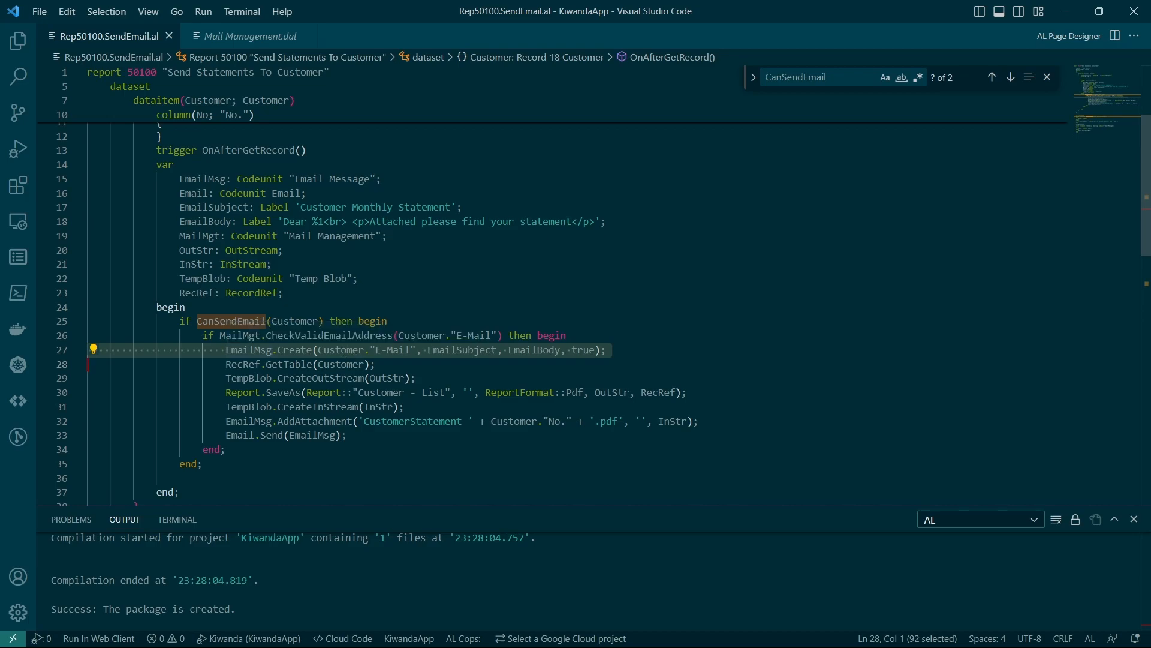
{"action": "mouse_move", "coordinate": [533, 358]}
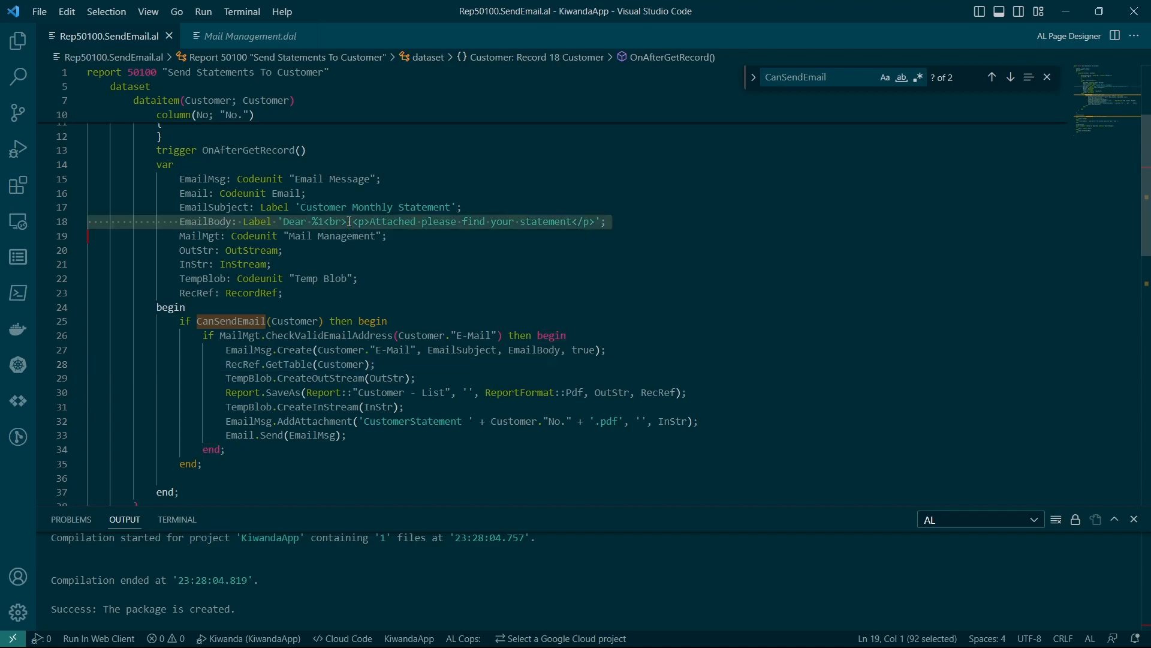
{"action": "left_click", "coordinate": [324, 377]}
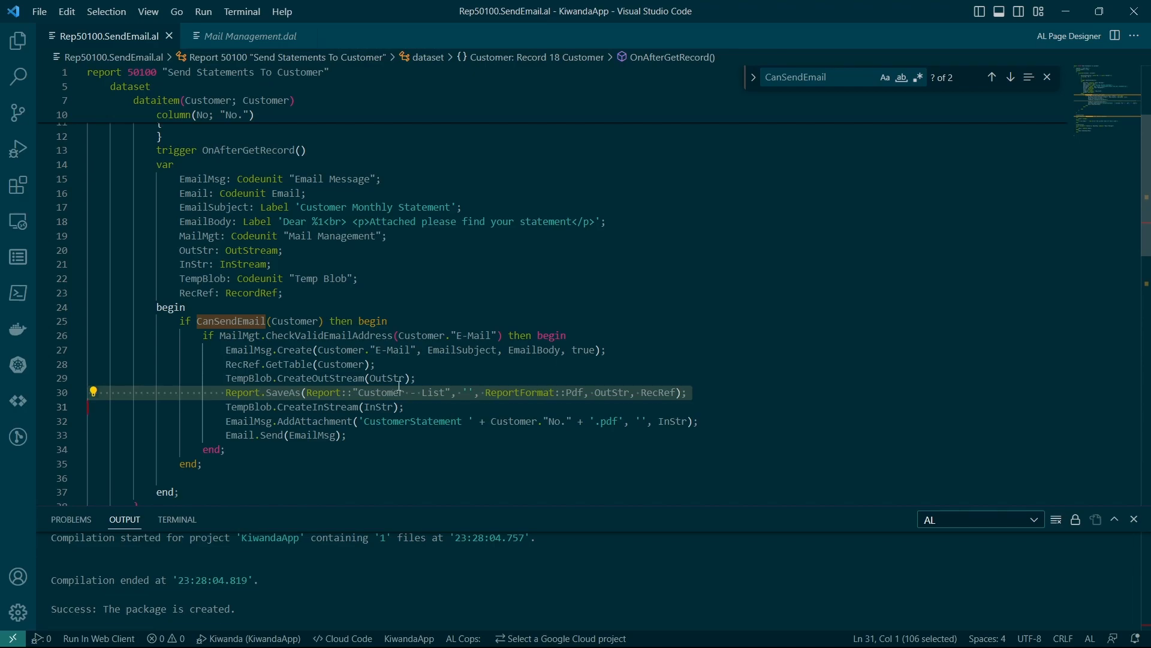
{"action": "mouse_move", "coordinate": [431, 395]}
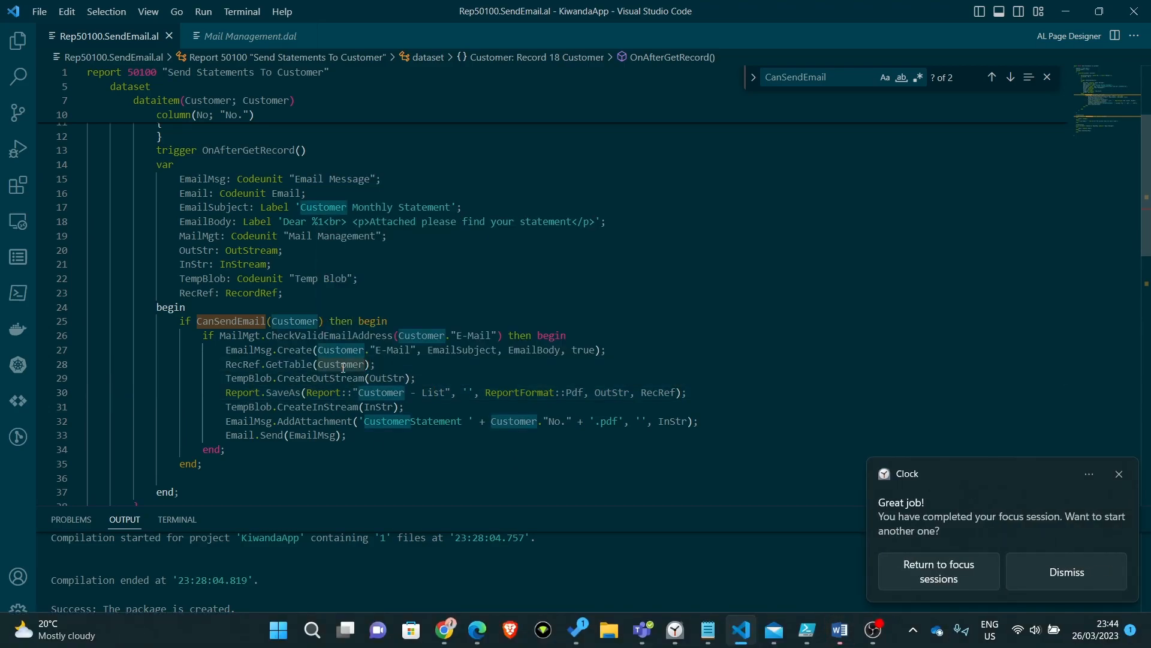
{"action": "mouse_move", "coordinate": [397, 391]}
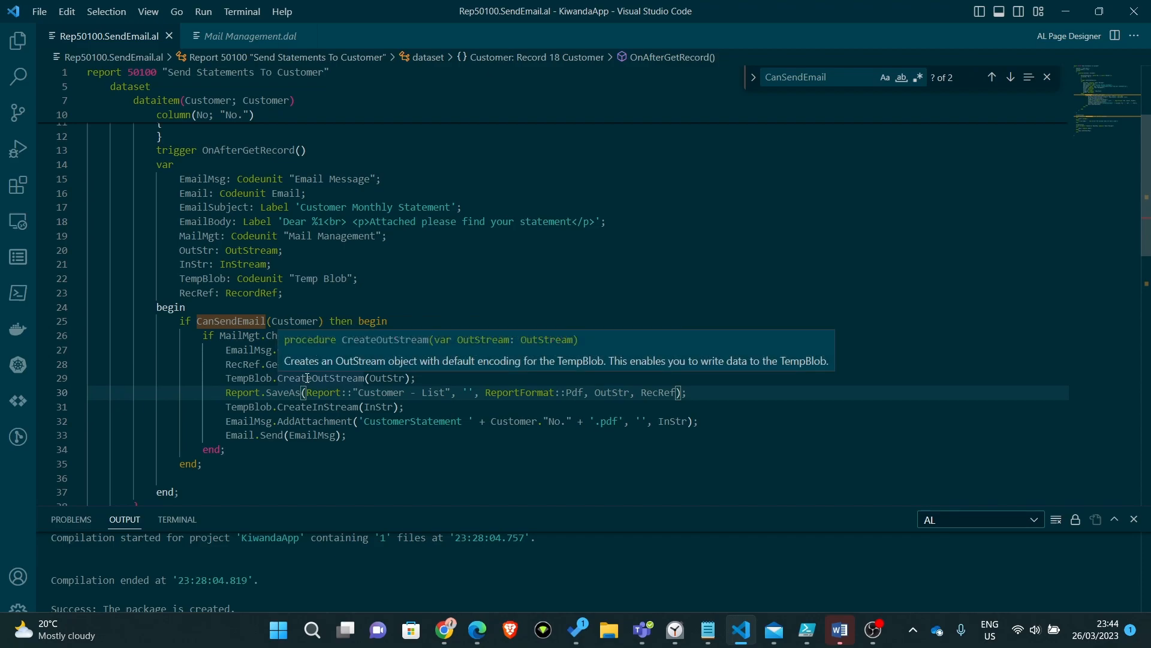
{"action": "mouse_move", "coordinate": [382, 396]}
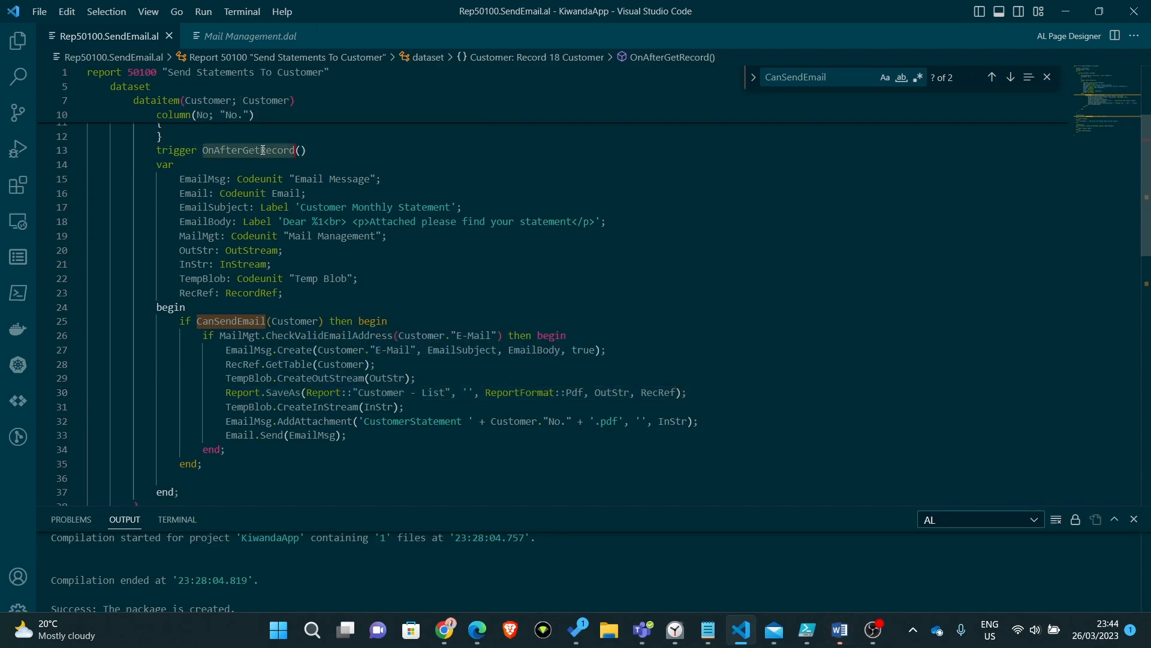
{"action": "left_click", "coordinate": [400, 392]}
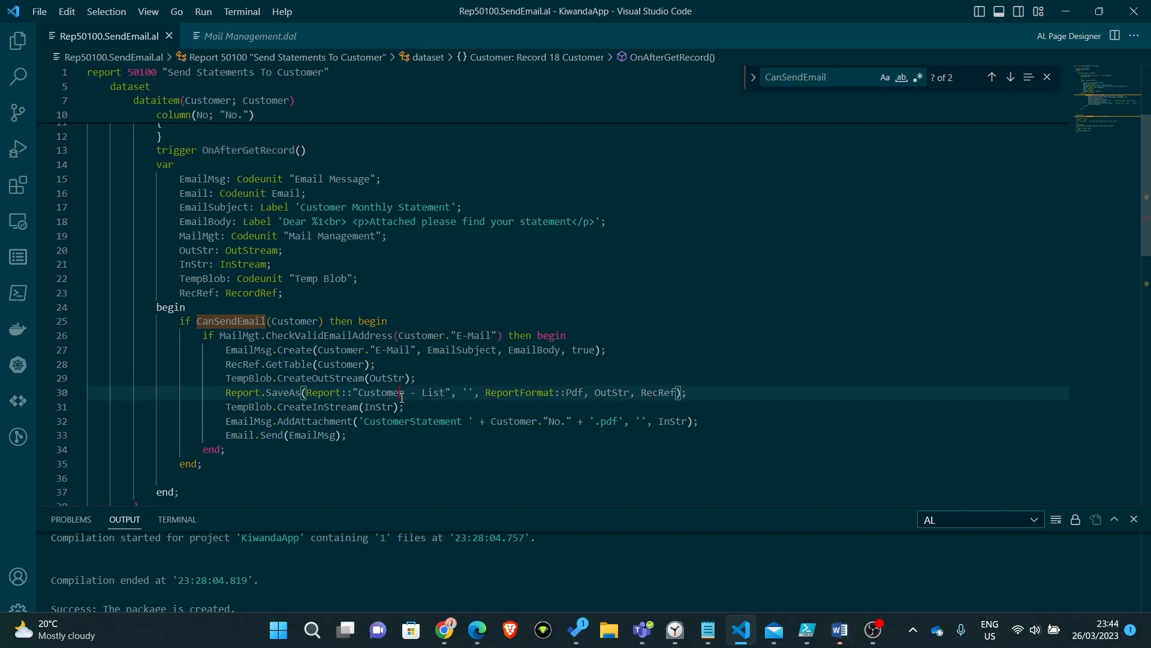
{"action": "mouse_move", "coordinate": [611, 392]}
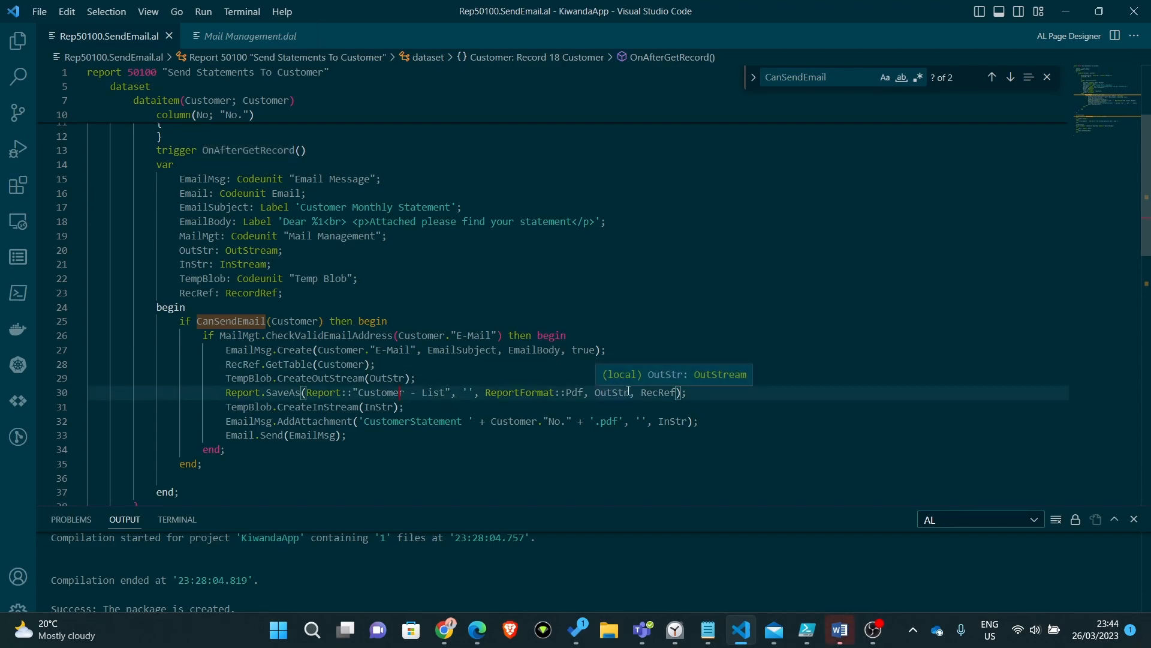
{"action": "mouse_move", "coordinate": [382, 392]}
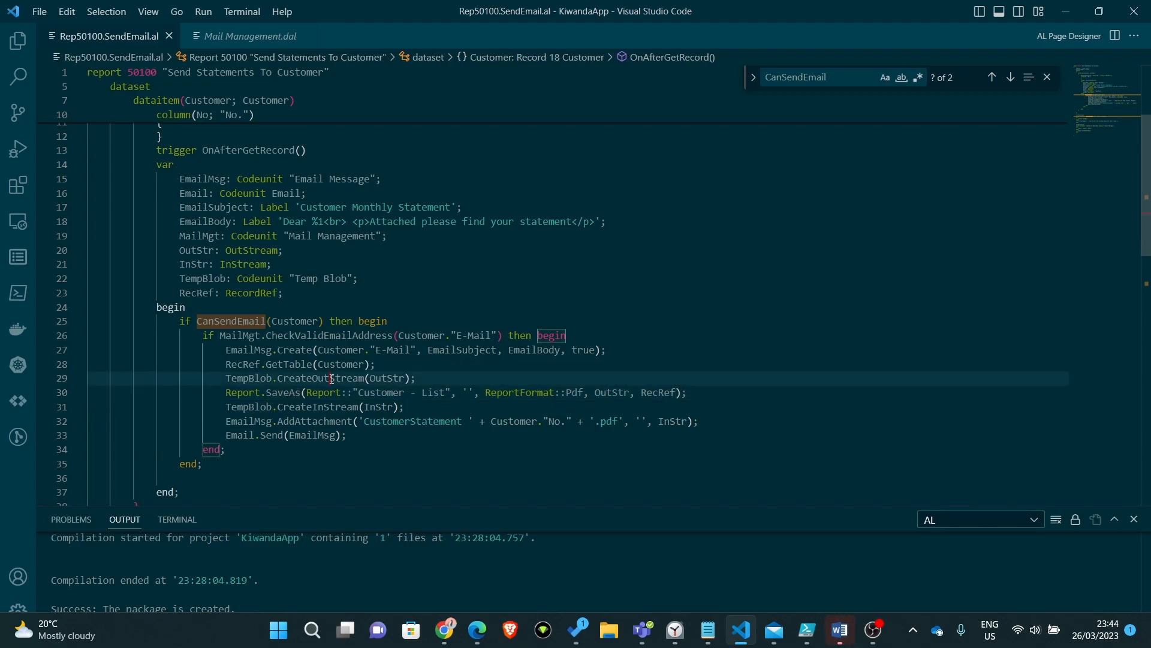
{"action": "left_click", "coordinate": [301, 407]}
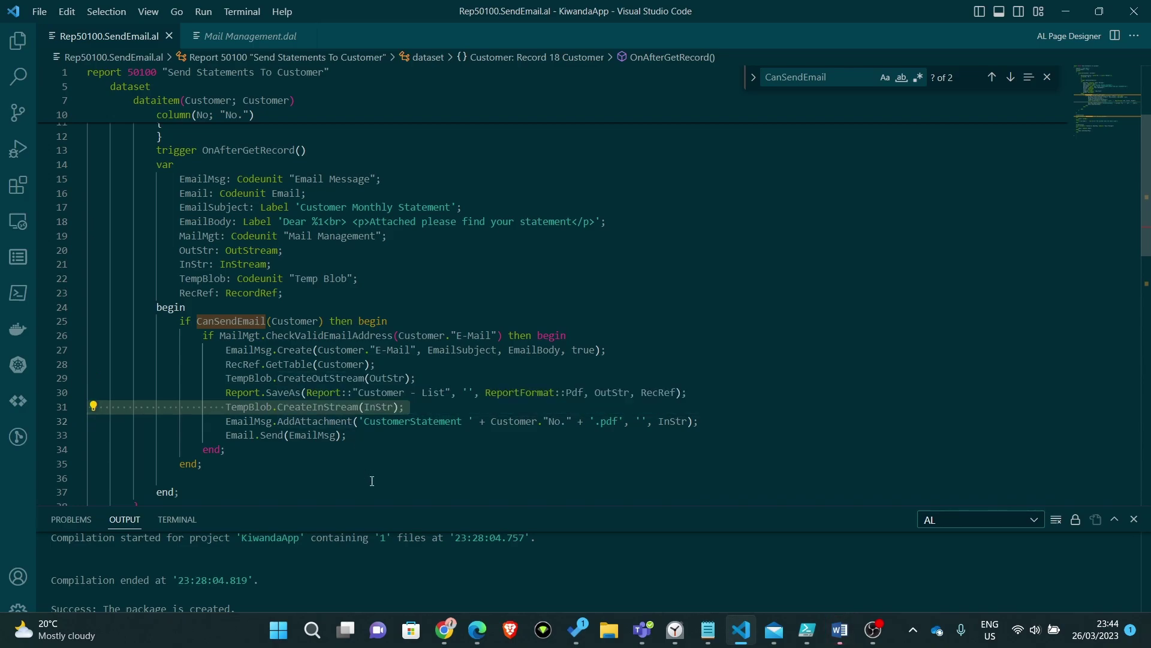
{"action": "mouse_move", "coordinate": [337, 372]}
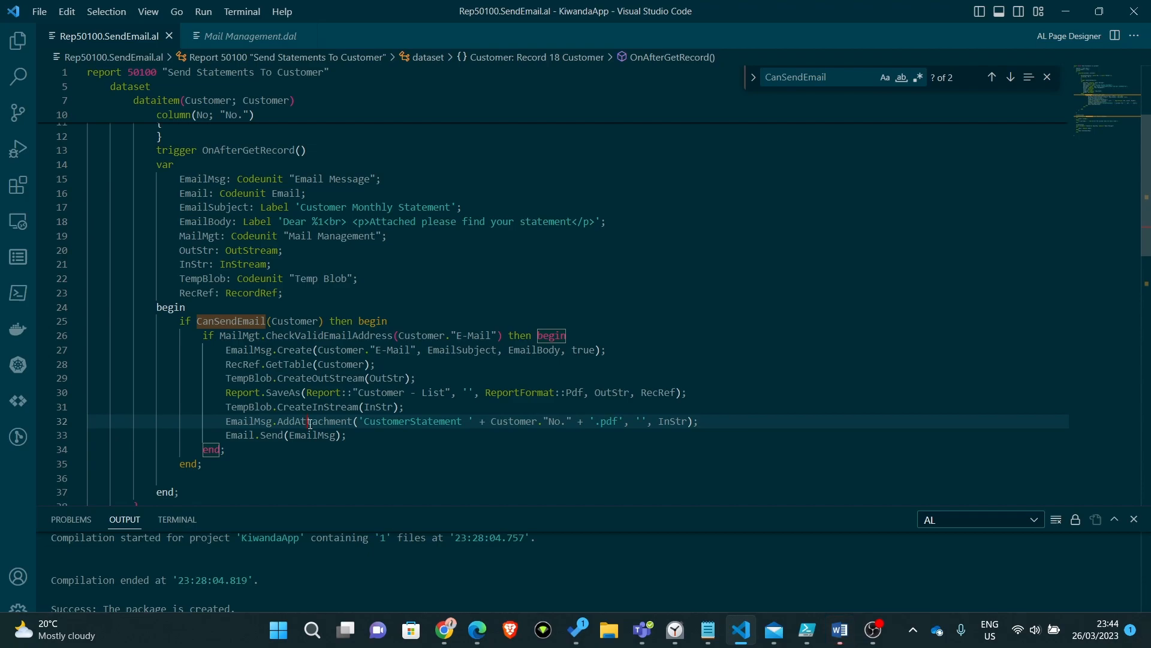
{"action": "mouse_move", "coordinate": [314, 421]}
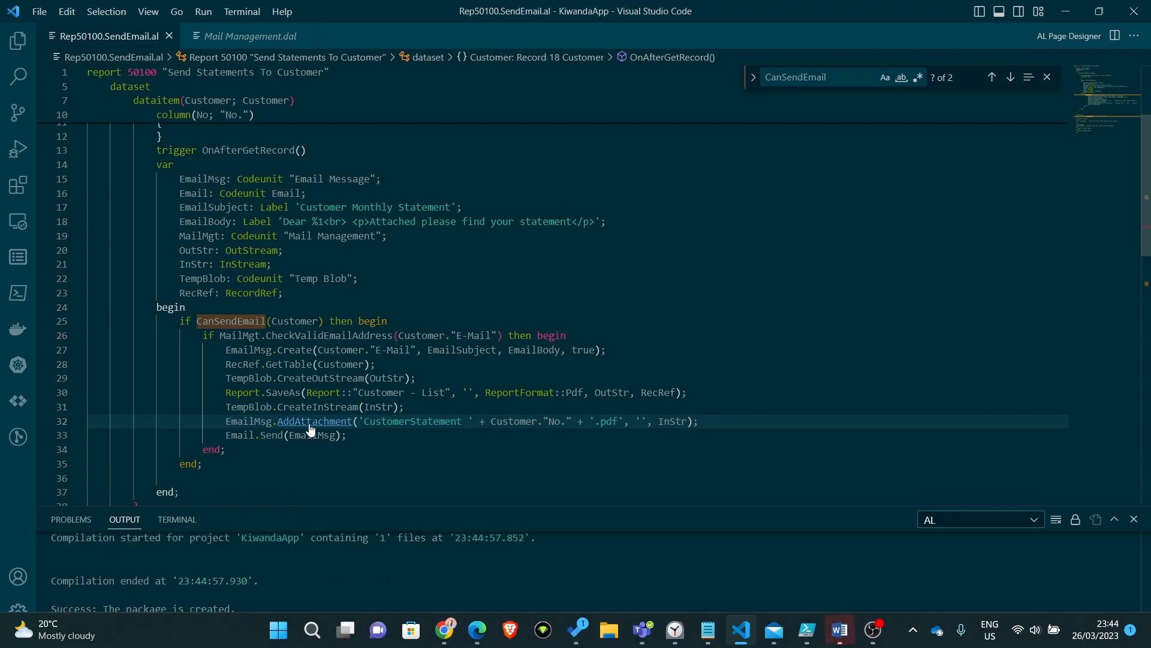
{"action": "left_click", "coordinate": [202, 10]}
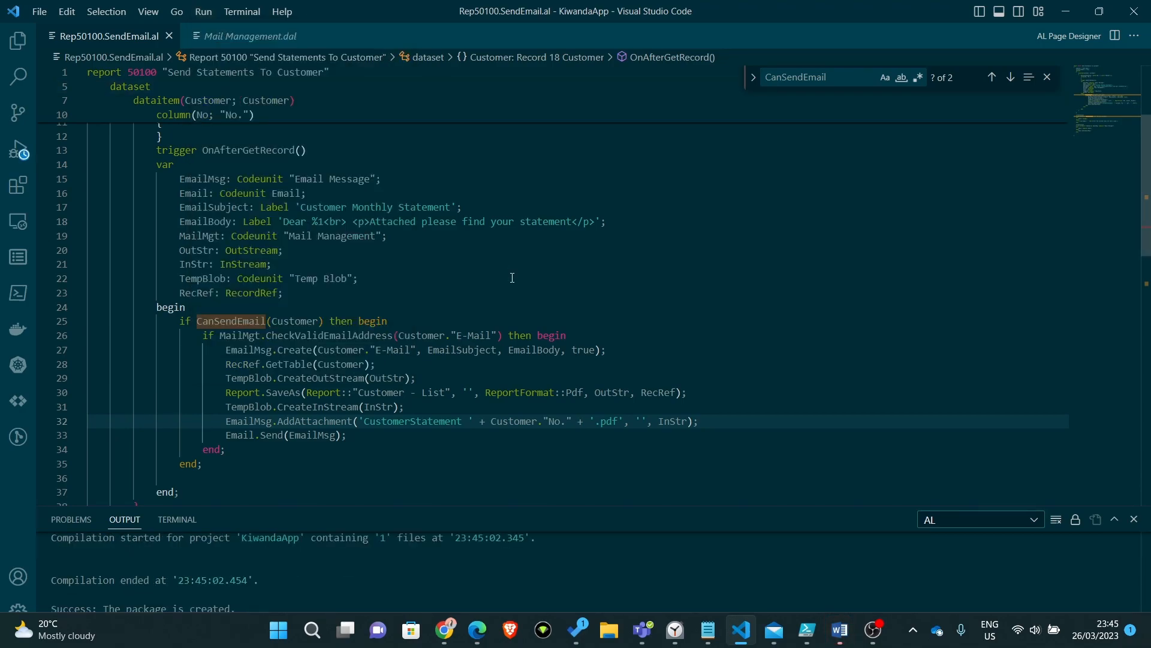
Switch to Business Central and open Job Queue Entries by searching 'job qu'.
{"action": "left_click", "coordinate": [478, 630]}
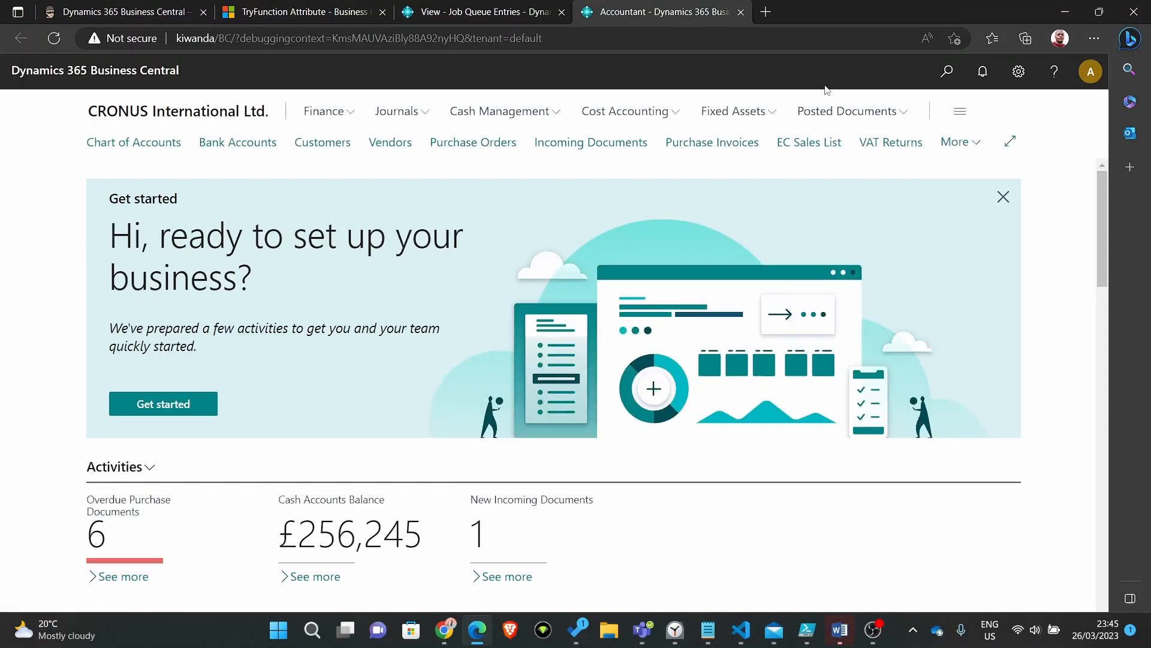
{"action": "left_click", "coordinate": [946, 71]}
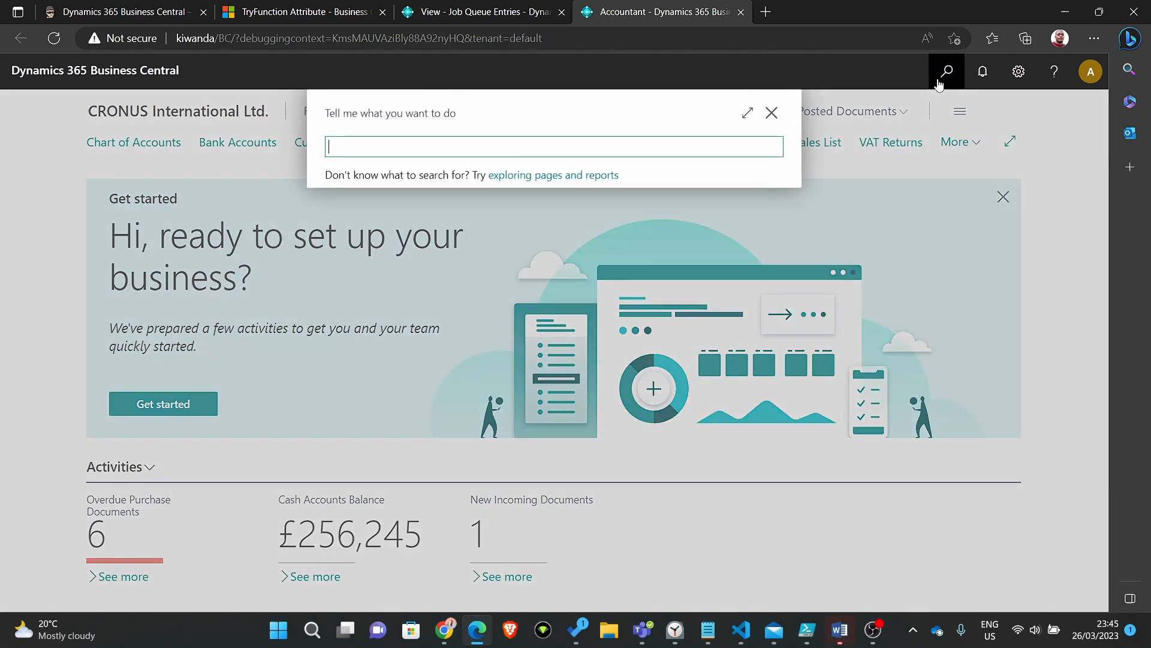
{"action": "type", "text": "job qu"}
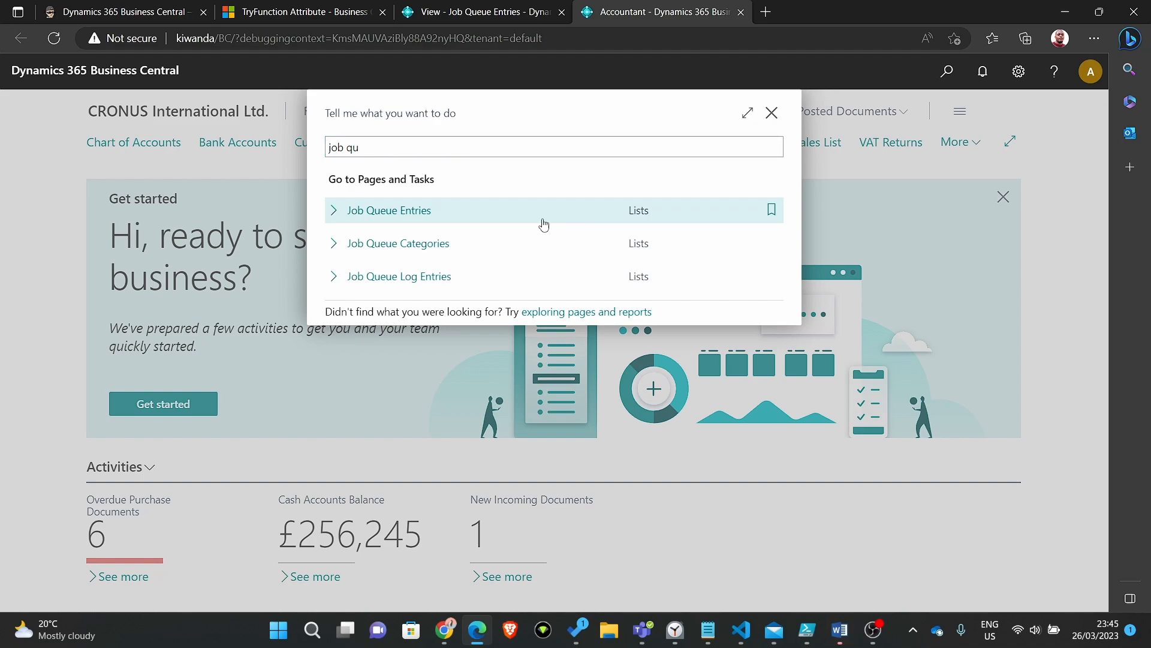
{"action": "left_click", "coordinate": [388, 209]}
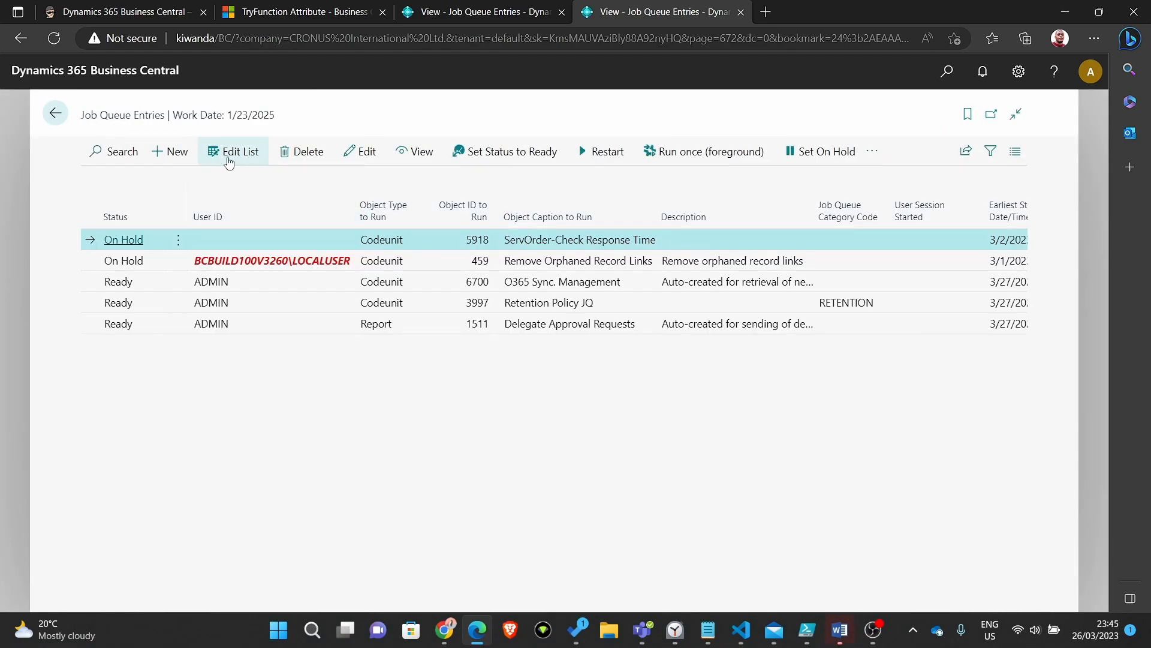
Create a new job queue entry for report 50100 with category AUTOMATION.
{"action": "left_click", "coordinate": [170, 151]}
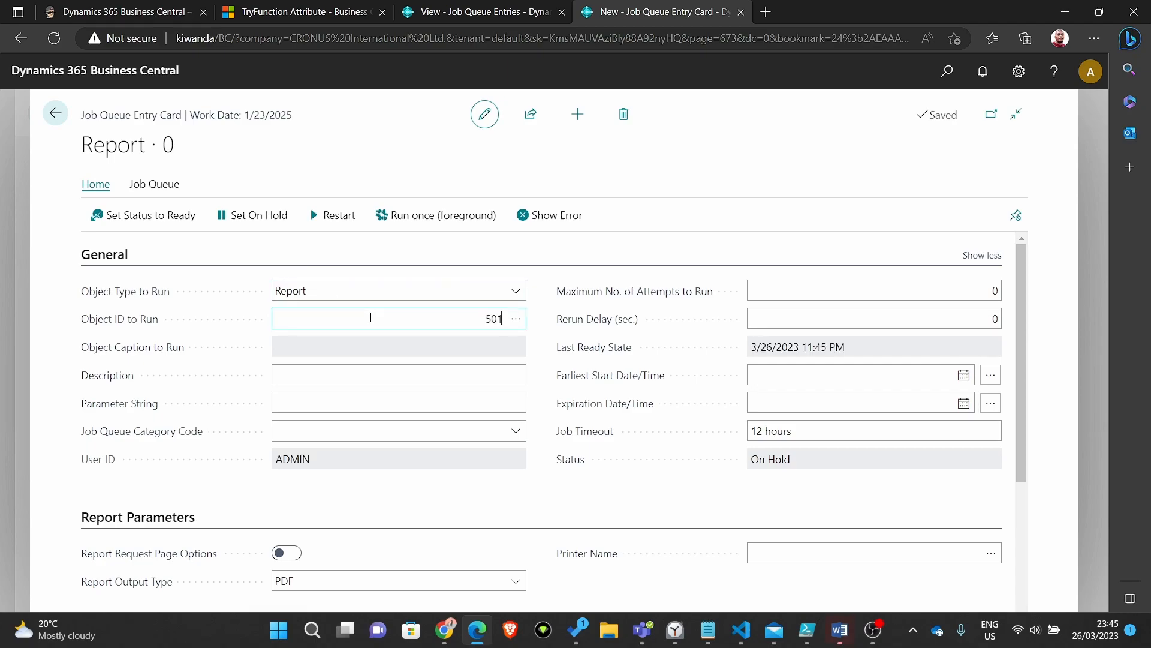
{"action": "type", "text": "50100"}
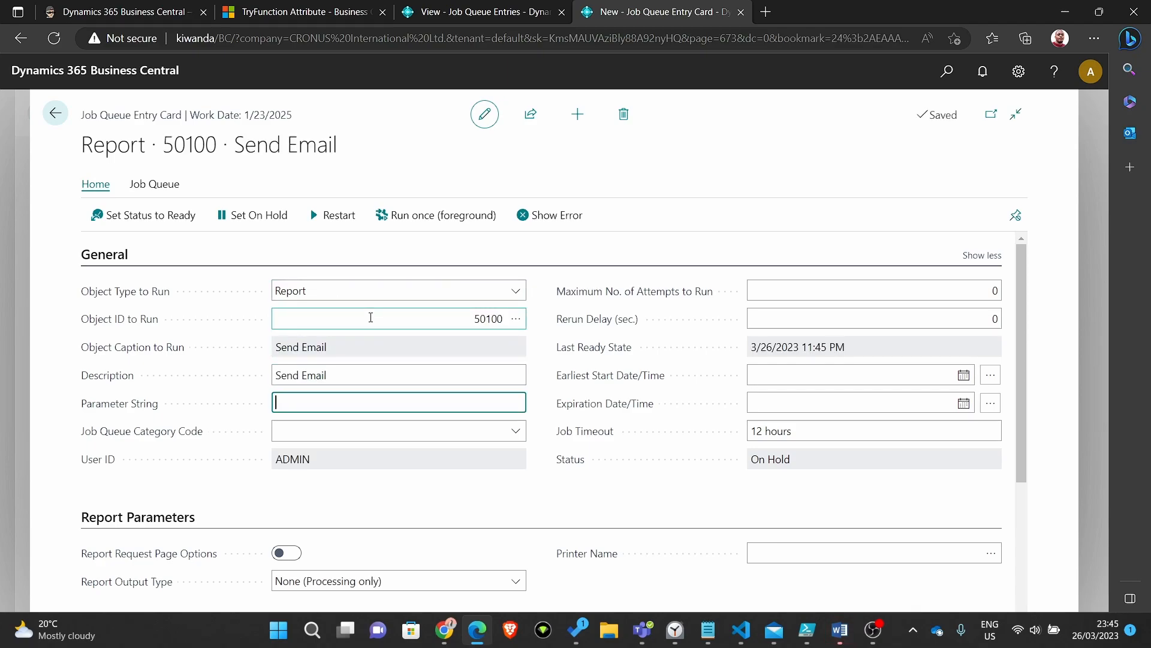
{"action": "type", "text": "au"}
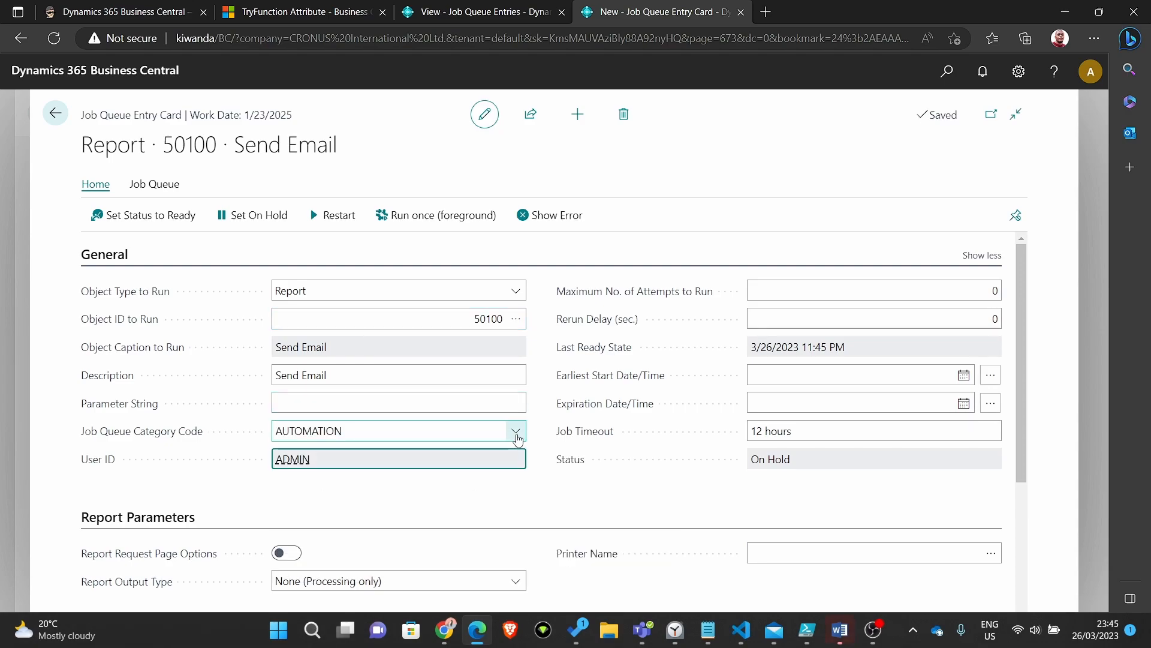
{"action": "left_click", "coordinate": [516, 430]}
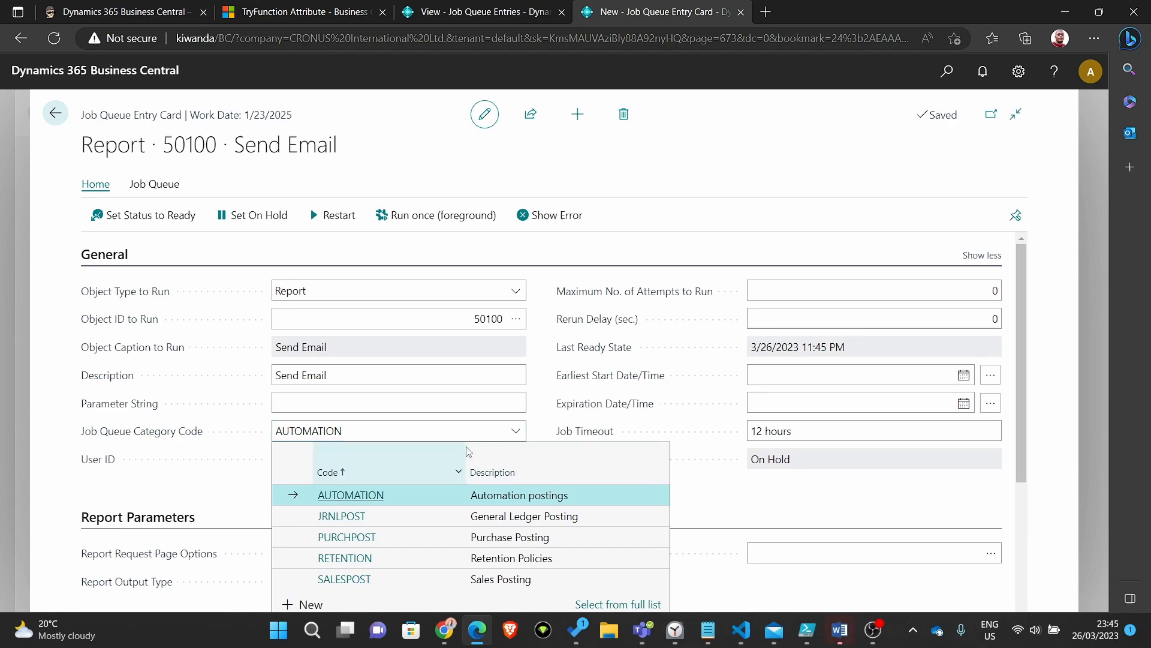
{"action": "mouse_move", "coordinate": [416, 512]}
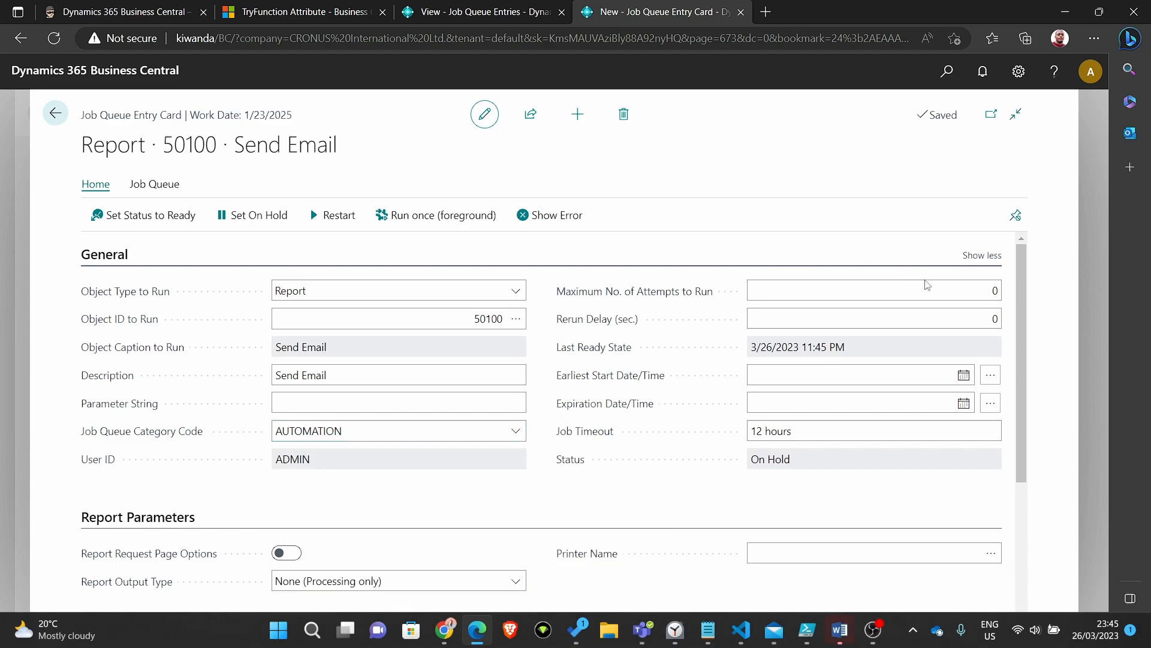
{"action": "left_click", "coordinate": [873, 290]}
{"action": "type", "text": "5"}
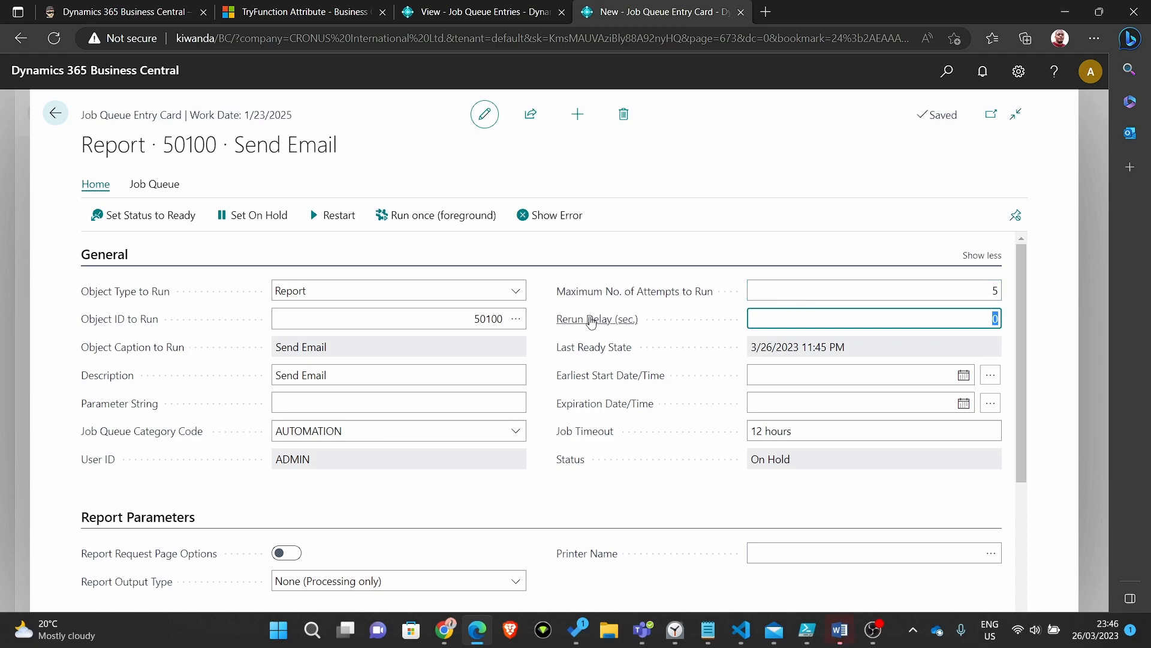
{"action": "mouse_move", "coordinate": [597, 318]}
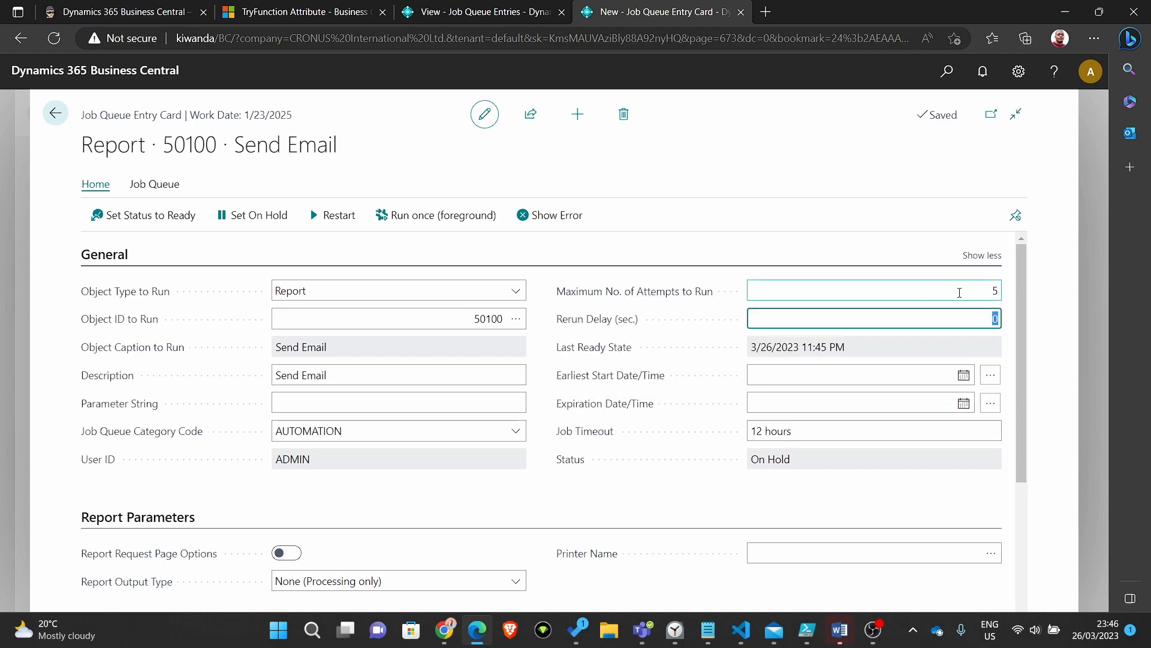
{"action": "mouse_move", "coordinate": [780, 340]}
{"action": "type", "text": "1"}
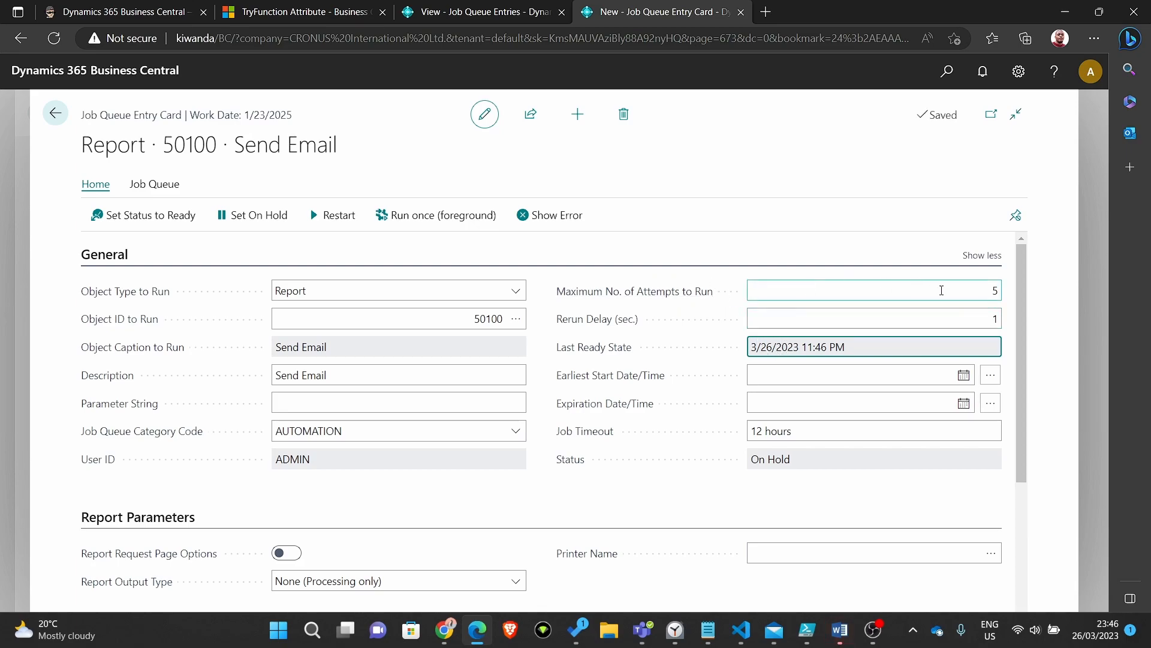
{"action": "mouse_move", "coordinate": [727, 344]}
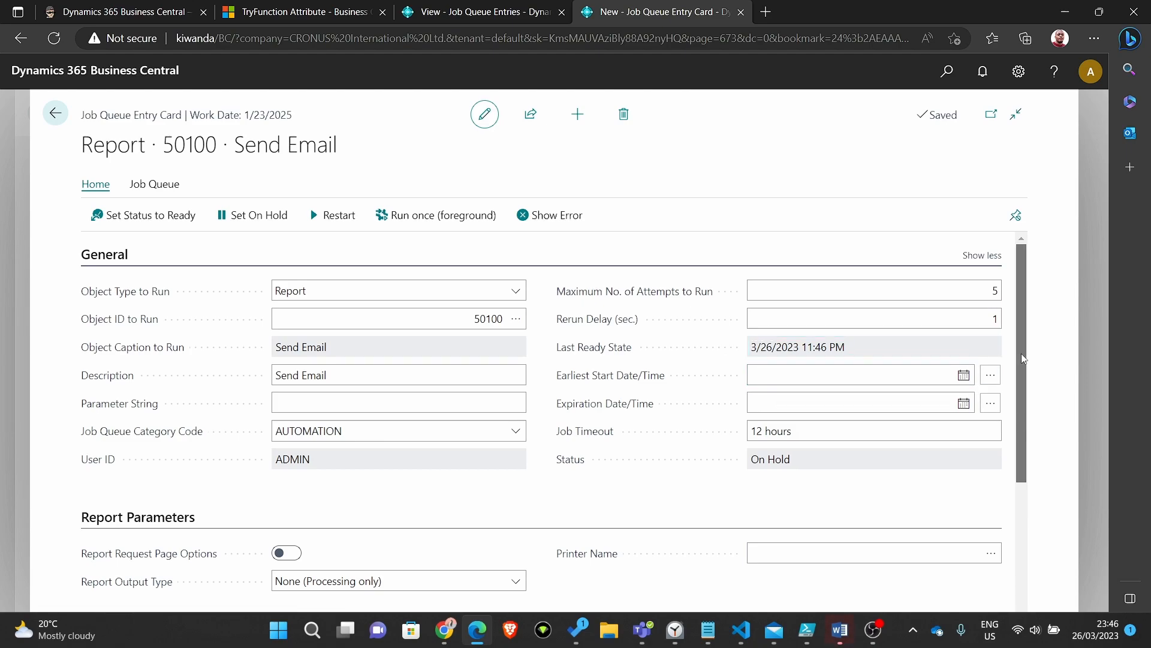
Set Maximum No. of Attempts to Run to 5 and Rerun Delay to 1 second.
{"action": "scroll", "scroll_direction": "down", "scroll_amount": 3}
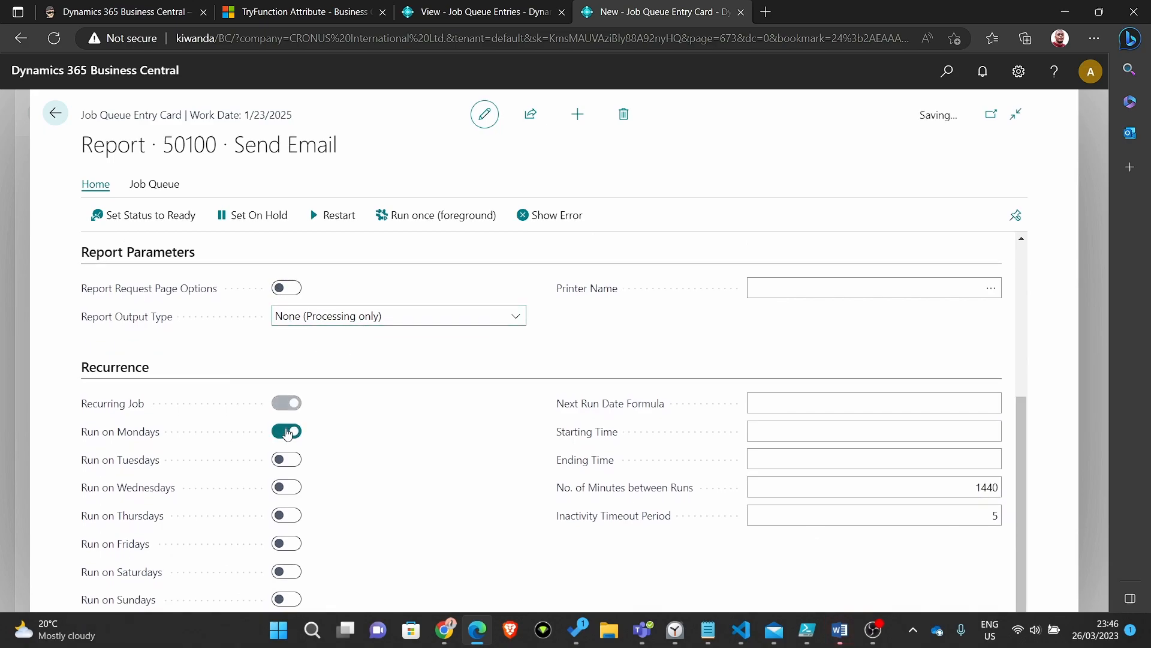
Make the entry recur on all days, every 2 minutes, with inactivity timeout 5.
{"action": "left_click", "coordinate": [287, 431]}
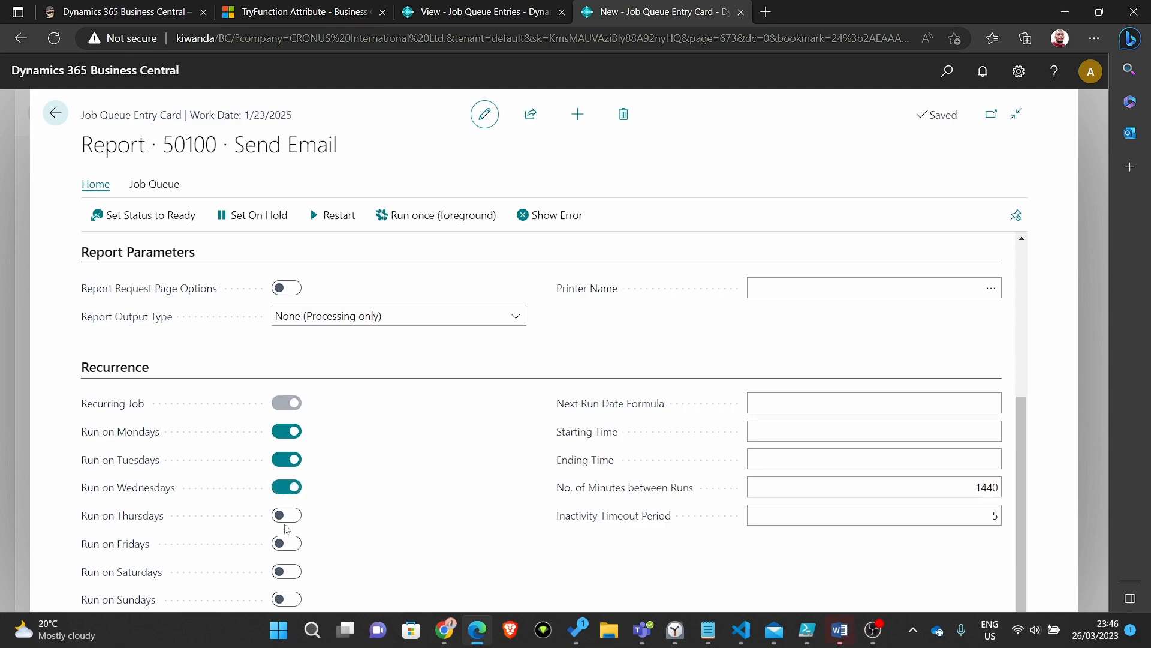
{"action": "left_click", "coordinate": [286, 515]}
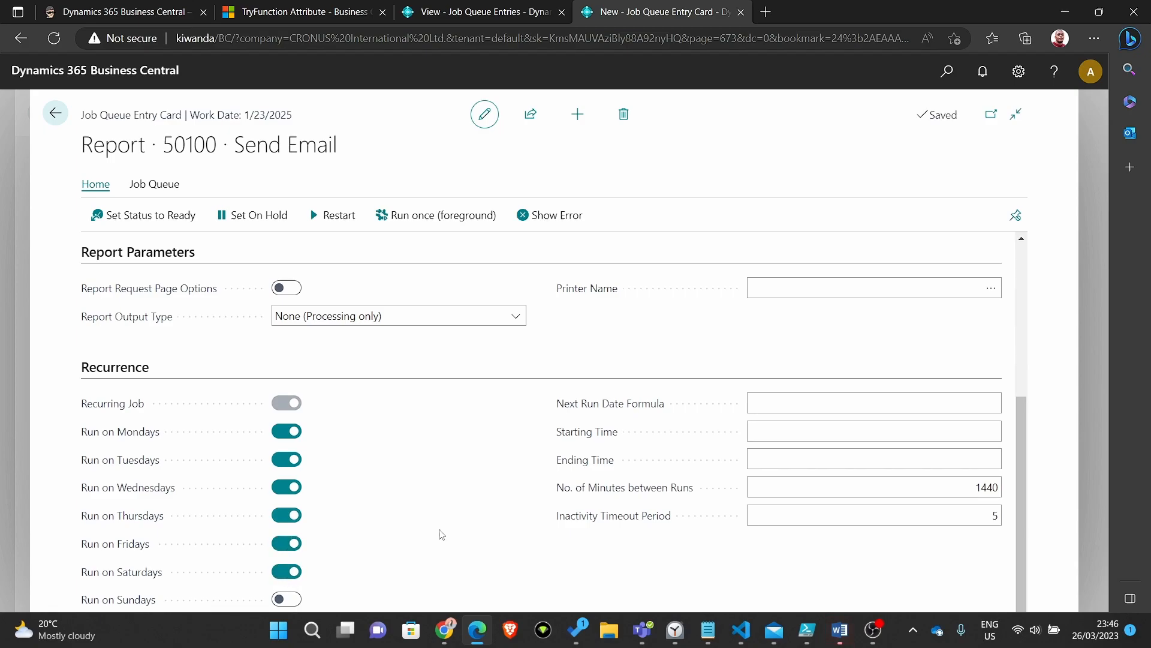
{"action": "left_click", "coordinate": [286, 599]}
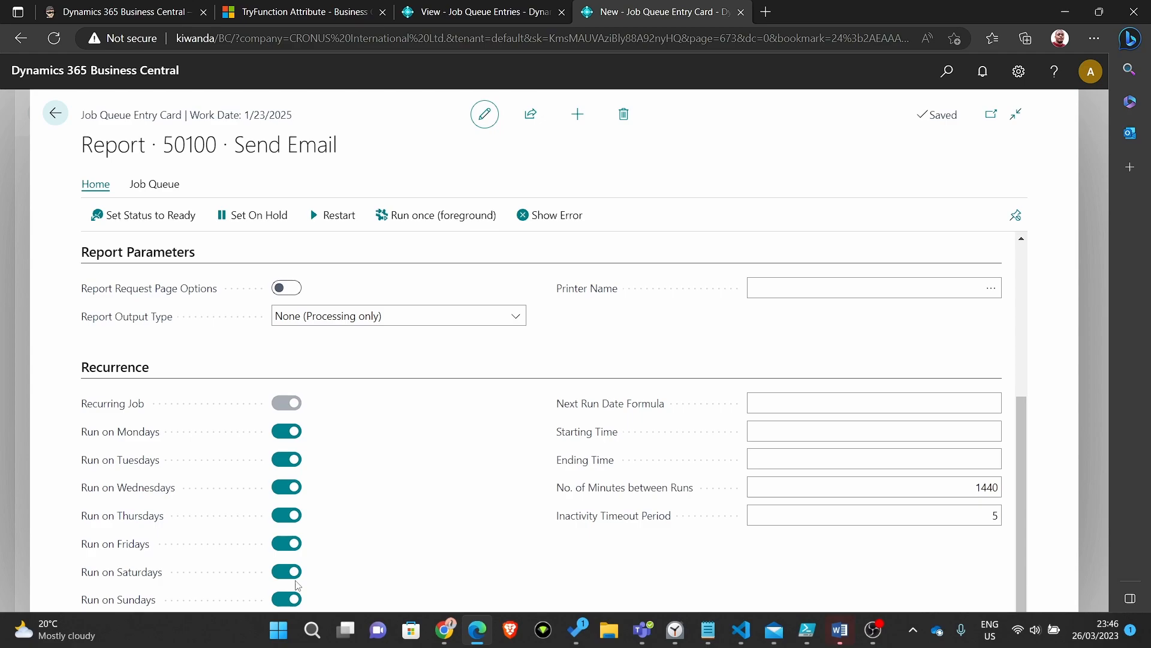
{"action": "mouse_move", "coordinate": [609, 403]}
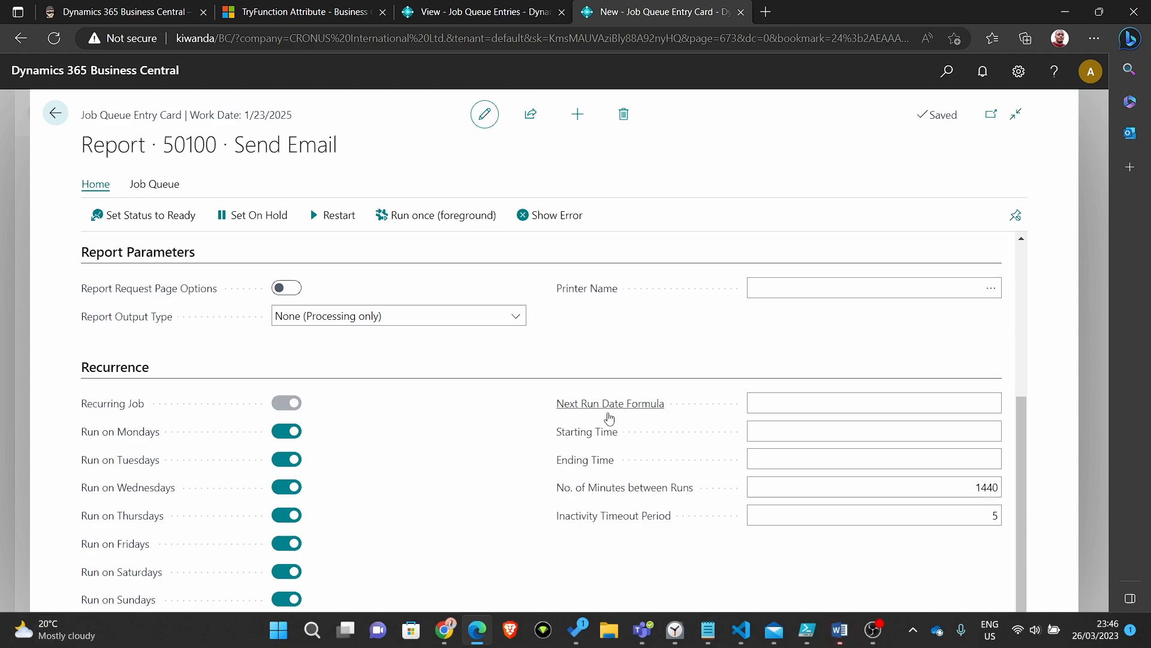
{"action": "mouse_move", "coordinate": [920, 478]}
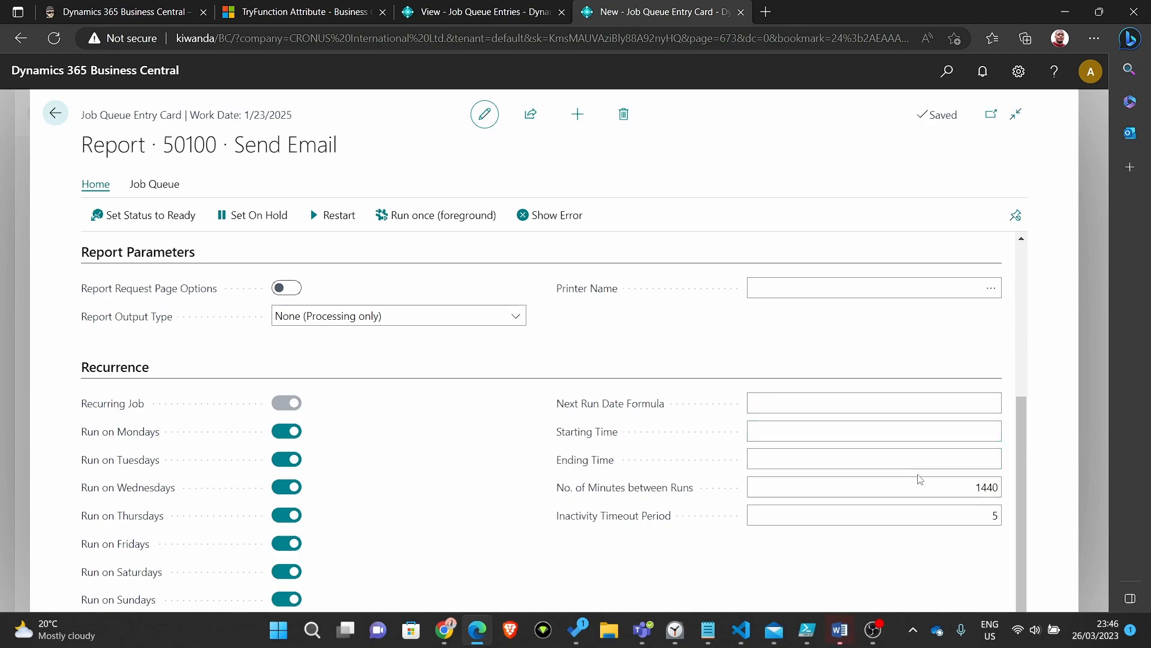
{"action": "left_click", "coordinate": [874, 487]}
{"action": "type", "text": "2"}
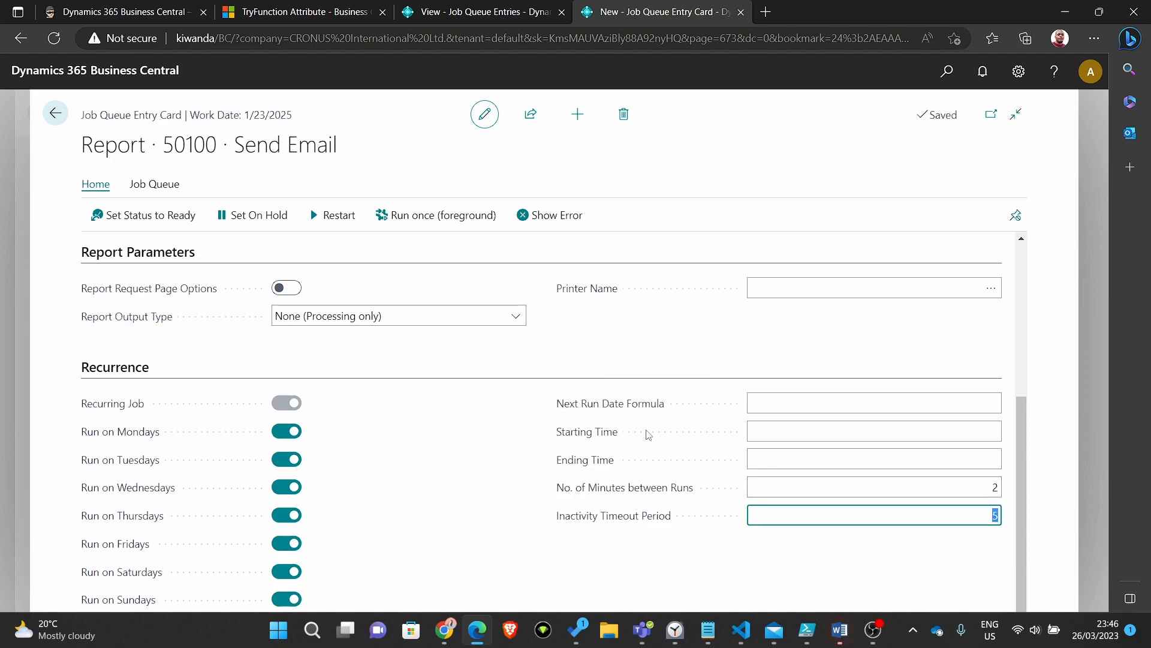
{"action": "mouse_move", "coordinate": [626, 410]}
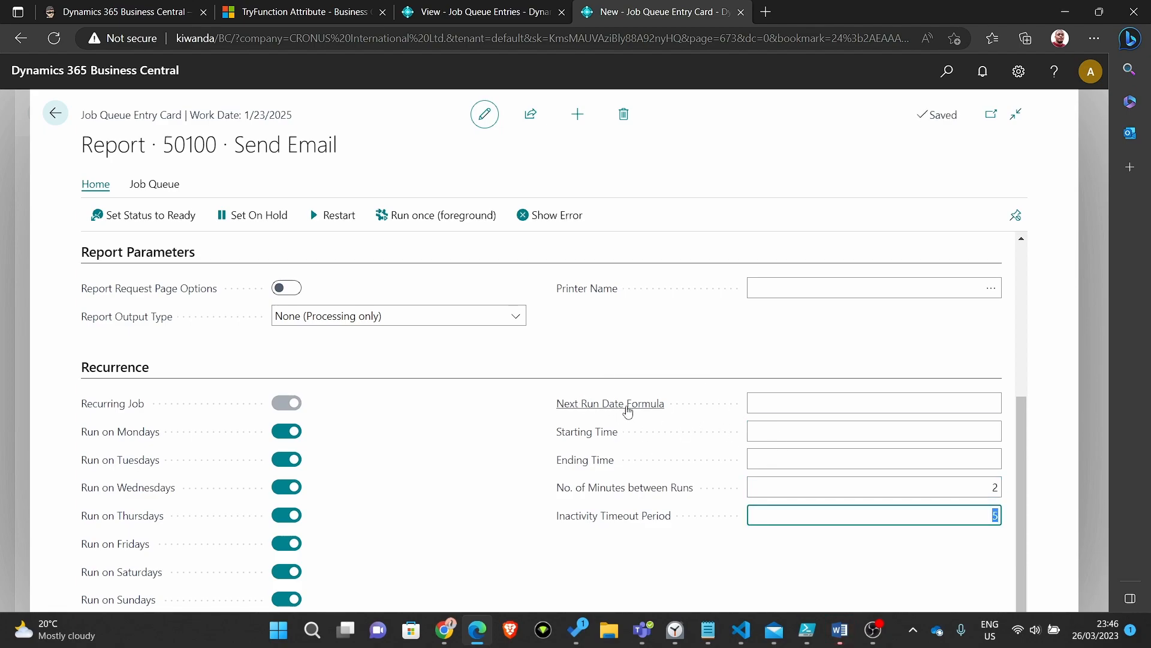
{"action": "mouse_move", "coordinate": [611, 403]}
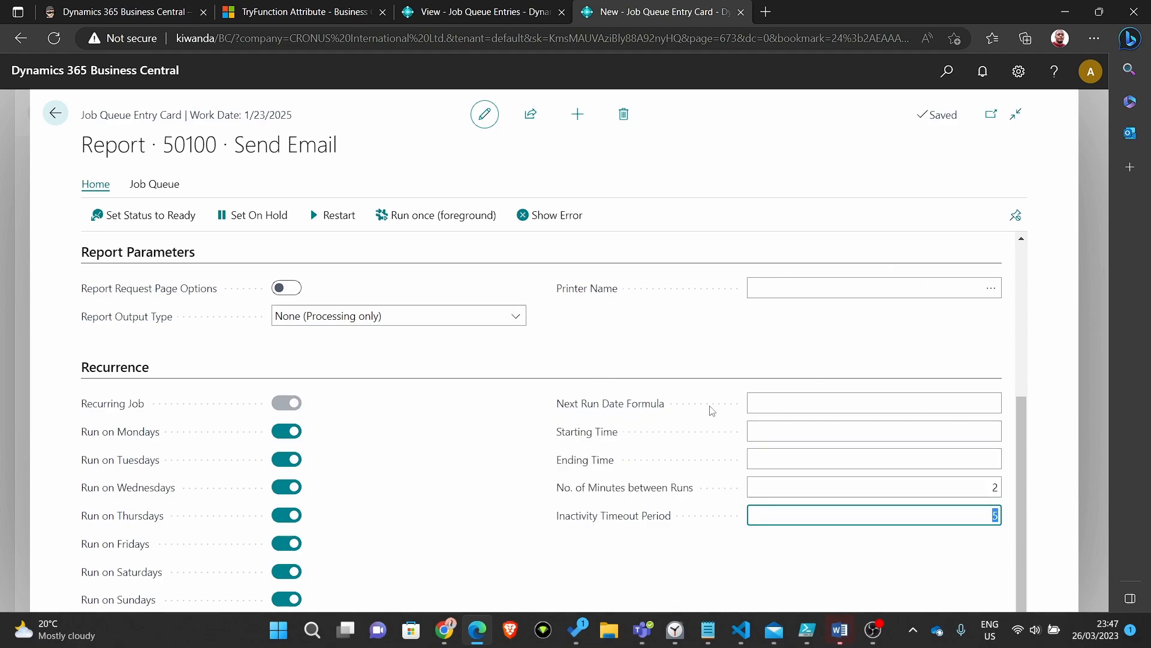
{"action": "mouse_move", "coordinate": [587, 431]}
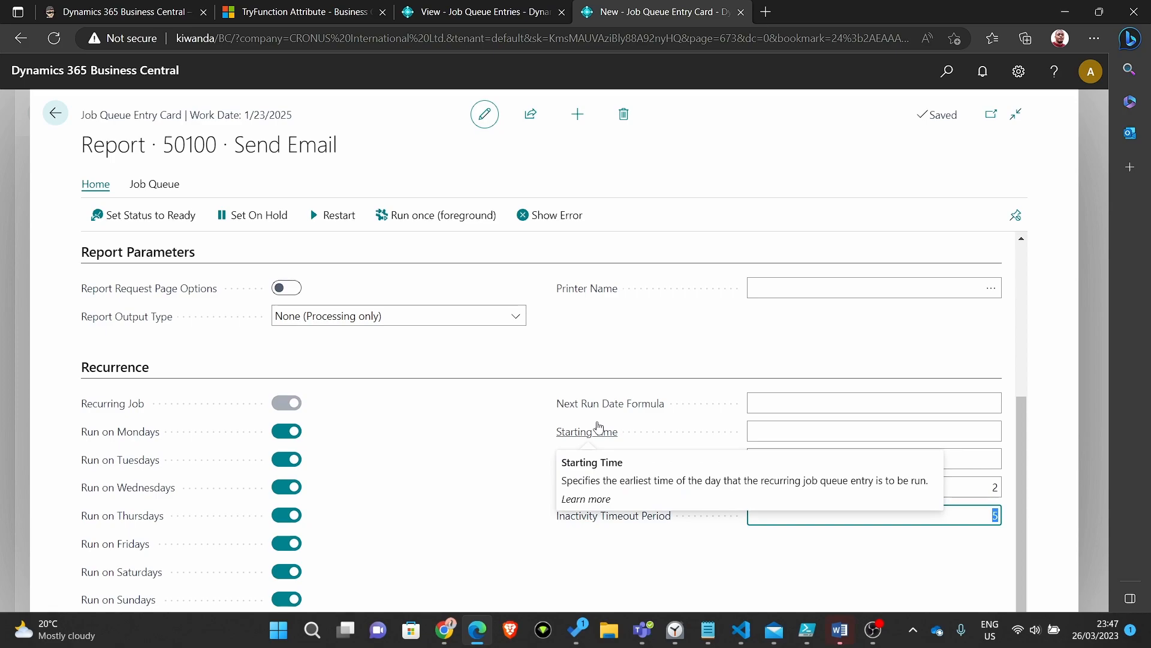
{"action": "mouse_move", "coordinate": [586, 460]}
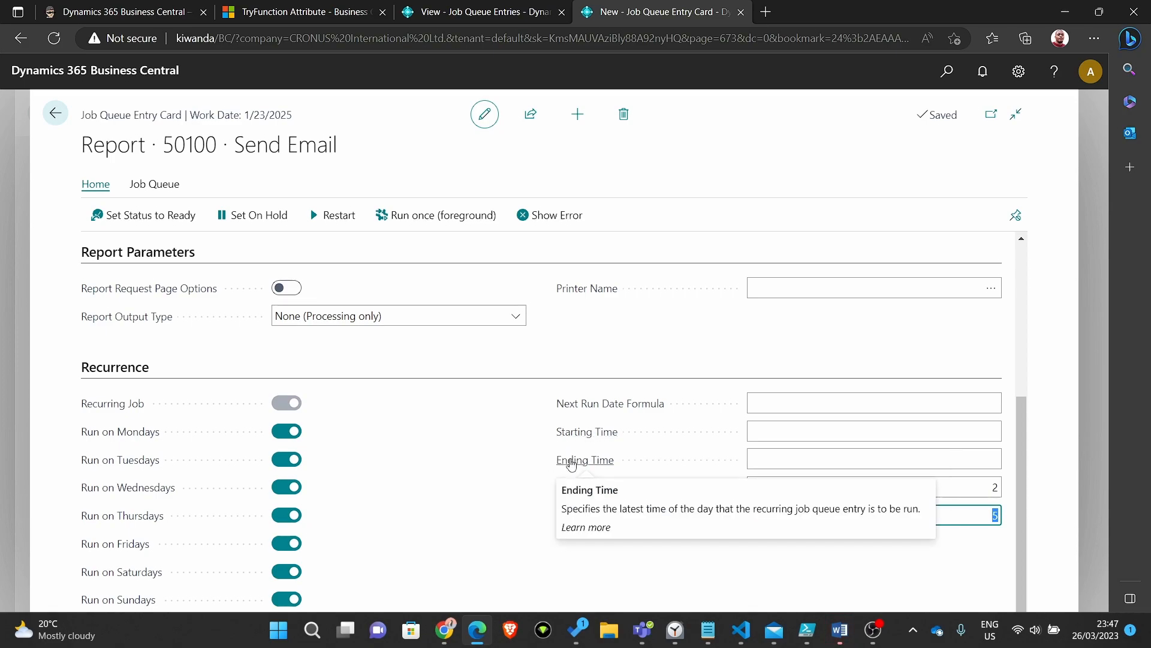
{"action": "mouse_move", "coordinate": [484, 532]}
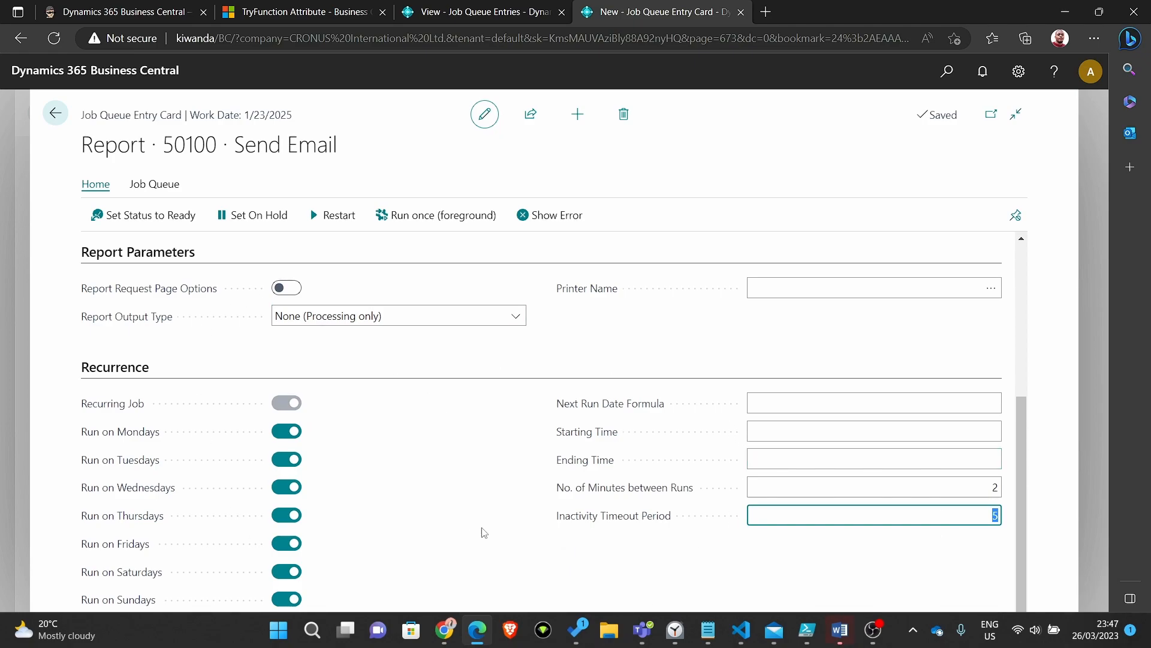
{"action": "mouse_move", "coordinate": [610, 403]}
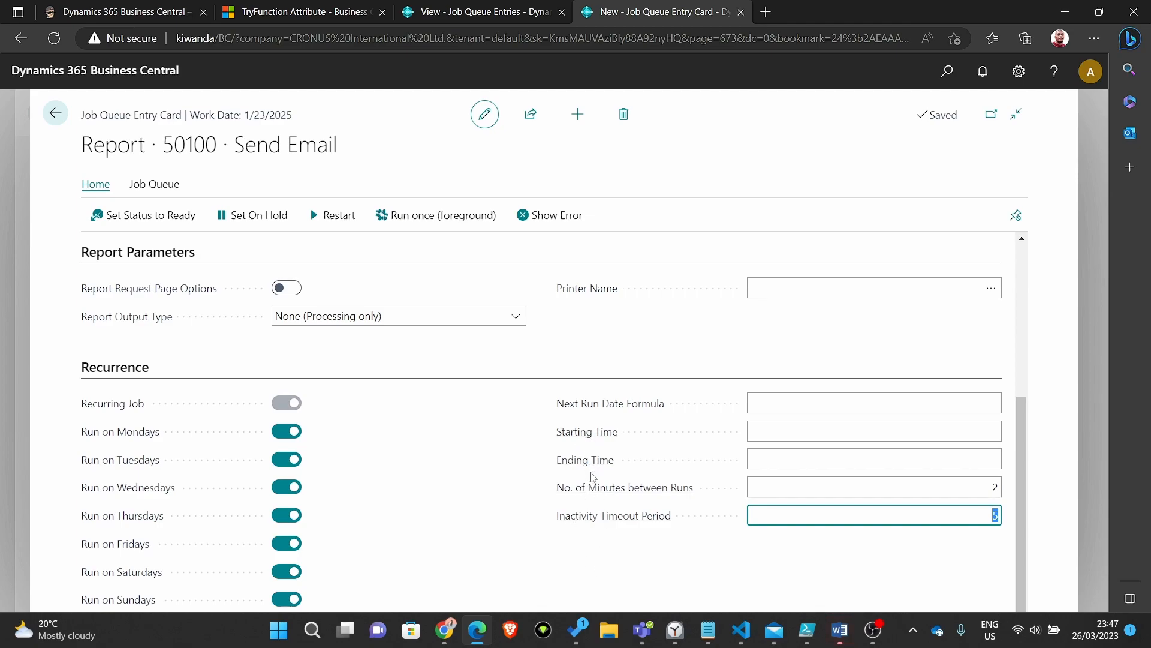
{"action": "mouse_move", "coordinate": [585, 460]}
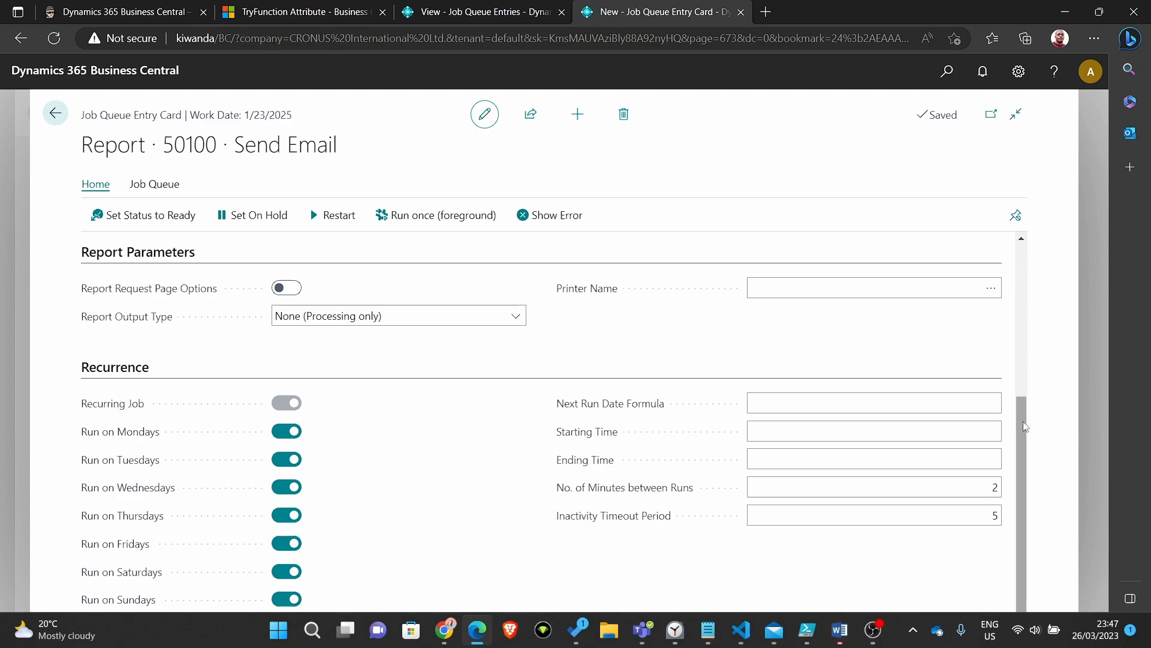
{"action": "scroll", "scroll_direction": "up", "scroll_amount": 3}
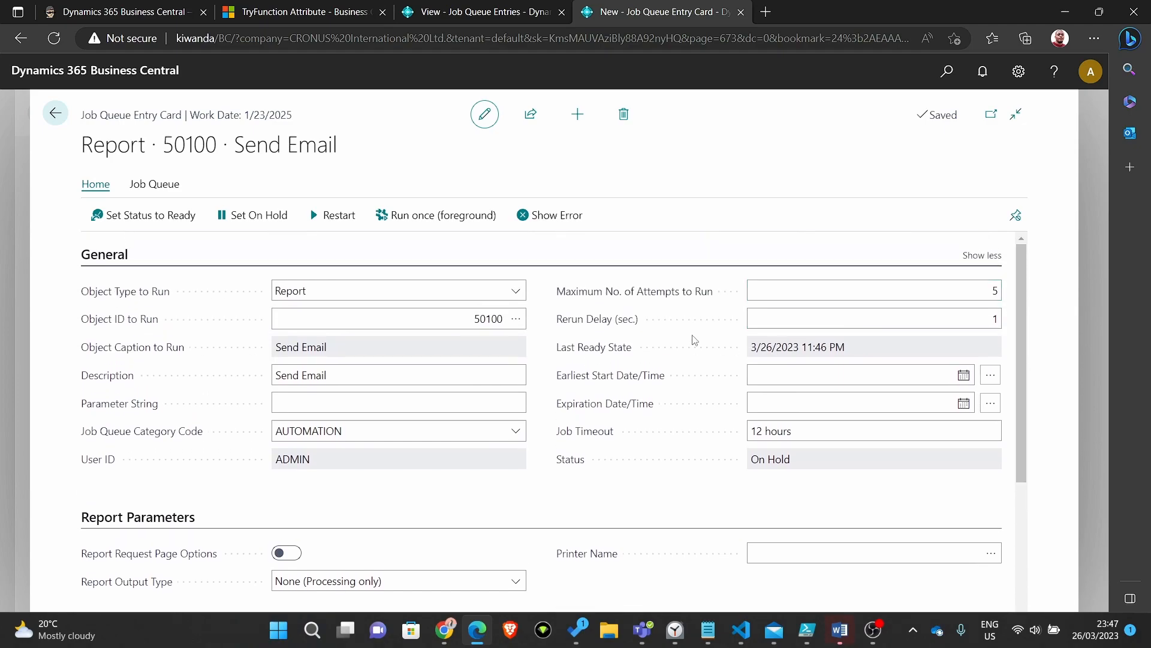
{"action": "mouse_move", "coordinate": [262, 267]}
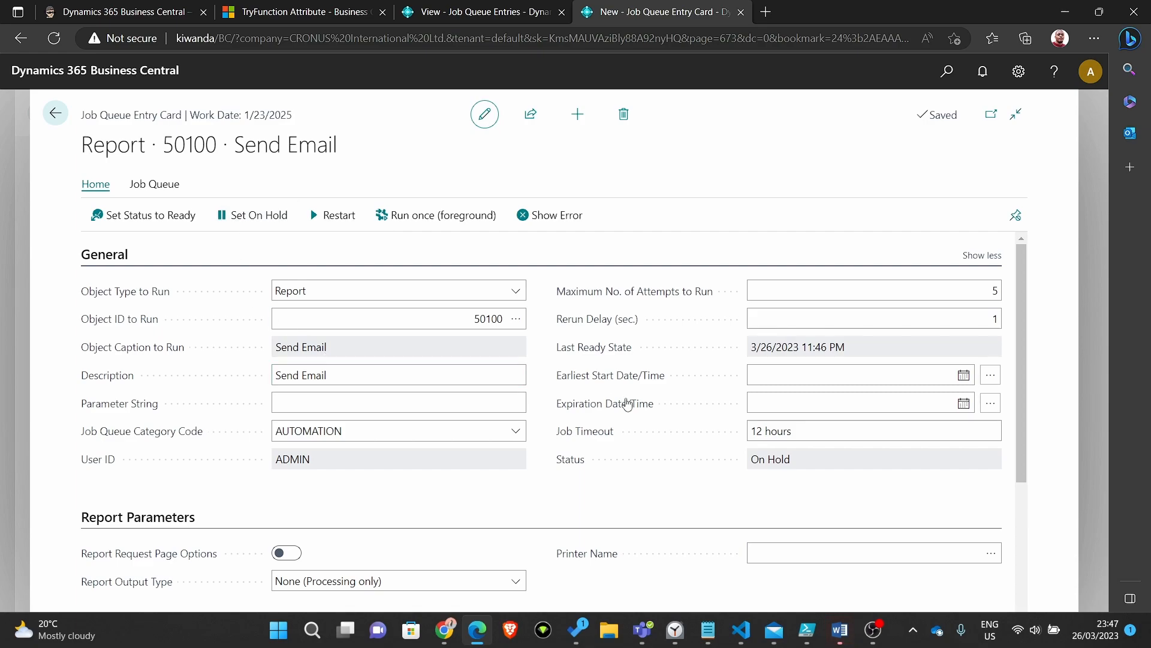
{"action": "mouse_move", "coordinate": [437, 360]}
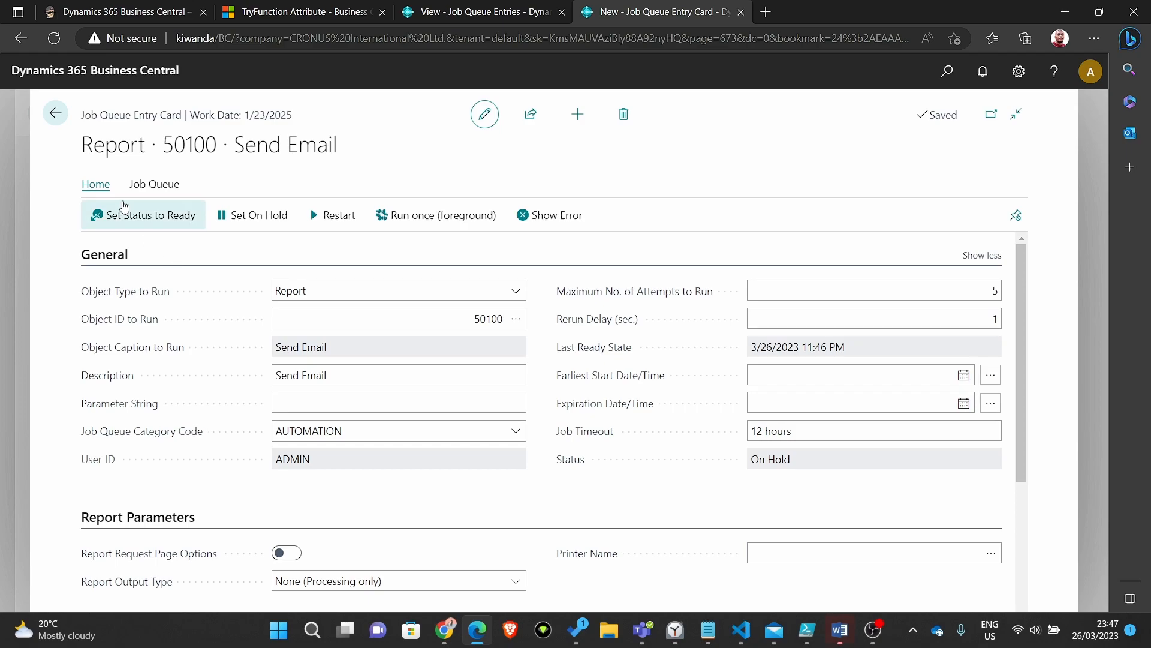
{"action": "mouse_move", "coordinate": [131, 217]}
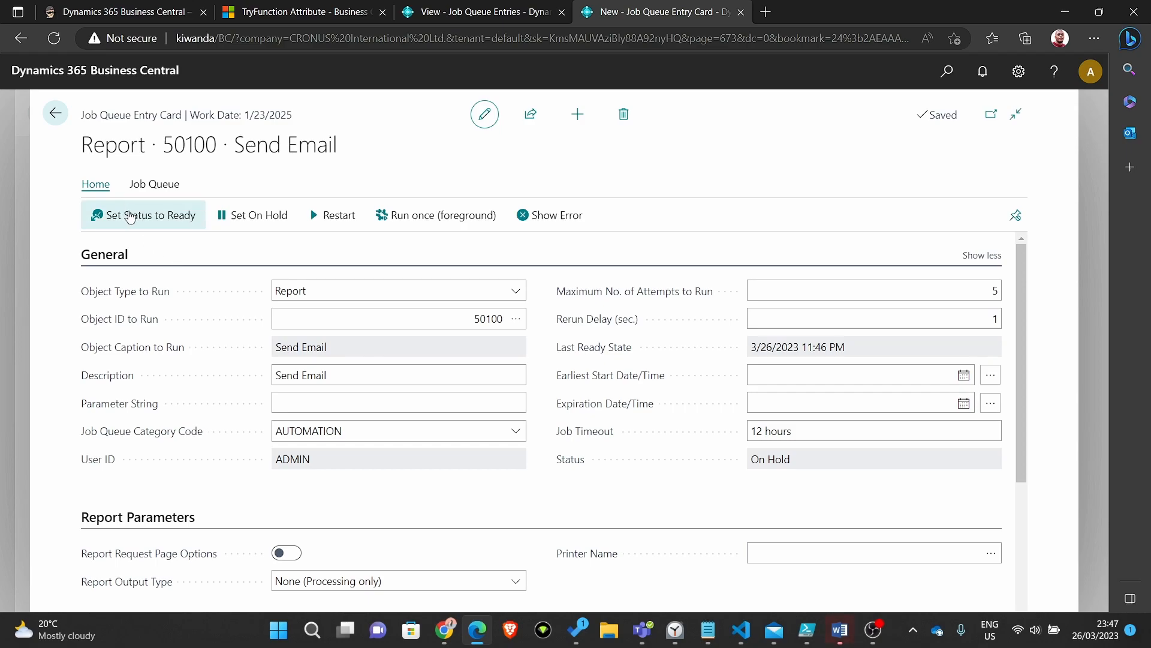
{"action": "mouse_move", "coordinate": [331, 215]}
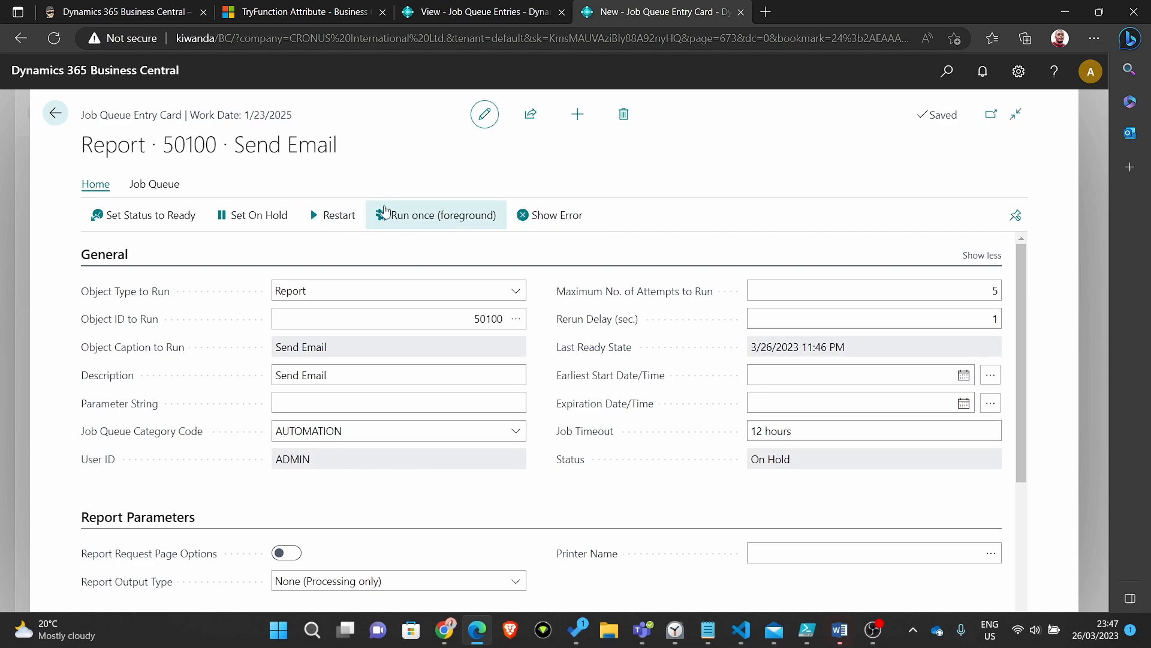
Set the Send Email entry to Ready, with earliest start 11:47 PM.
{"action": "left_click", "coordinate": [150, 215]}
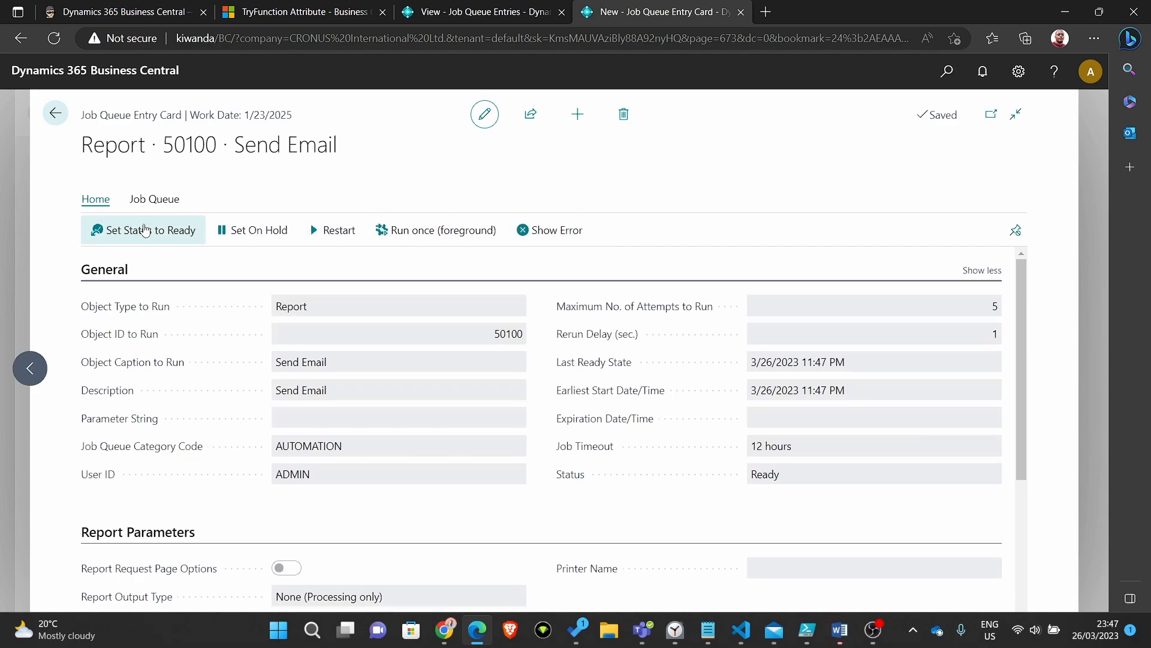
{"action": "left_click", "coordinate": [144, 229]}
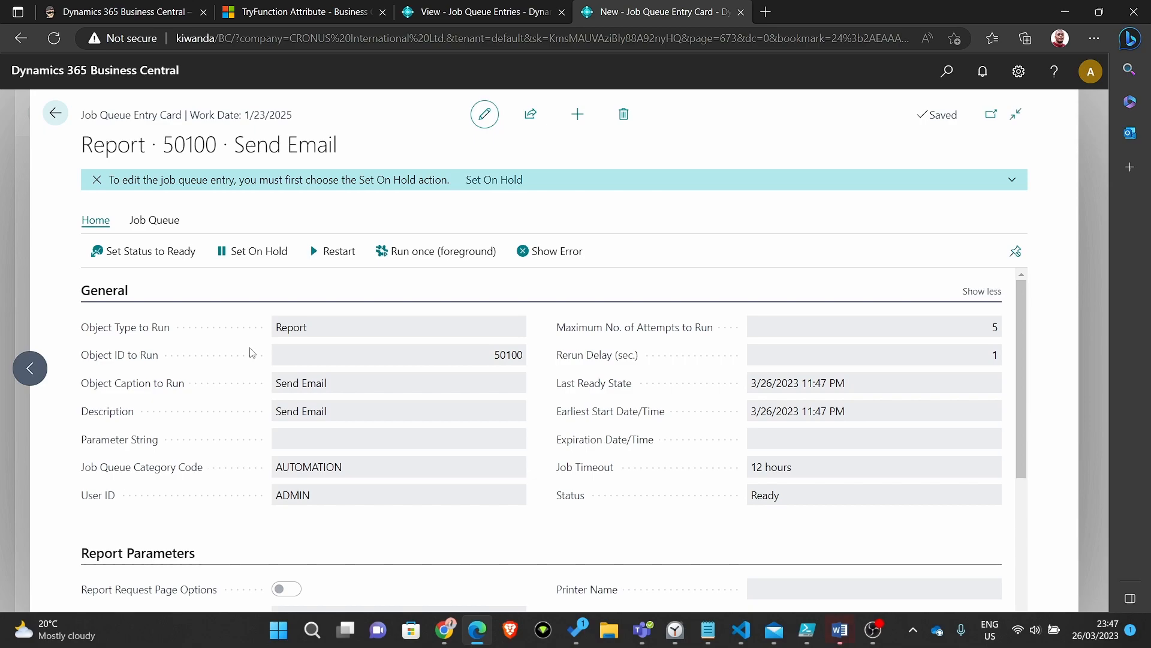
{"action": "mouse_move", "coordinate": [492, 328]}
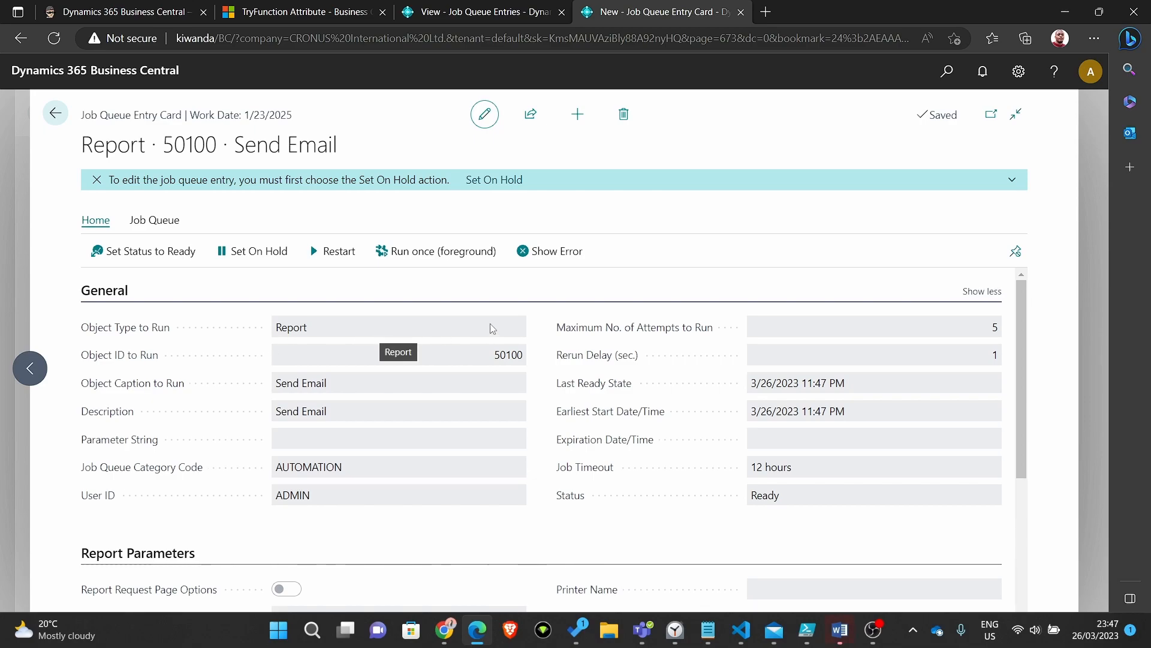
{"action": "left_click", "coordinate": [797, 383]}
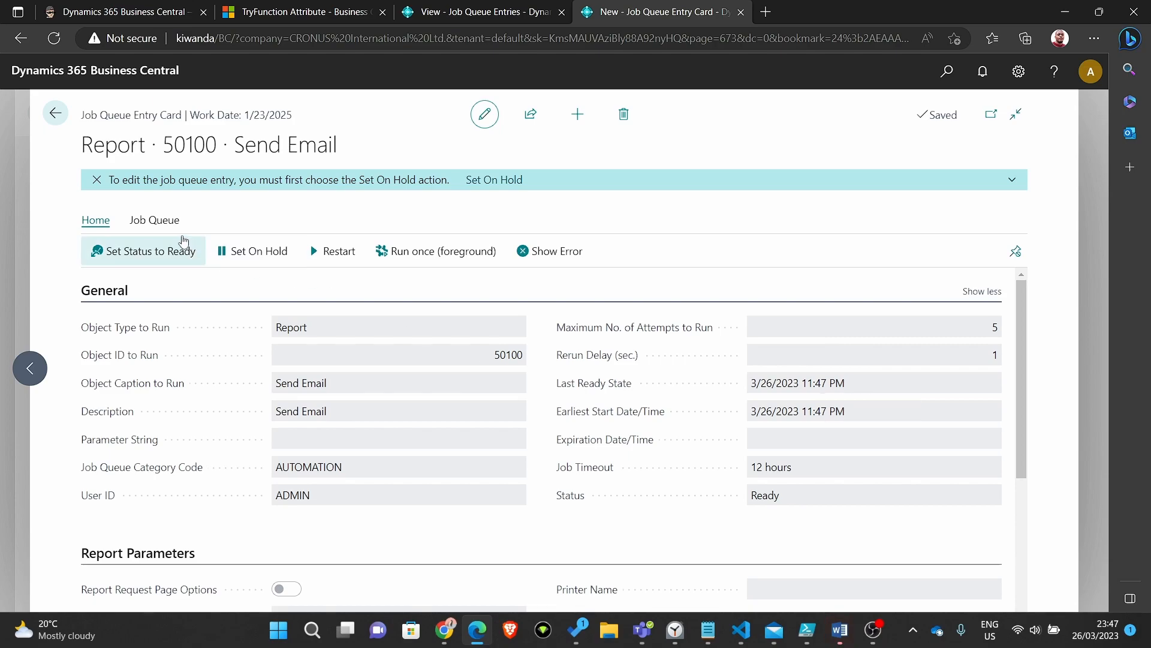
Check the entry's log for a successful Send Email run, then start a page search.
{"action": "left_click", "coordinate": [154, 220]}
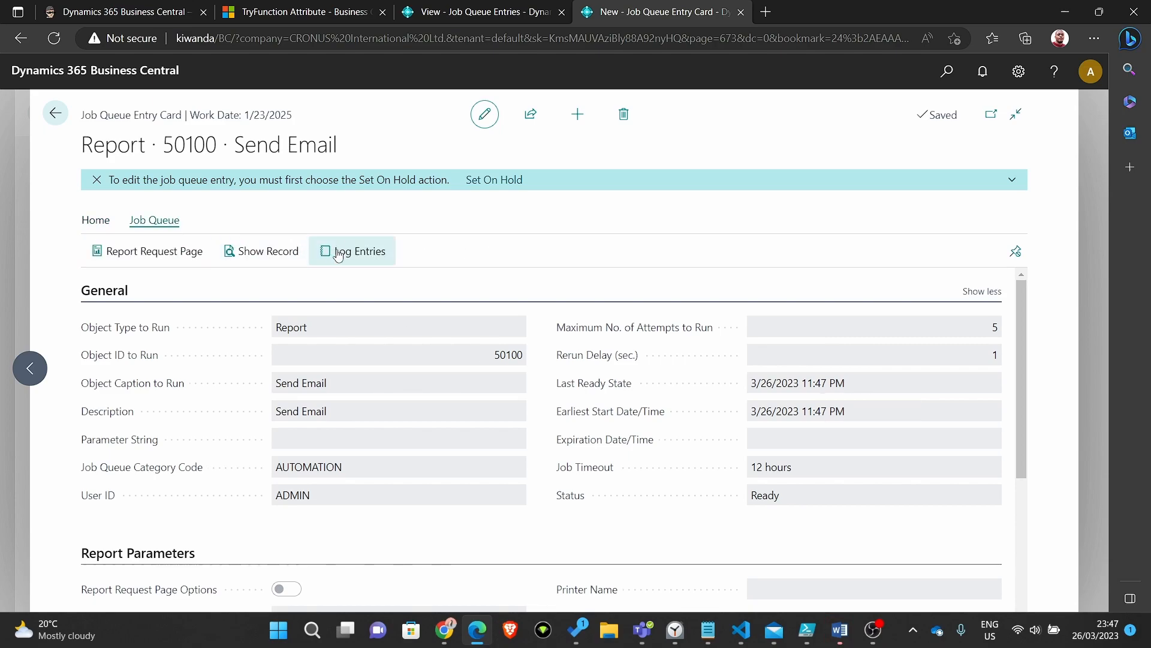
{"action": "left_click", "coordinate": [357, 251]}
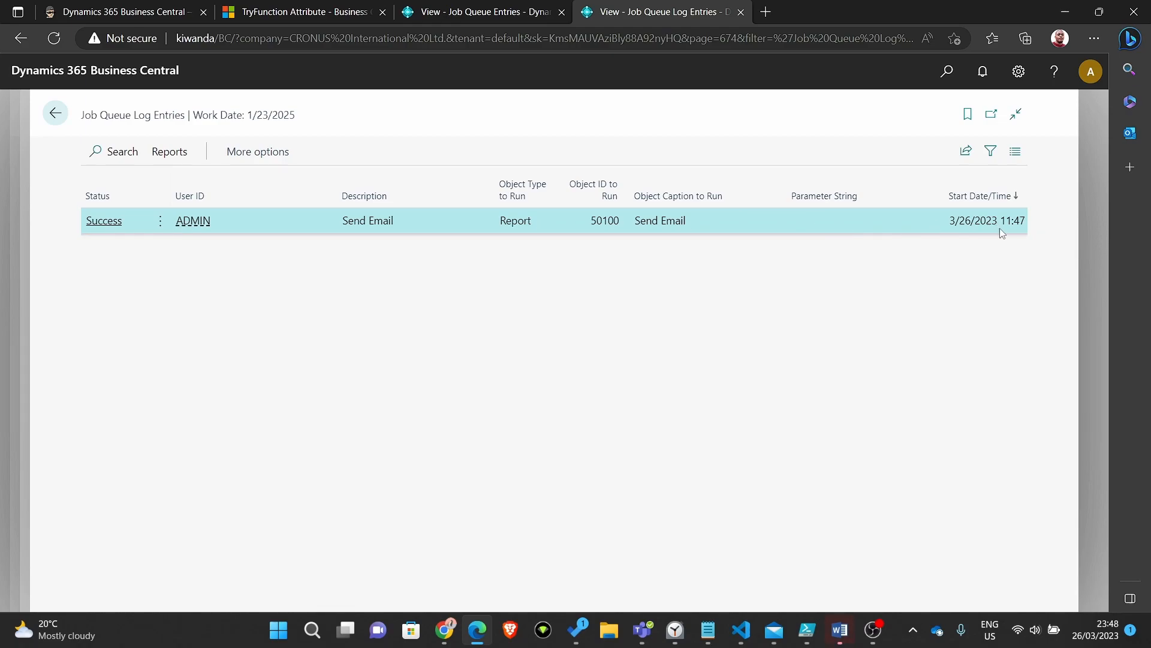
{"action": "mouse_move", "coordinate": [963, 262]}
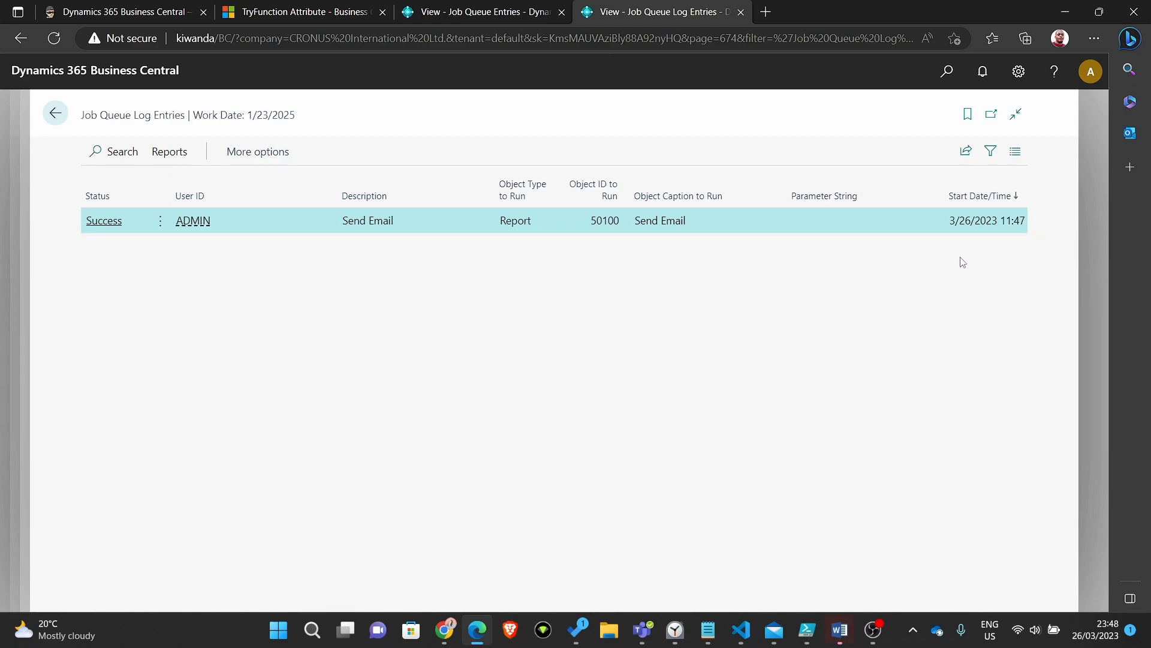
{"action": "left_click", "coordinate": [104, 220]}
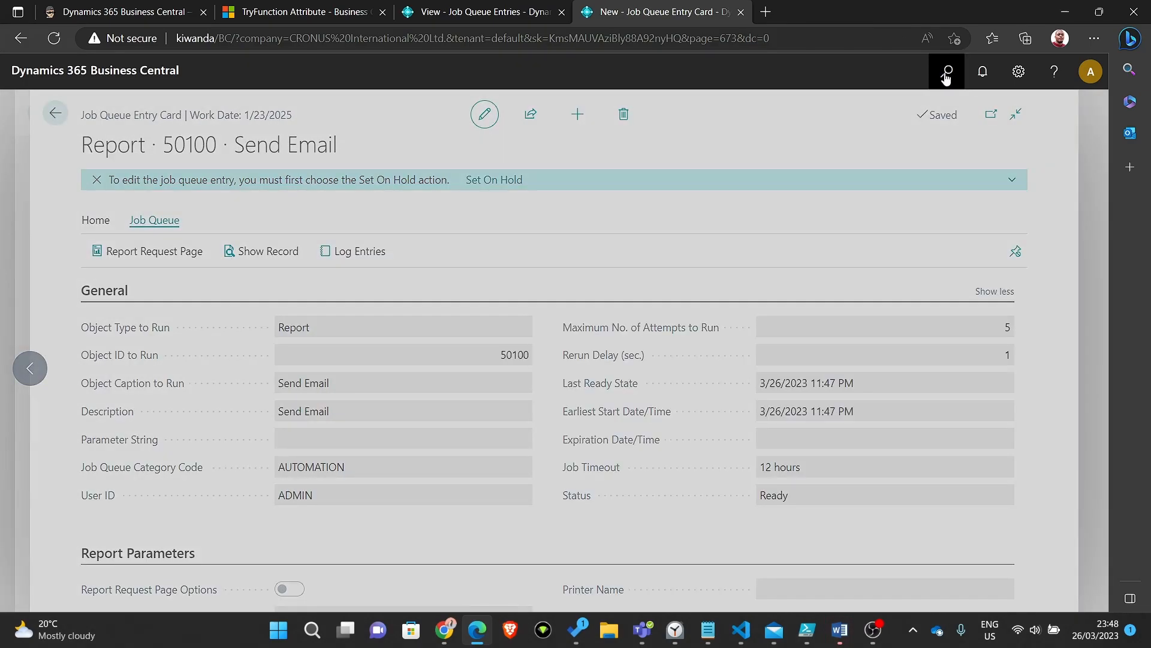
{"action": "left_click", "coordinate": [947, 71]}
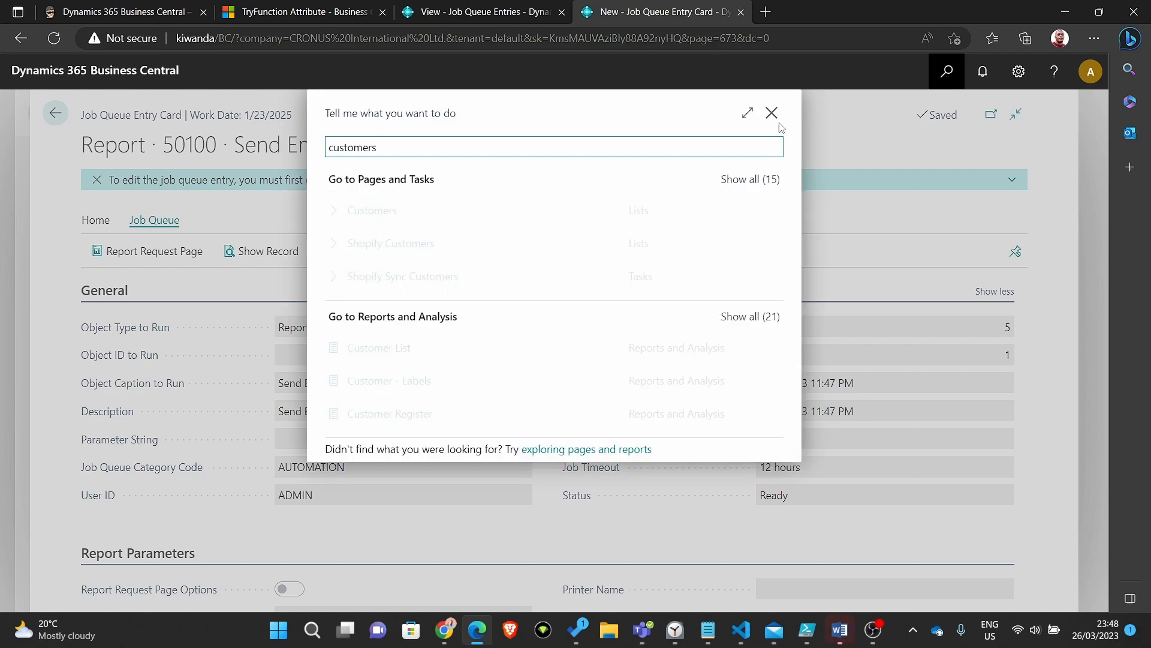
Create customer THECUST named 'The Customer' from the Customers list.
{"action": "left_click", "coordinate": [372, 210]}
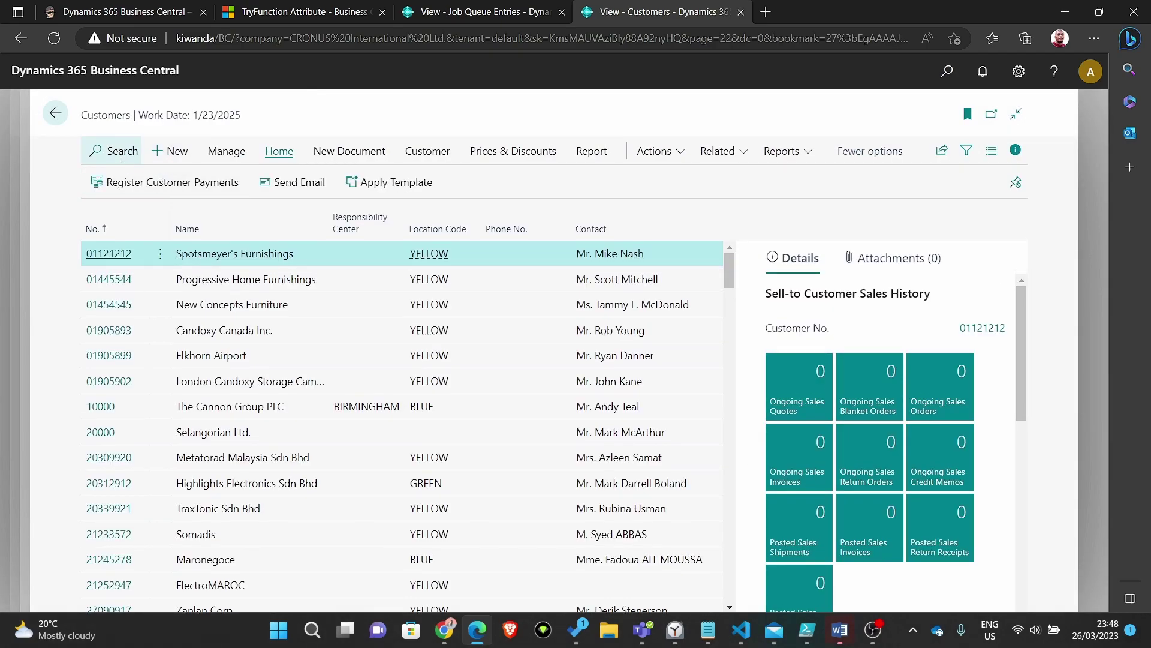
{"action": "type", "text": "the"}
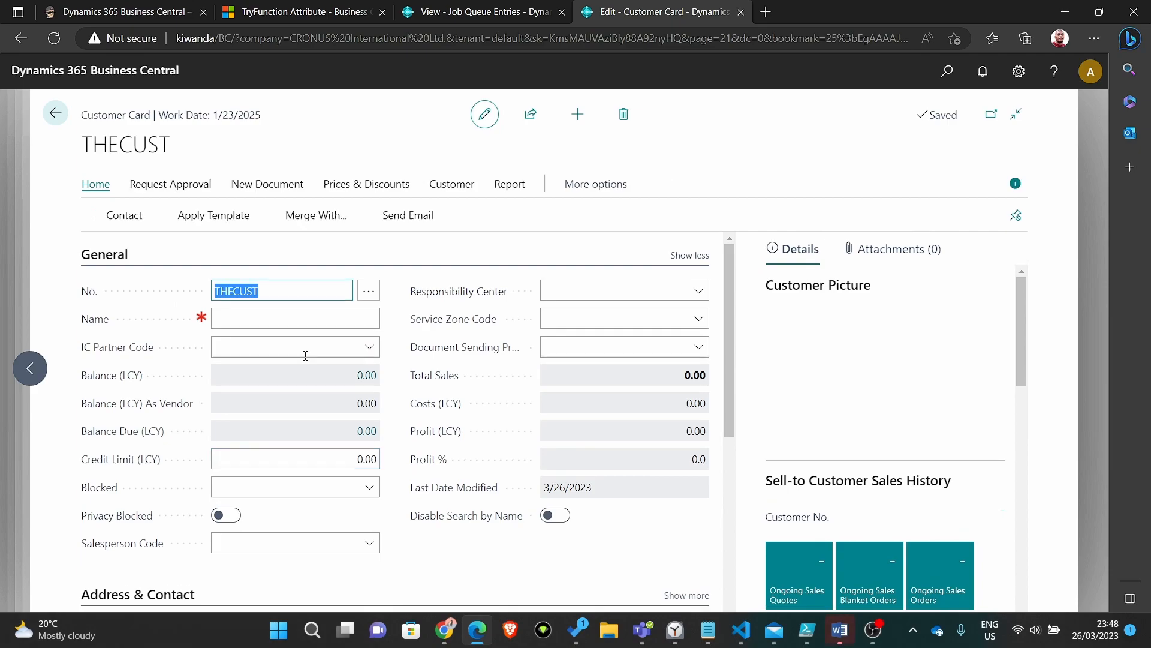
{"action": "left_click", "coordinate": [295, 318]}
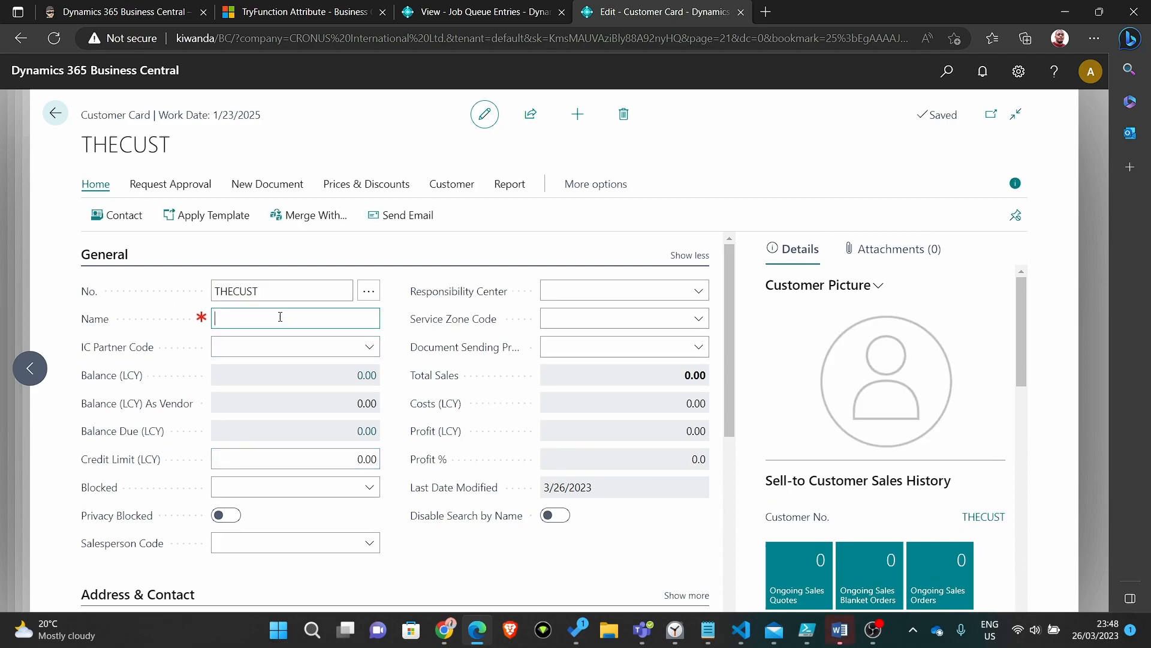
{"action": "type", "text": "The Customer"}
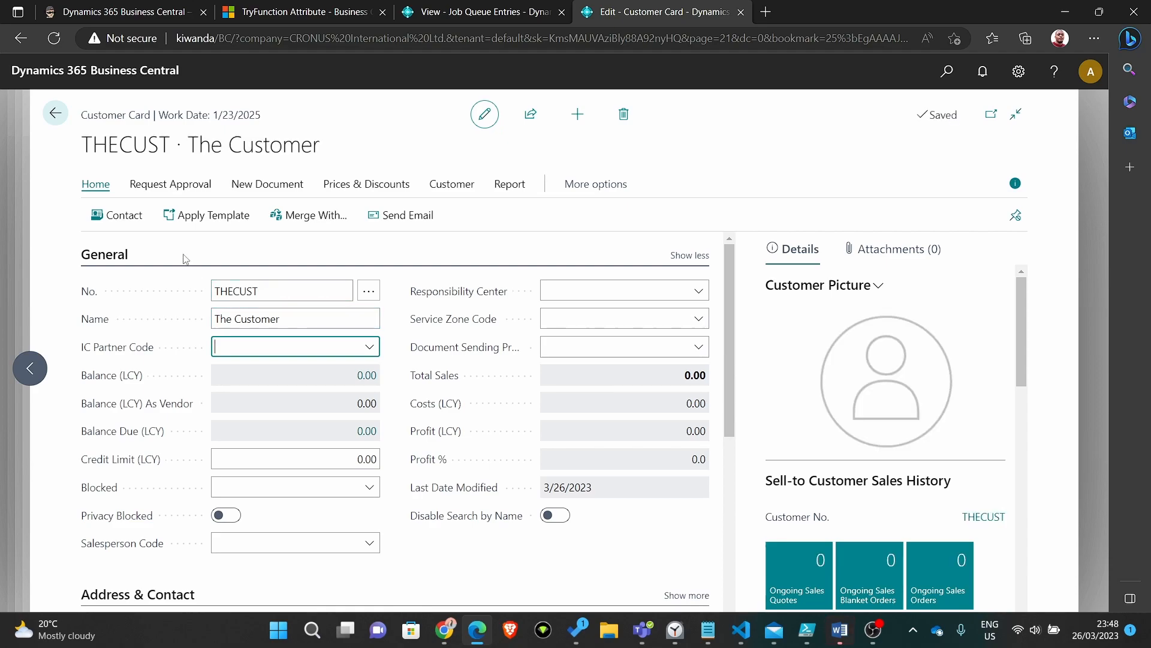
{"action": "mouse_move", "coordinate": [55, 114]}
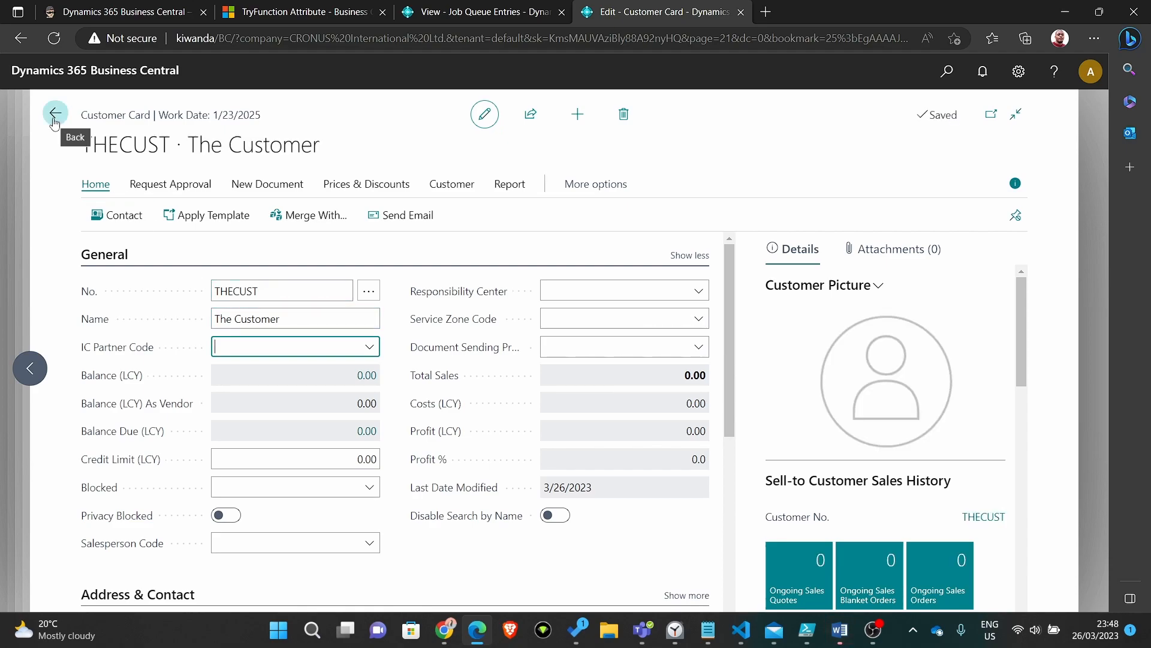
{"action": "left_click", "coordinate": [55, 113]}
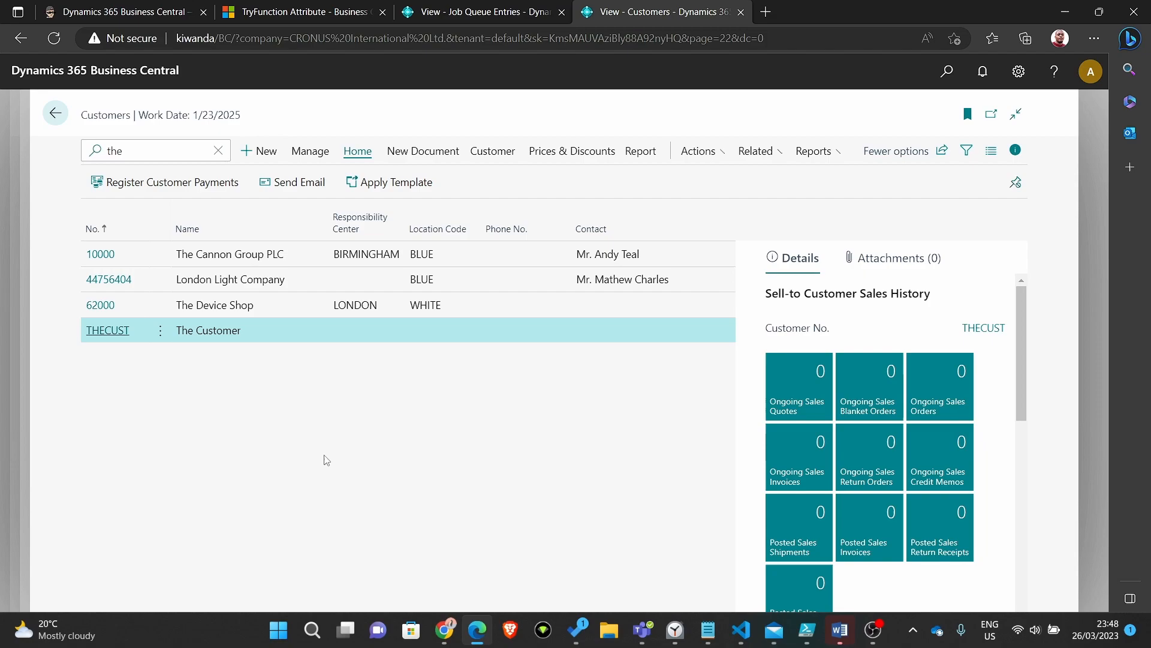
{"action": "mouse_move", "coordinate": [402, 419]}
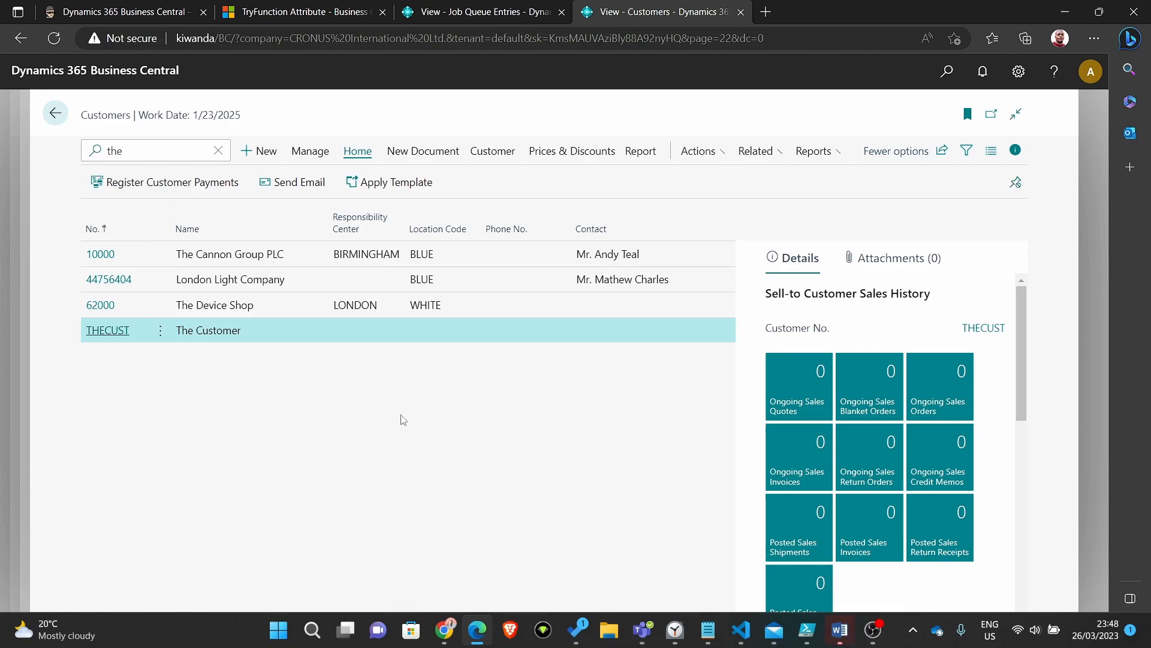
{"action": "mouse_move", "coordinate": [177, 213]}
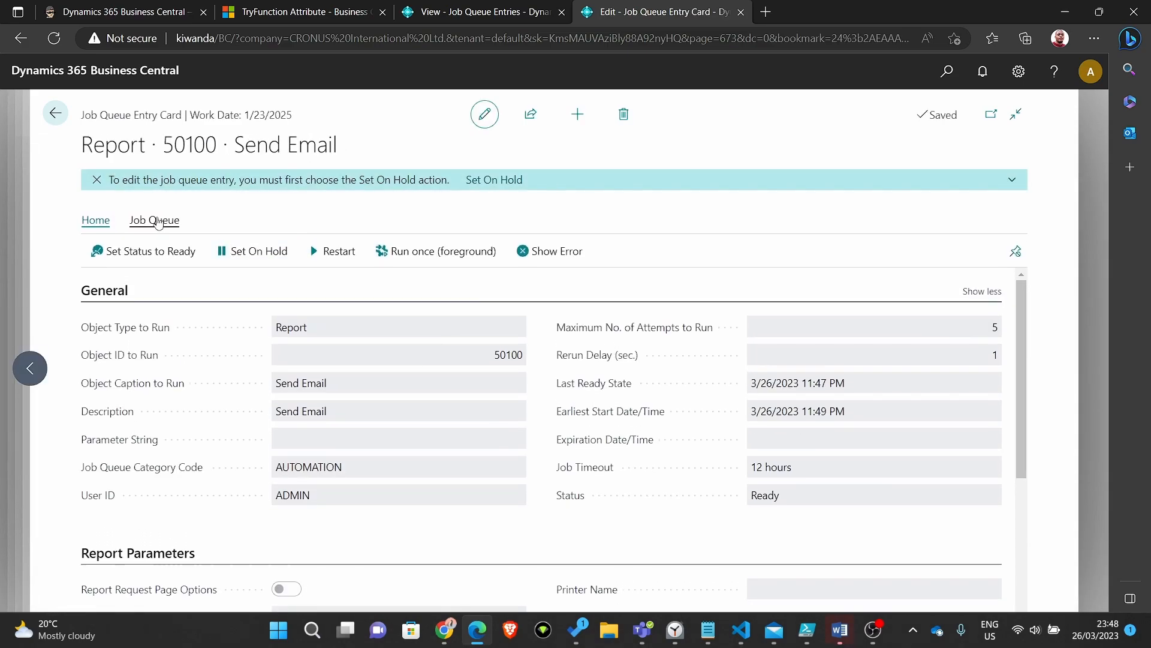
Open the Send Email entry's log, then close the Word notes without saving.
{"action": "left_click", "coordinate": [154, 220]}
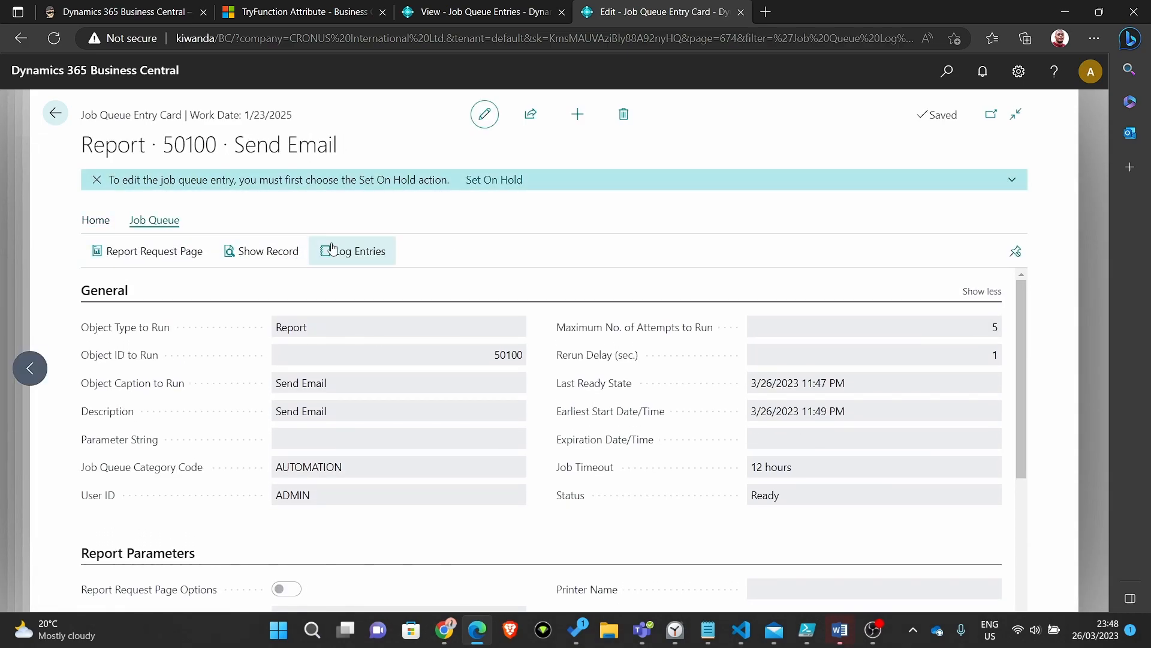
{"action": "left_click", "coordinate": [359, 251]}
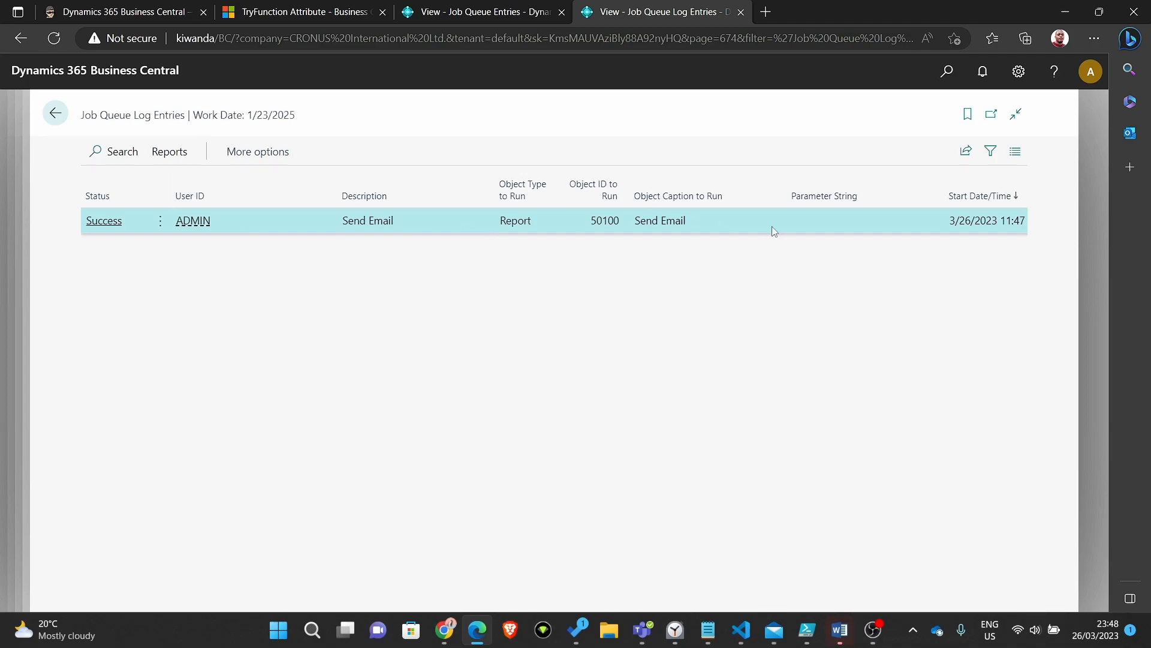
{"action": "mouse_move", "coordinate": [772, 226]}
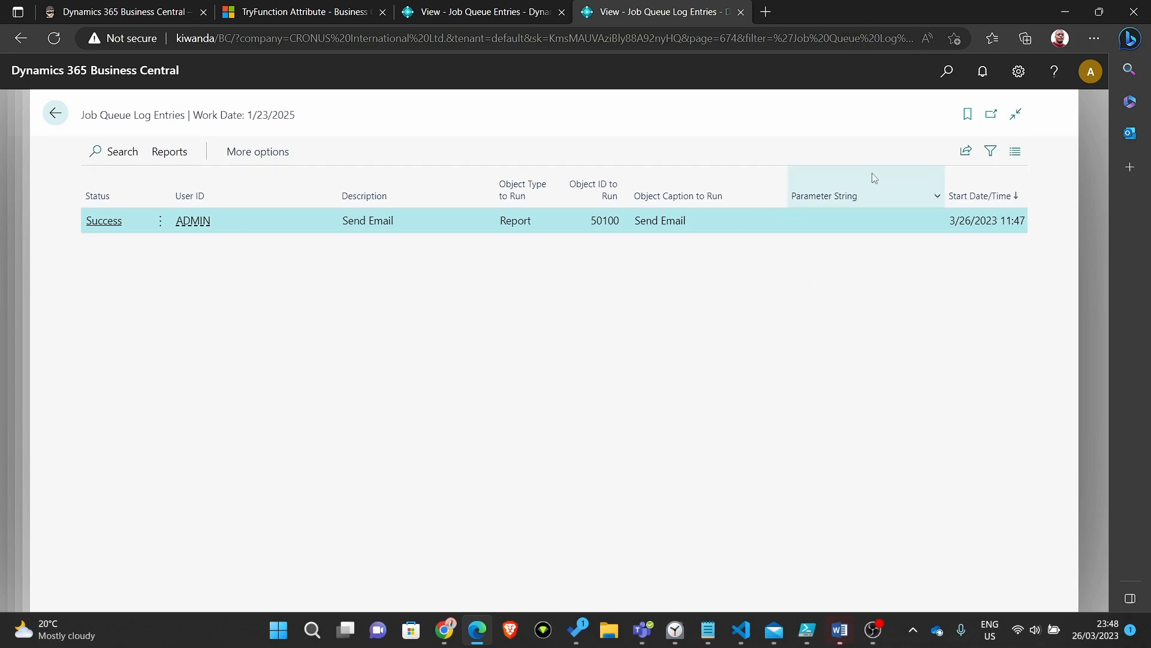
{"action": "mouse_move", "coordinate": [1015, 114]}
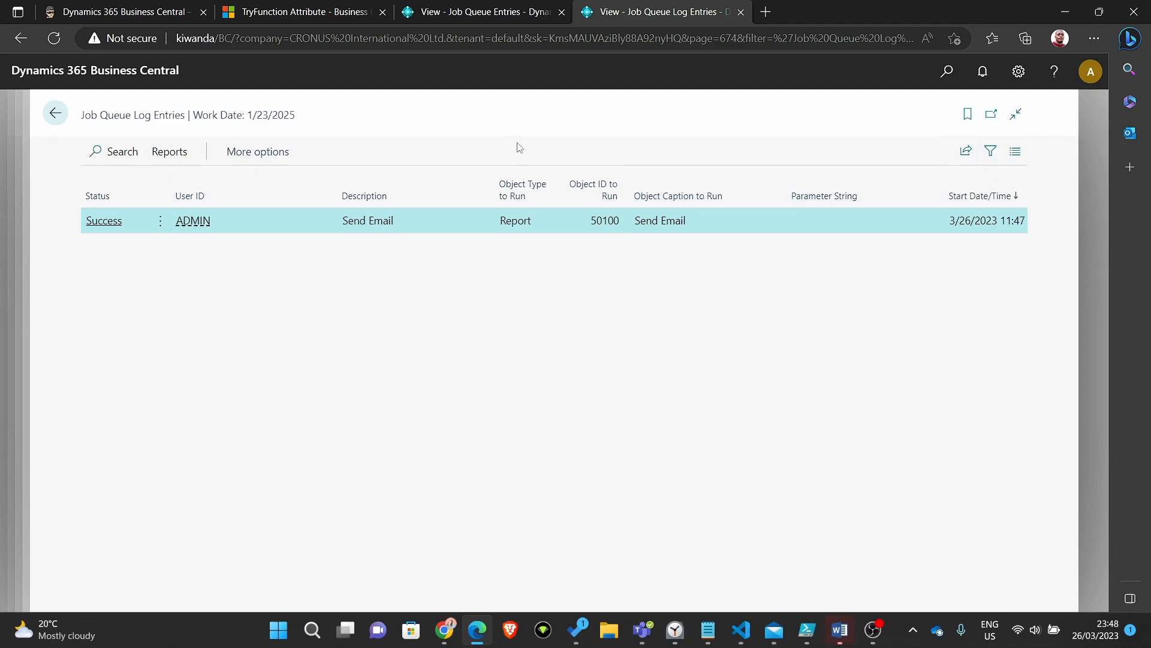
{"action": "mouse_move", "coordinate": [1049, 214]}
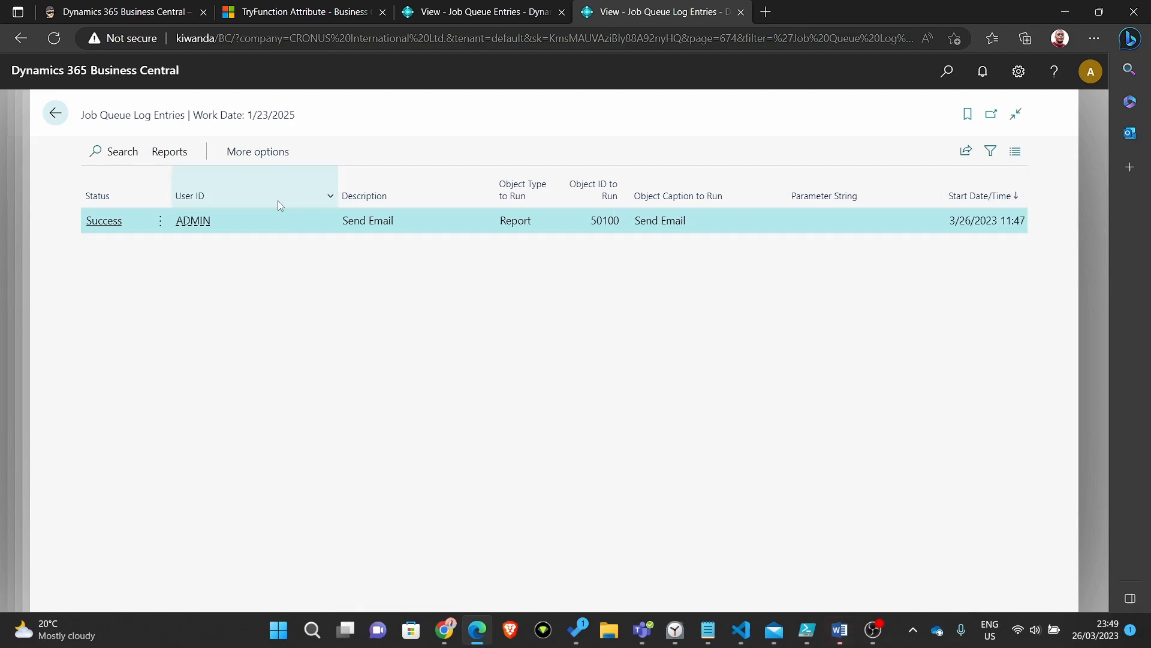
{"action": "mouse_move", "coordinate": [654, 276]}
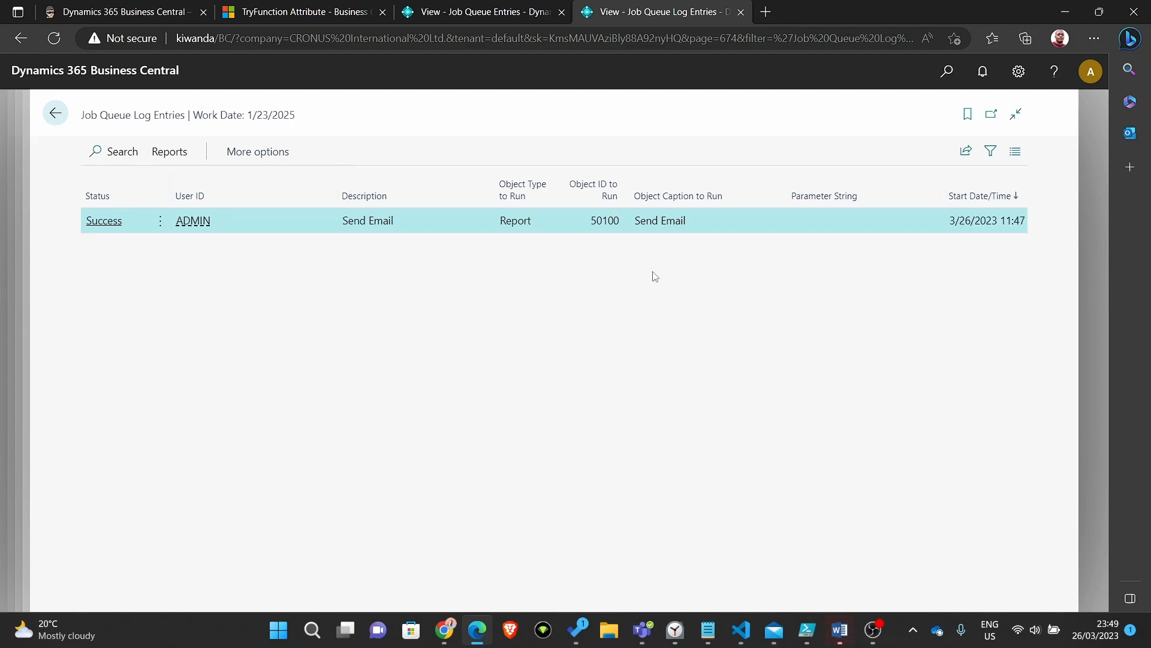
{"action": "mouse_move", "coordinate": [795, 593]}
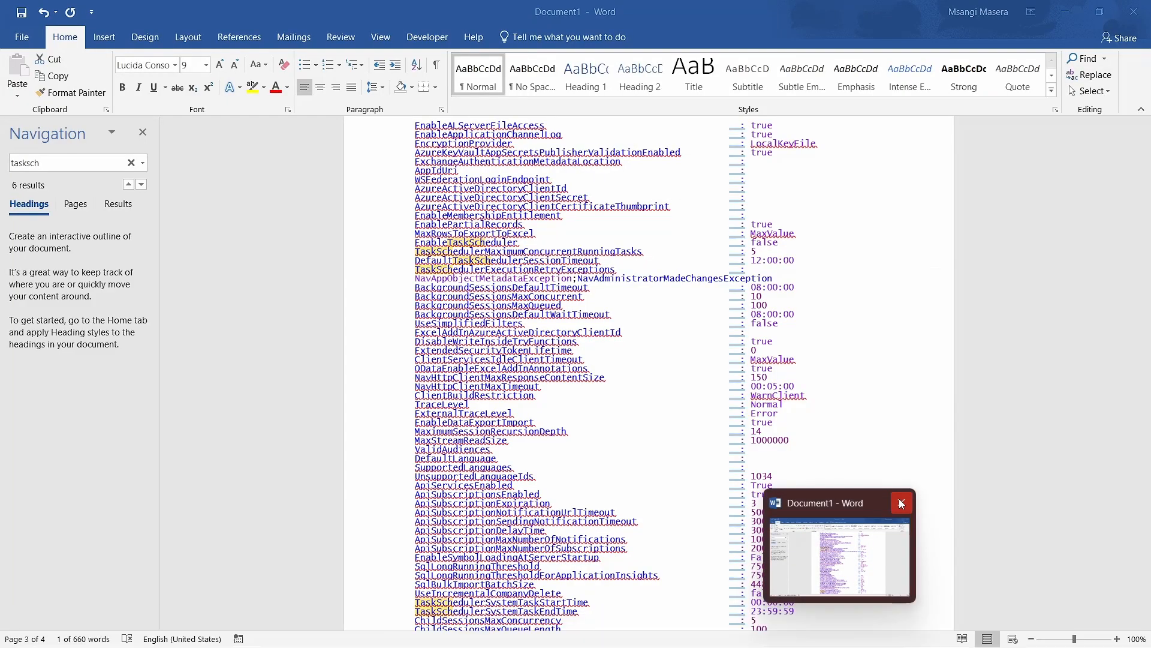
{"action": "left_click", "coordinate": [901, 504]}
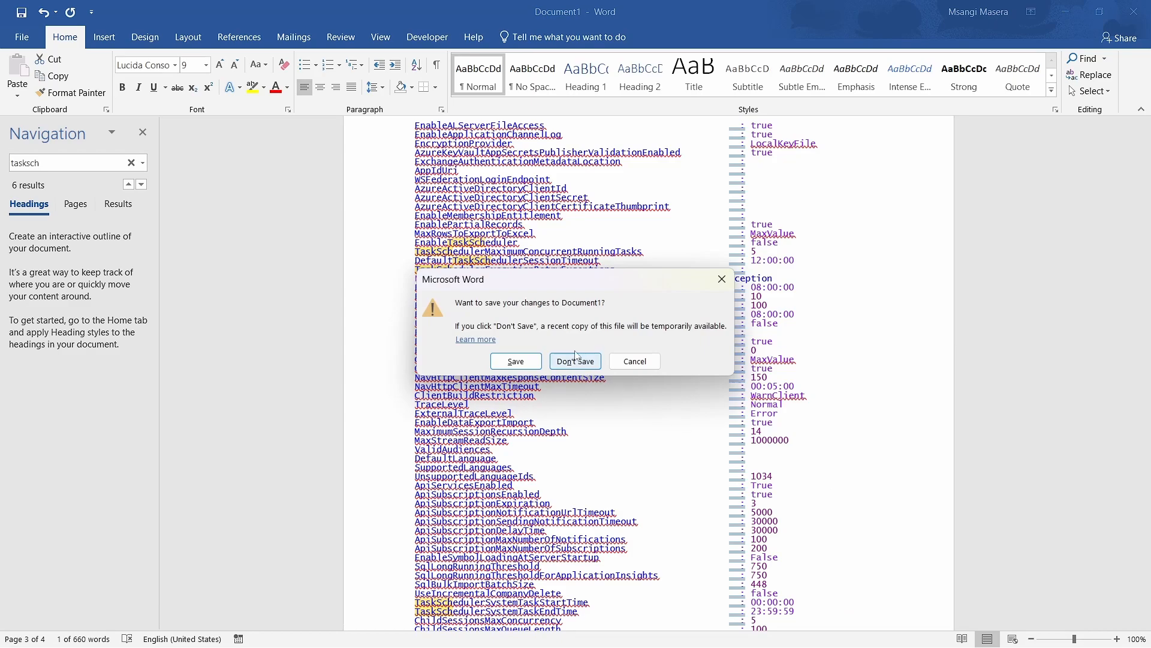
{"action": "left_click", "coordinate": [575, 360]}
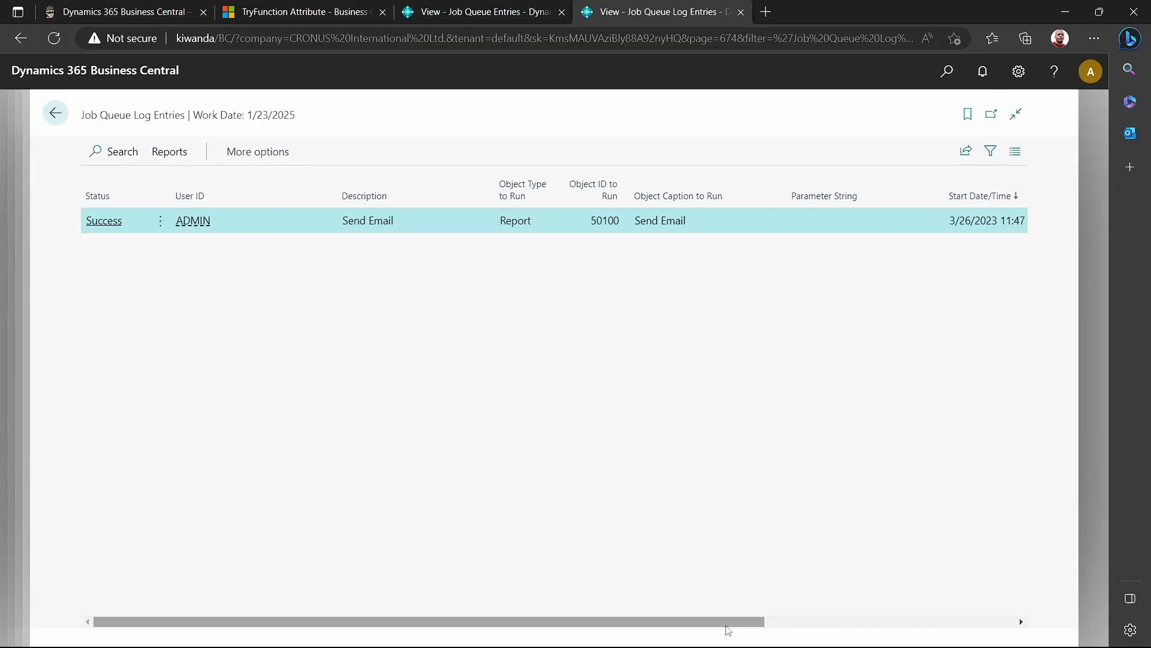
Review the Send Email entry card: Ready, start 11:49 PM, recurring every 2 minutes.
{"action": "scroll", "scroll_direction": "right", "scroll_amount": 3}
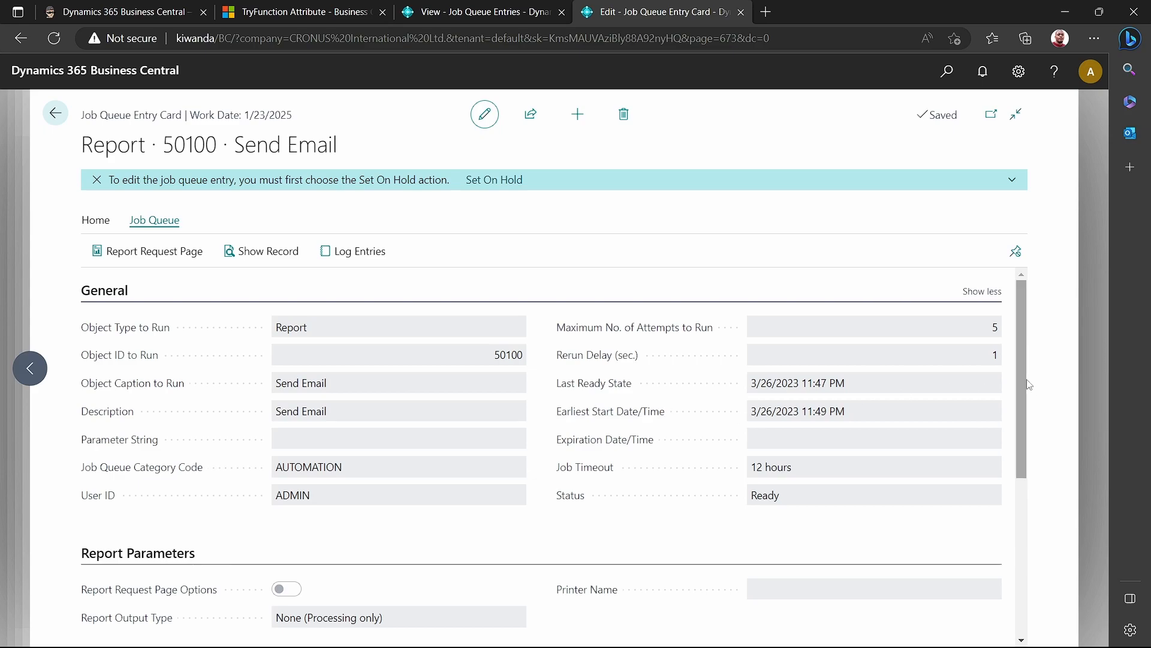
{"action": "scroll", "scroll_direction": "down", "scroll_amount": 3}
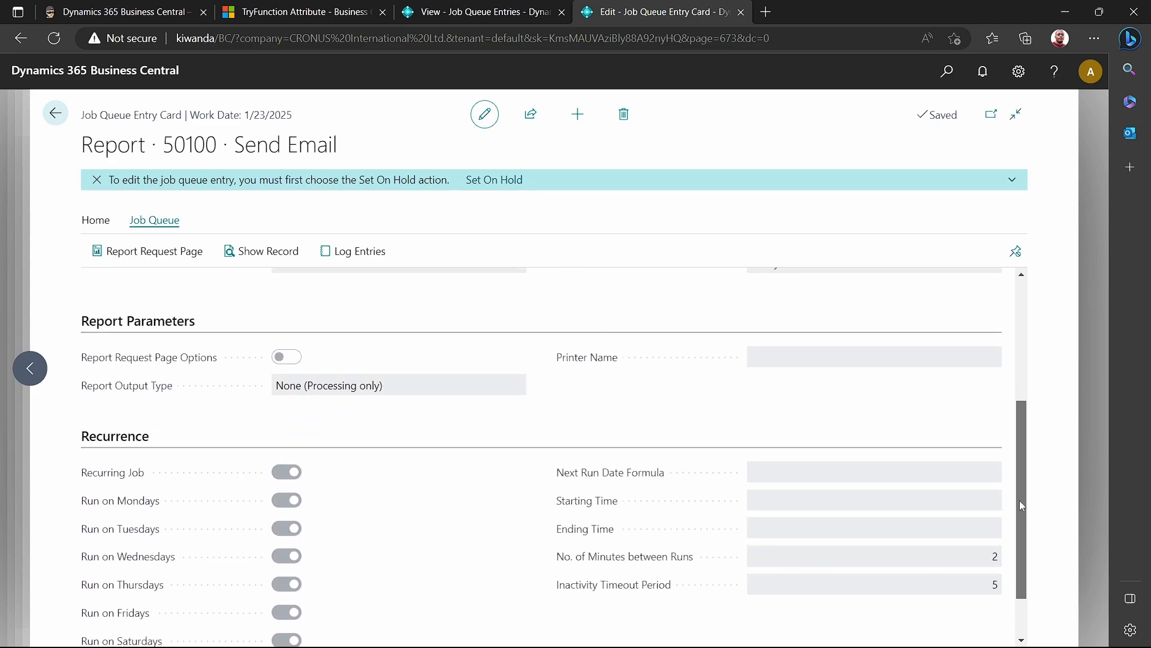
{"action": "scroll", "scroll_direction": "up", "scroll_amount": 3}
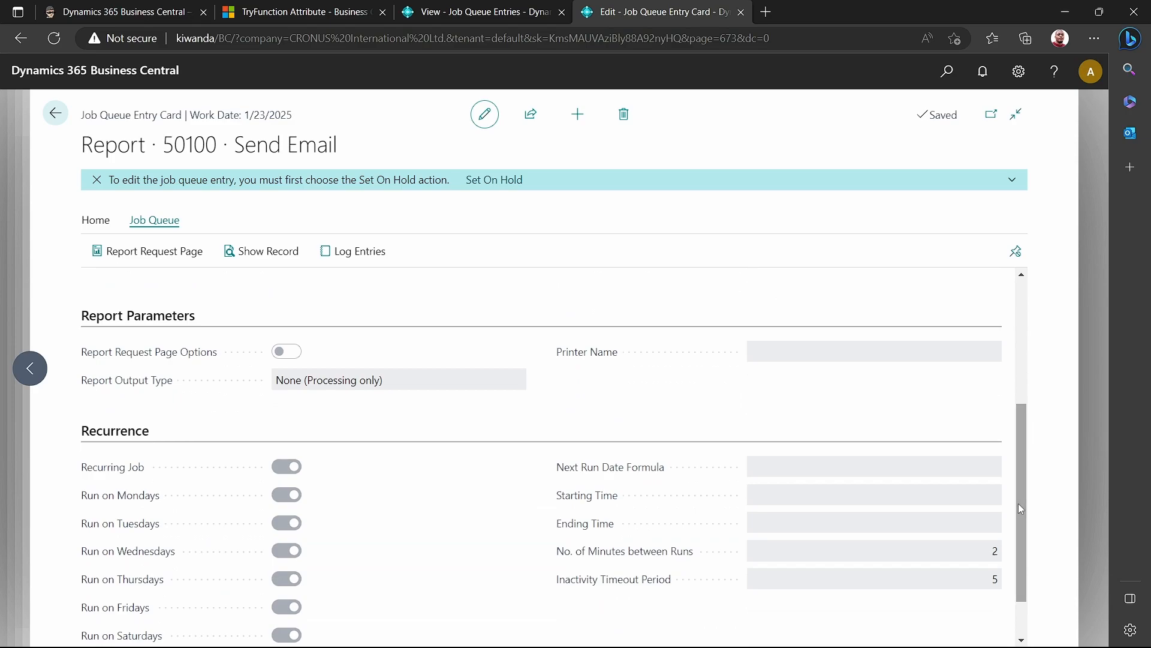
{"action": "mouse_move", "coordinate": [786, 536]}
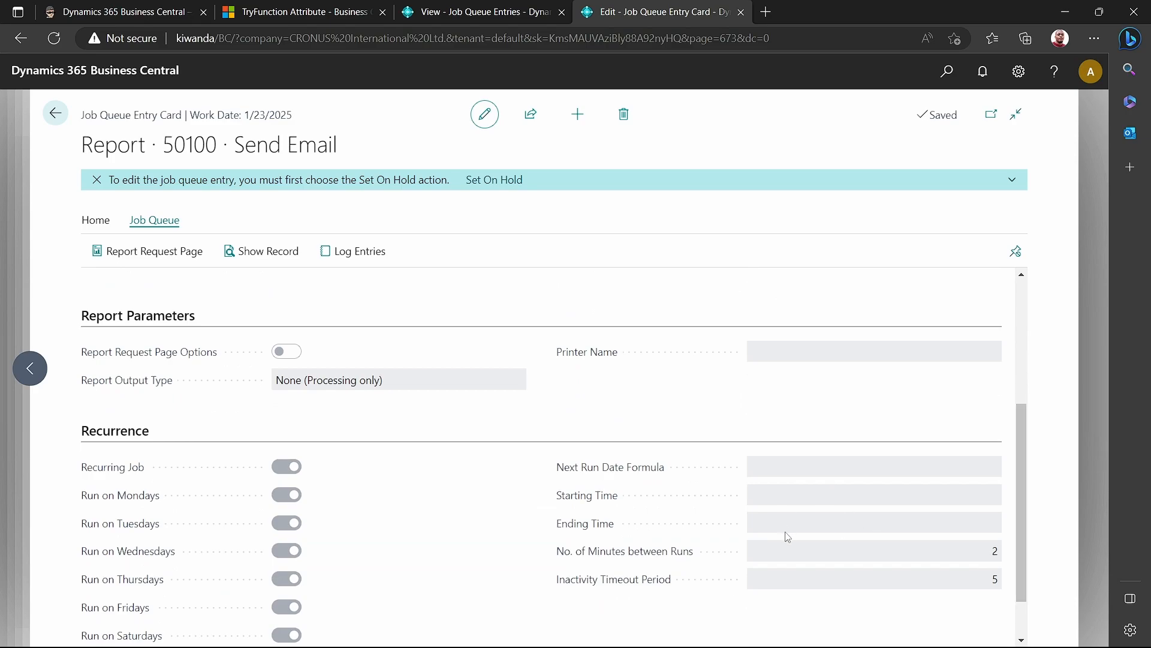
{"action": "mouse_move", "coordinate": [611, 467]}
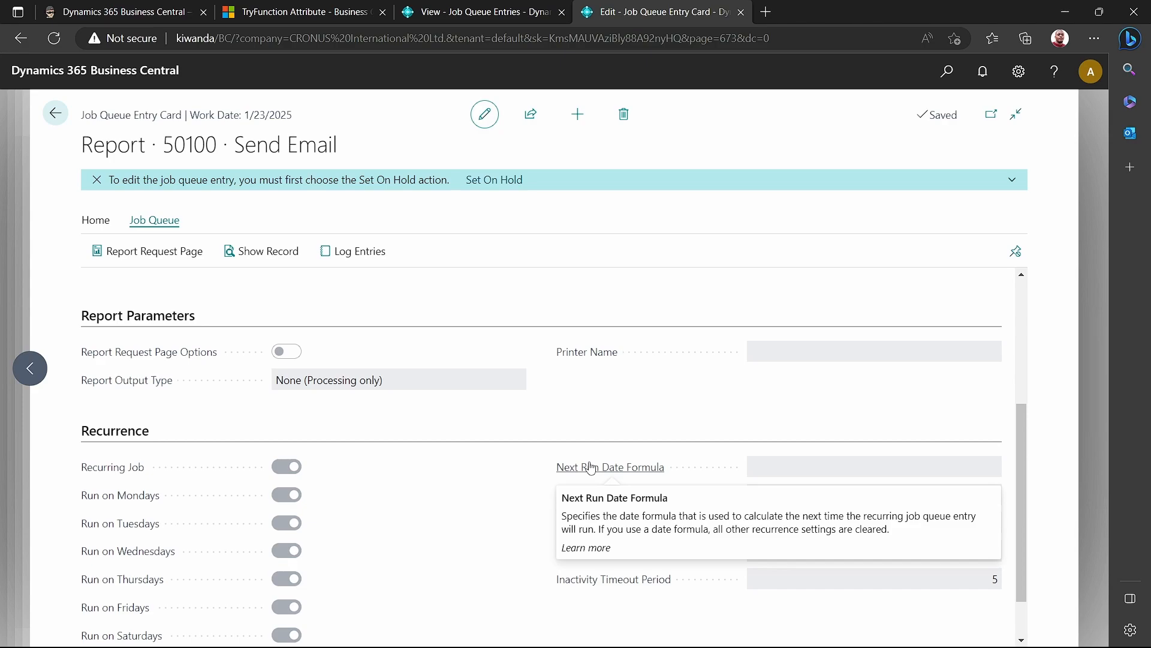
{"action": "mouse_move", "coordinate": [642, 471]}
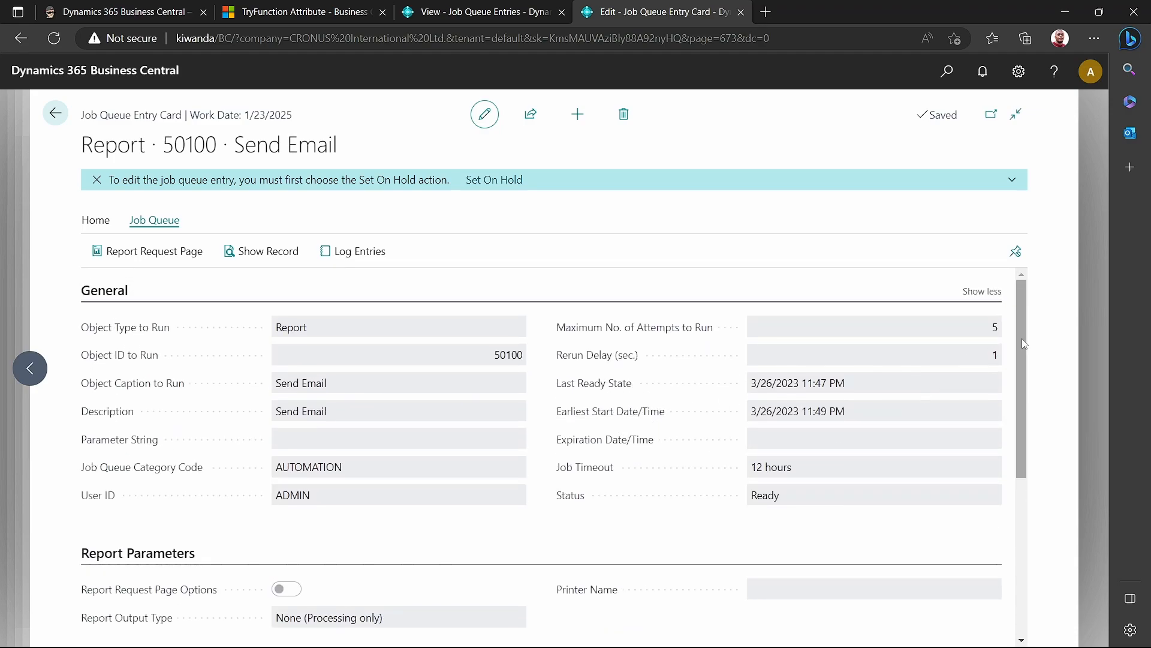
{"action": "scroll", "scroll_direction": "down", "scroll_amount": 3}
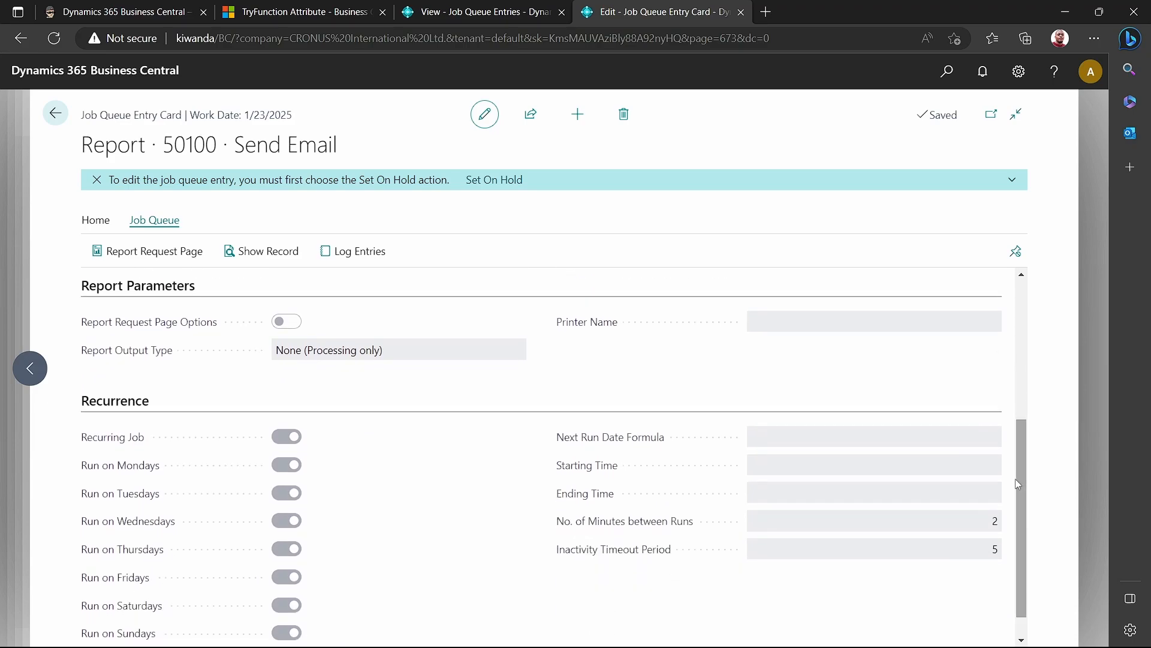
{"action": "mouse_move", "coordinate": [610, 437]}
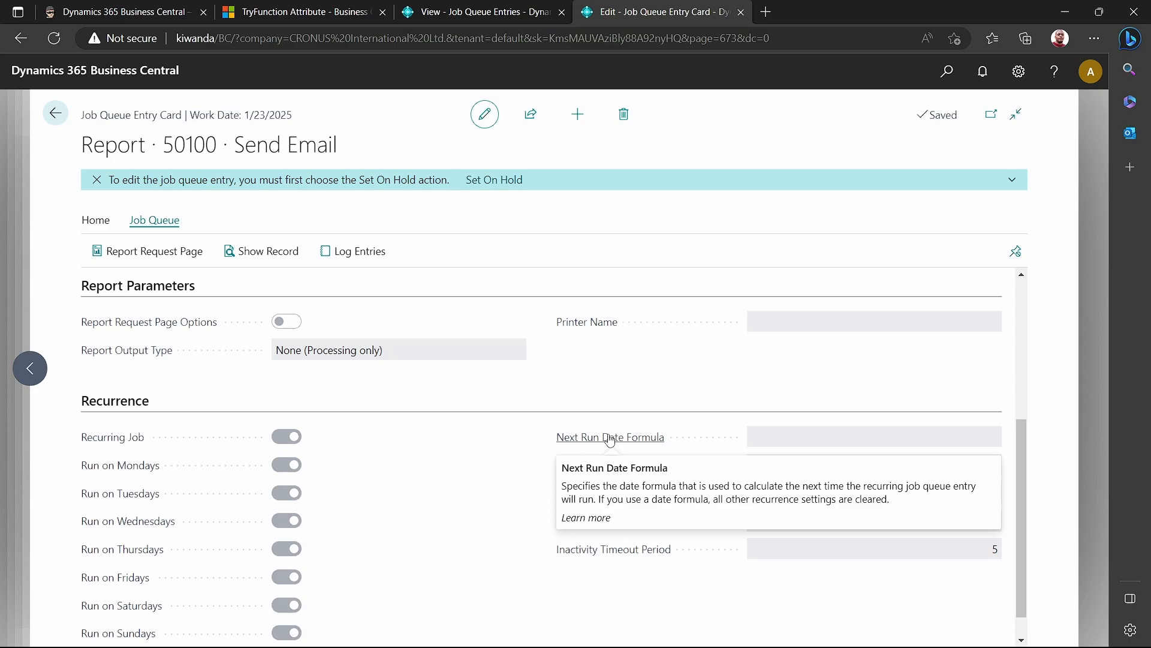
{"action": "mouse_move", "coordinate": [670, 439]}
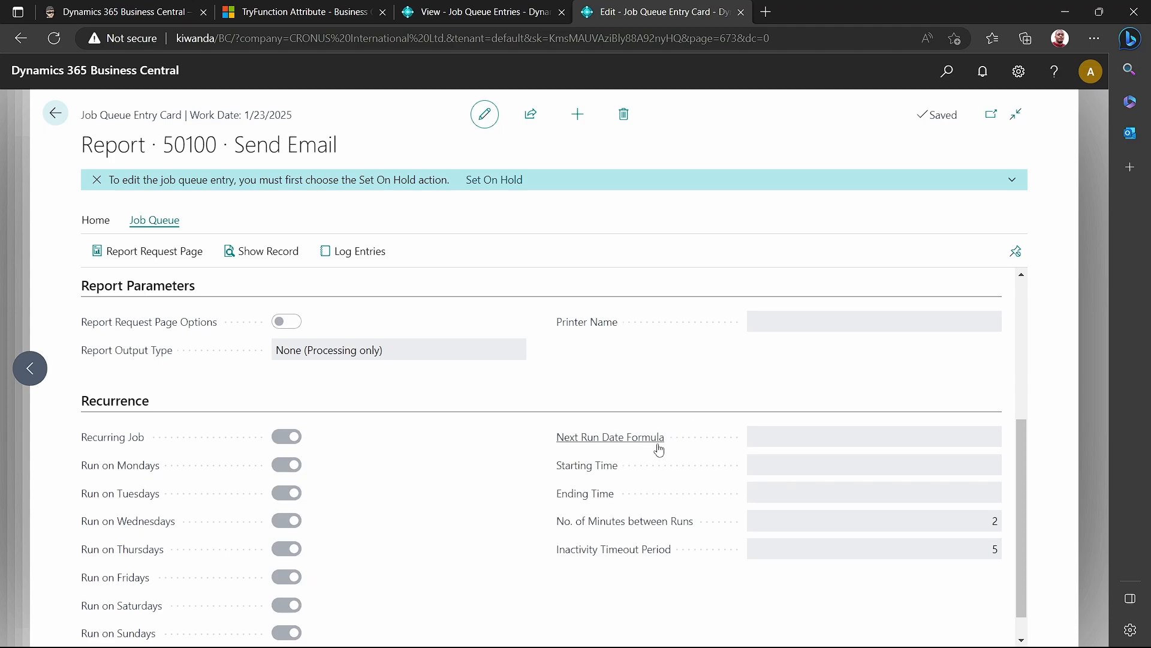
{"action": "mouse_move", "coordinate": [268, 464]}
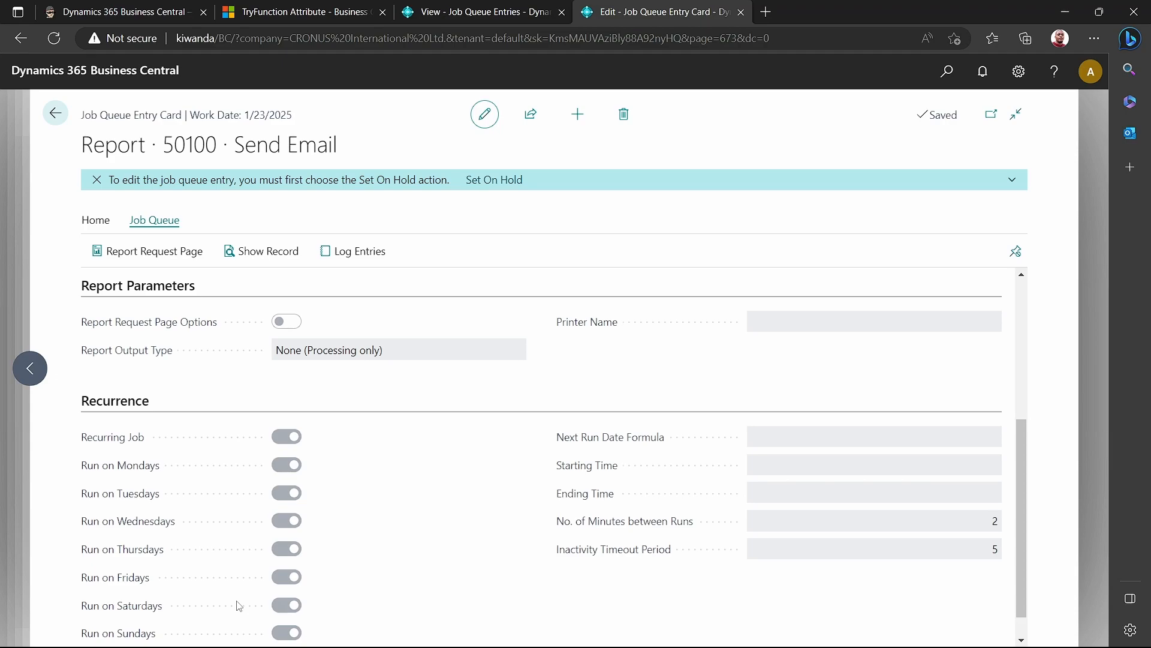
{"action": "mouse_move", "coordinate": [93, 167]}
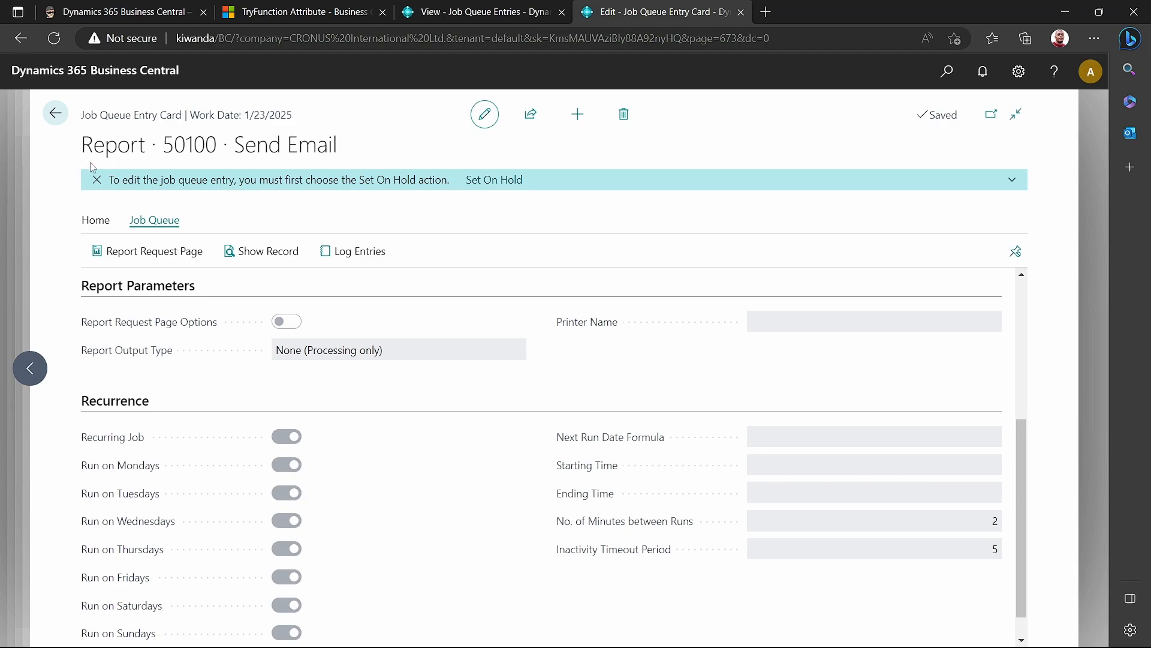
{"action": "left_click", "coordinate": [55, 114]}
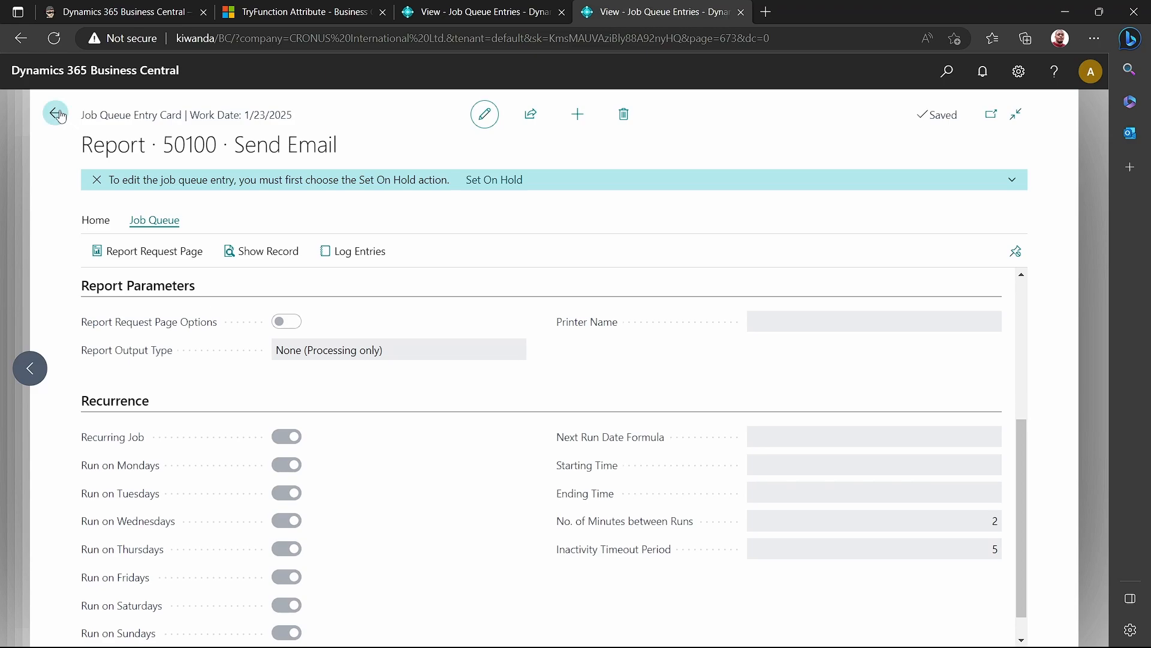
Check the Send Email log for runs at 11:47 and 11:49, the latter 8.5 seconds.
{"action": "left_click", "coordinate": [55, 114]}
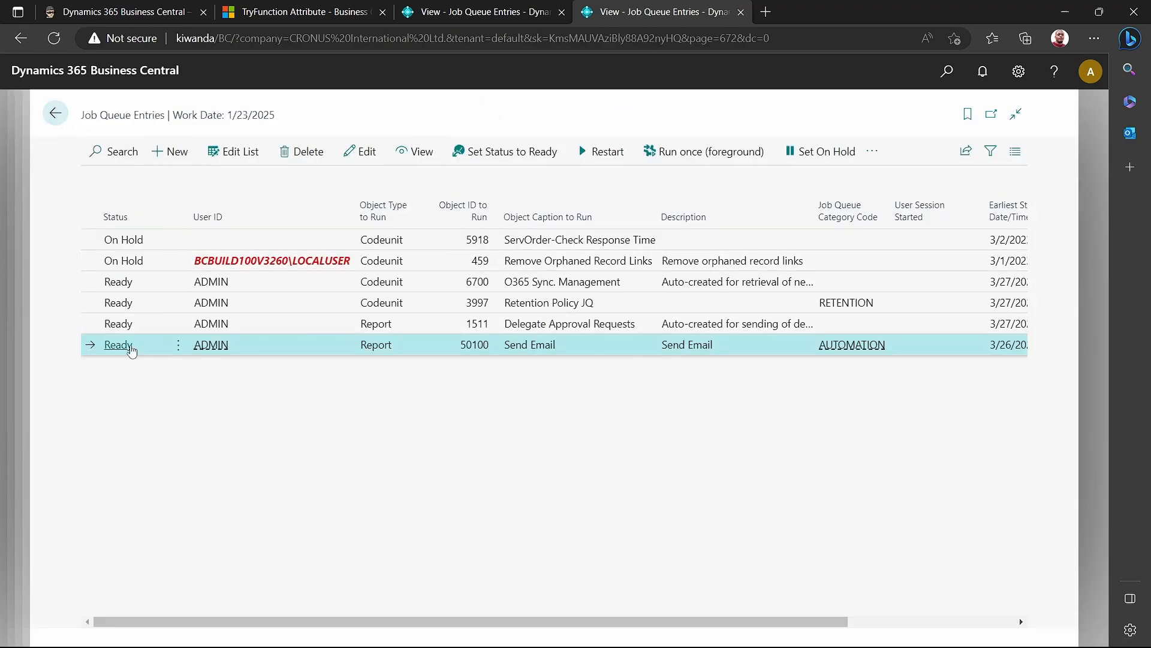
{"action": "left_click", "coordinate": [118, 344]}
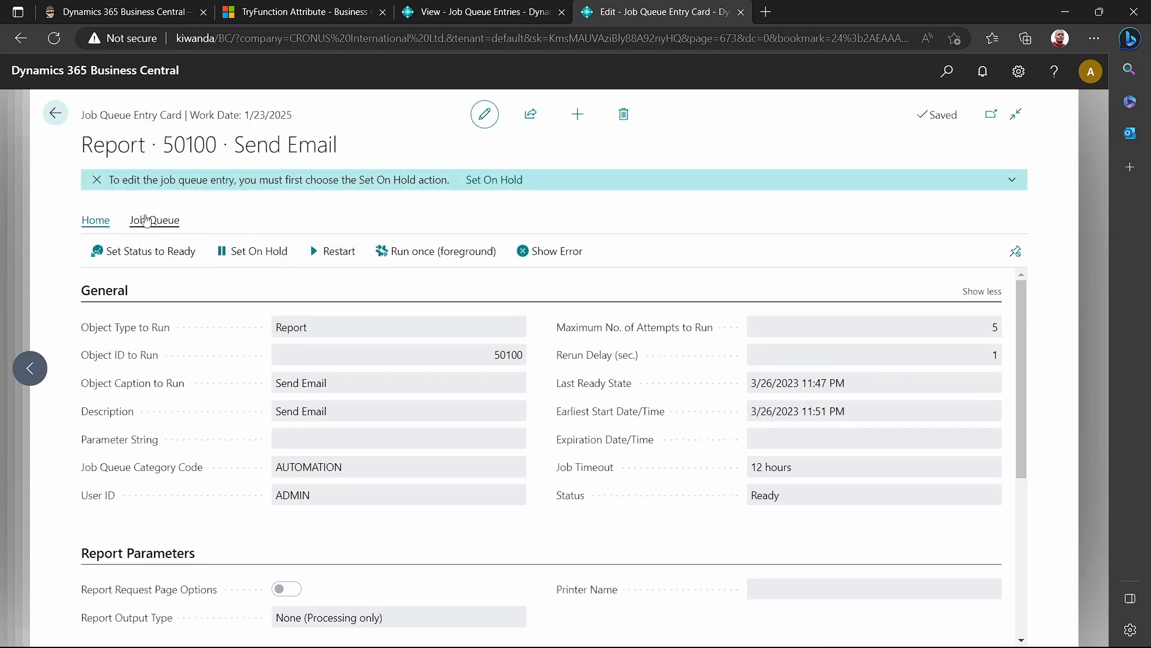
{"action": "left_click", "coordinate": [153, 221]}
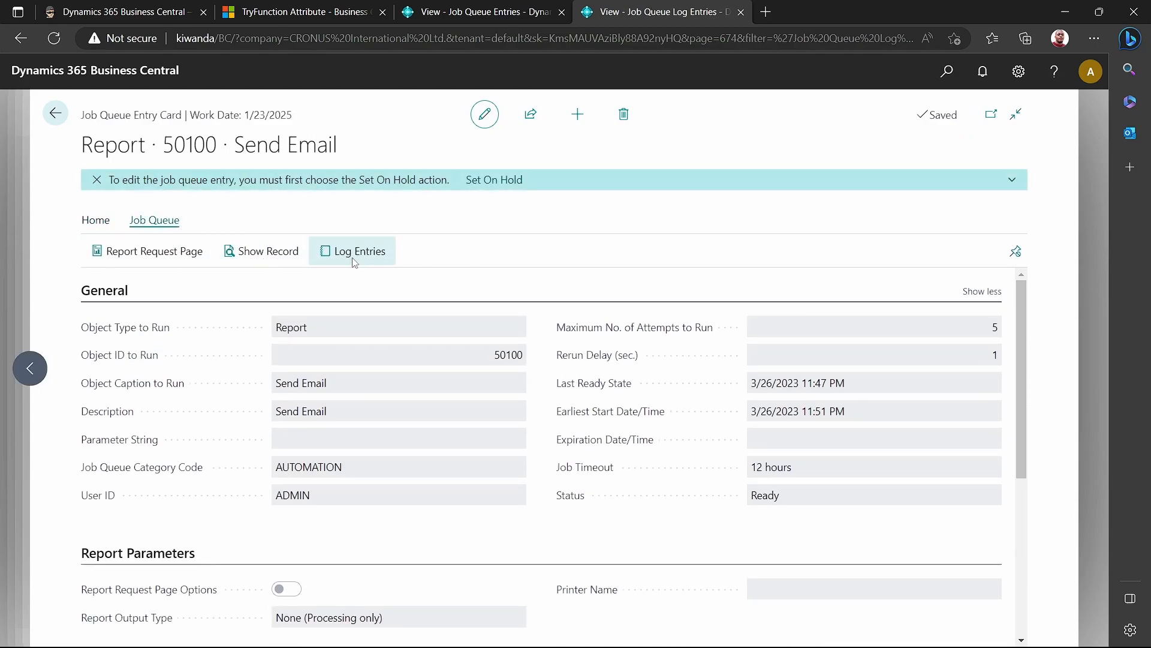
{"action": "left_click", "coordinate": [359, 251]}
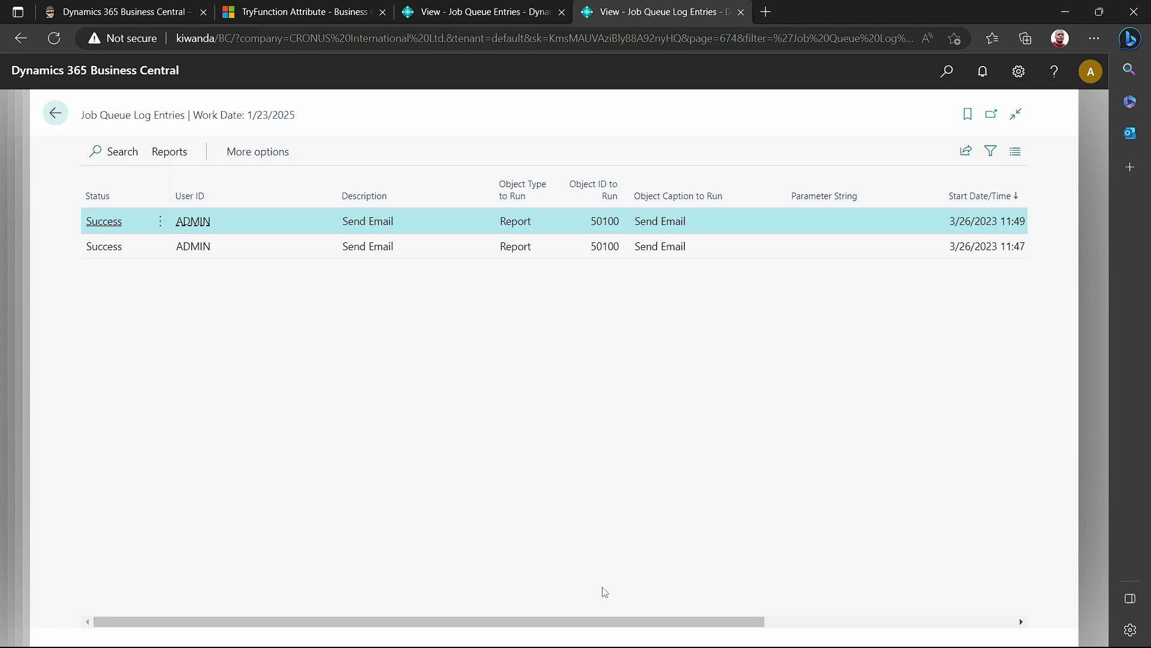
{"action": "scroll", "scroll_direction": "right", "scroll_amount": 3}
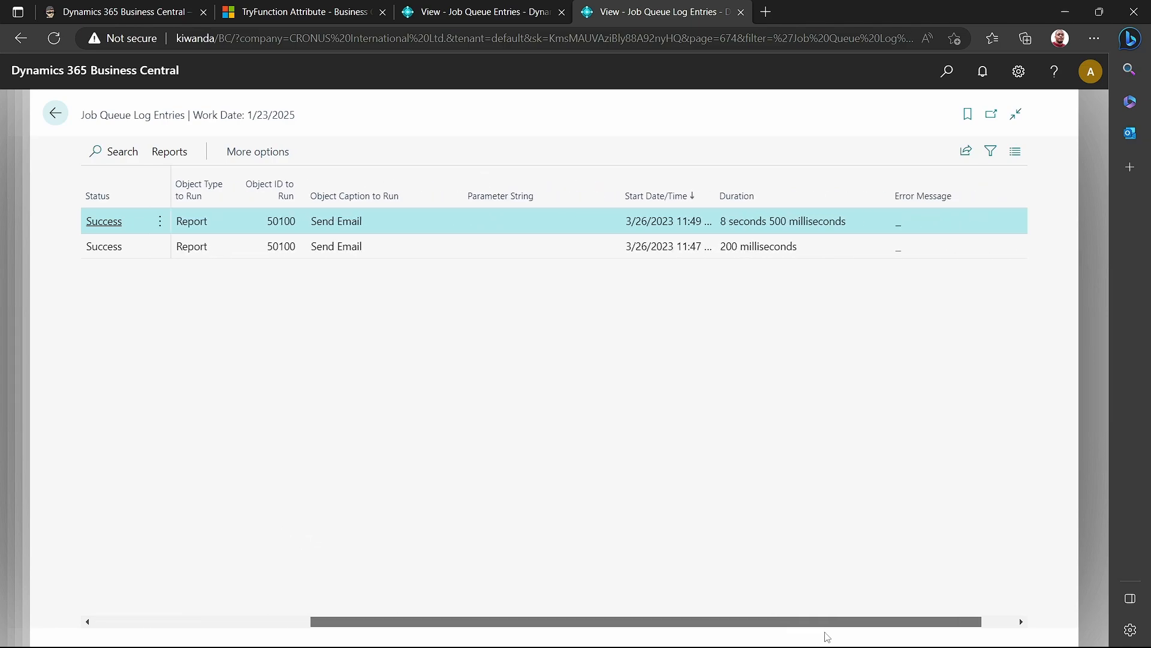
{"action": "mouse_move", "coordinate": [730, 222]}
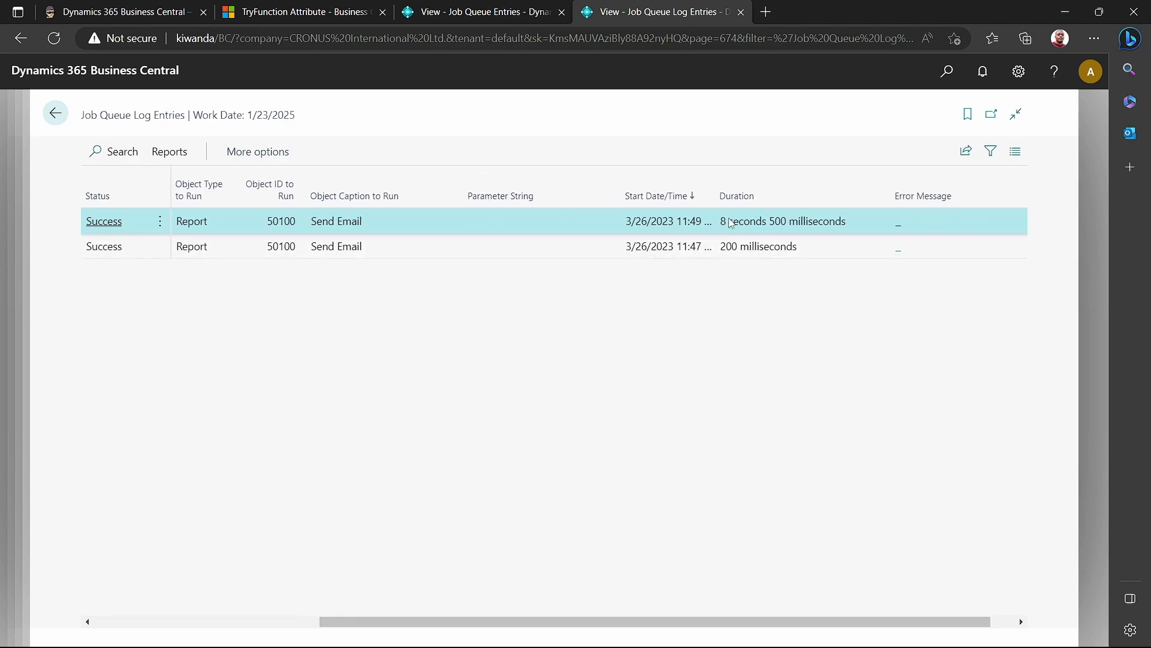
{"action": "mouse_move", "coordinate": [783, 221]}
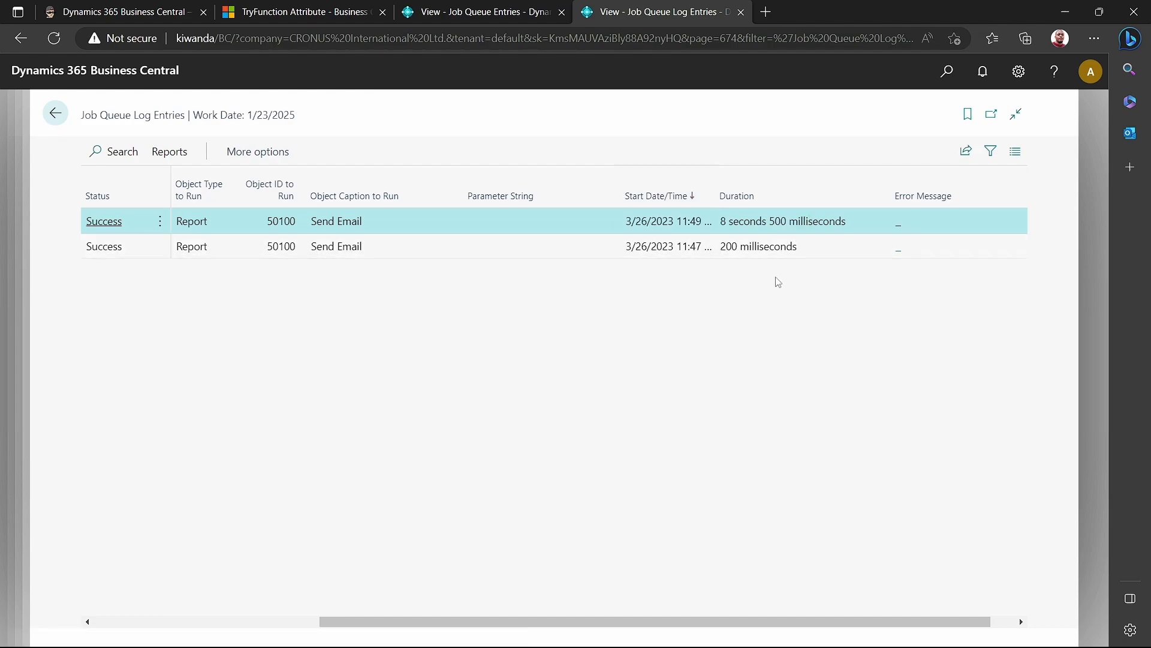
{"action": "mouse_move", "coordinate": [204, 616]}
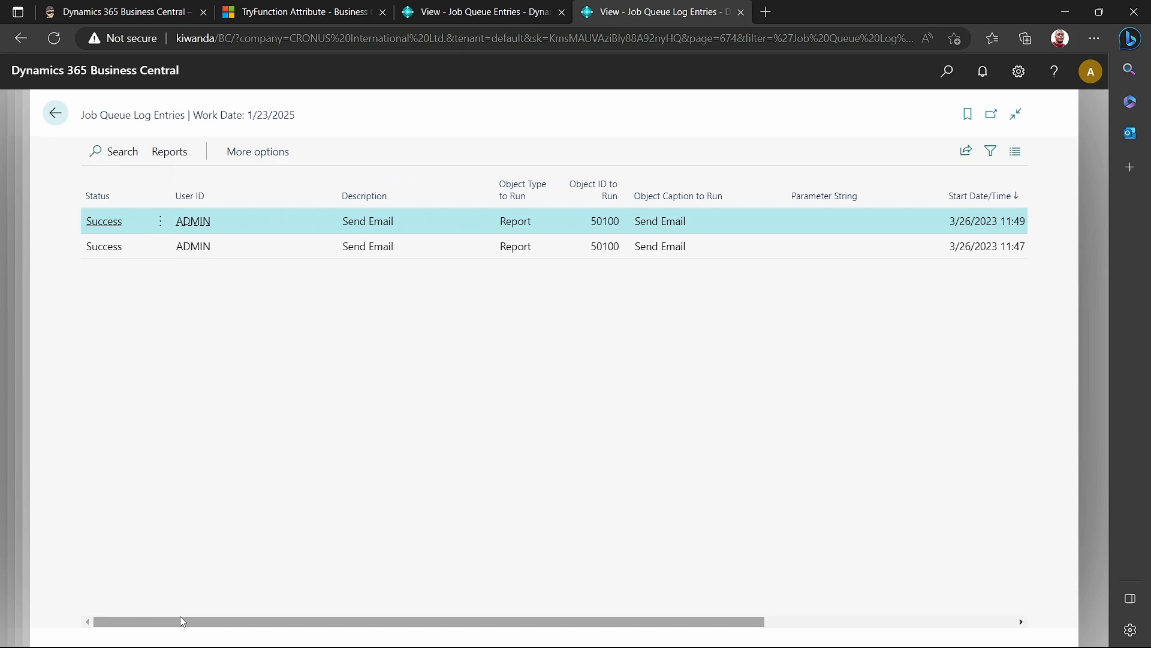
{"action": "scroll", "scroll_direction": "right", "scroll_amount": 3}
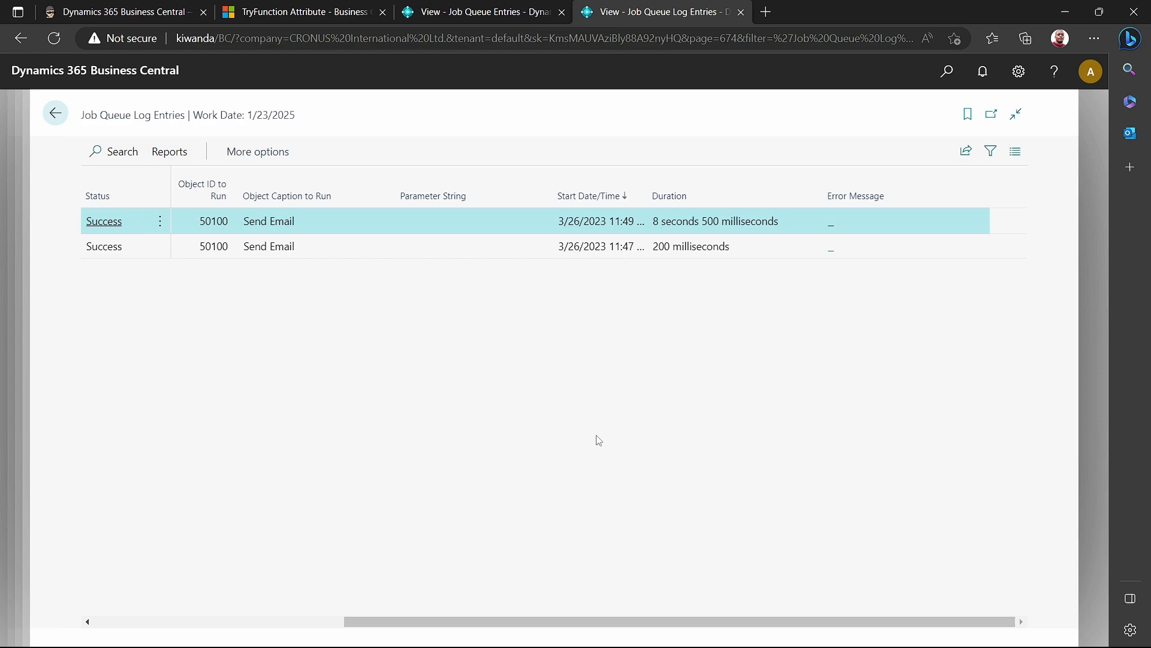
{"action": "mouse_move", "coordinate": [597, 439]}
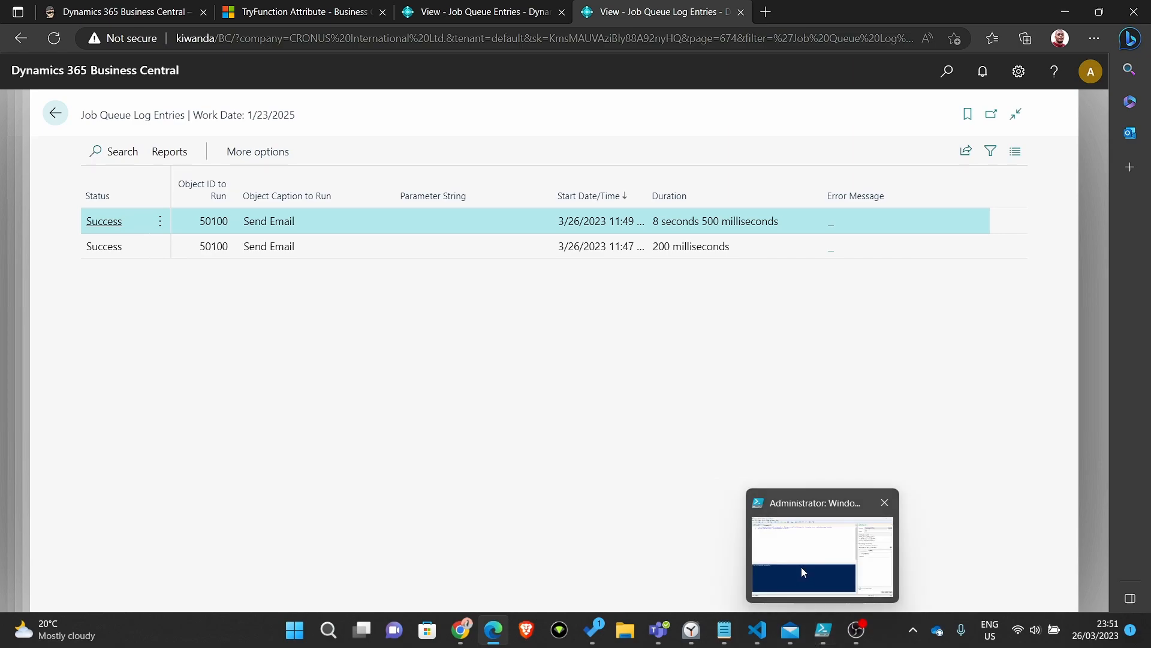
Select EnableTaskScheduler in the kiwanda container script in PowerShell ISE.
{"action": "left_click", "coordinate": [803, 552]}
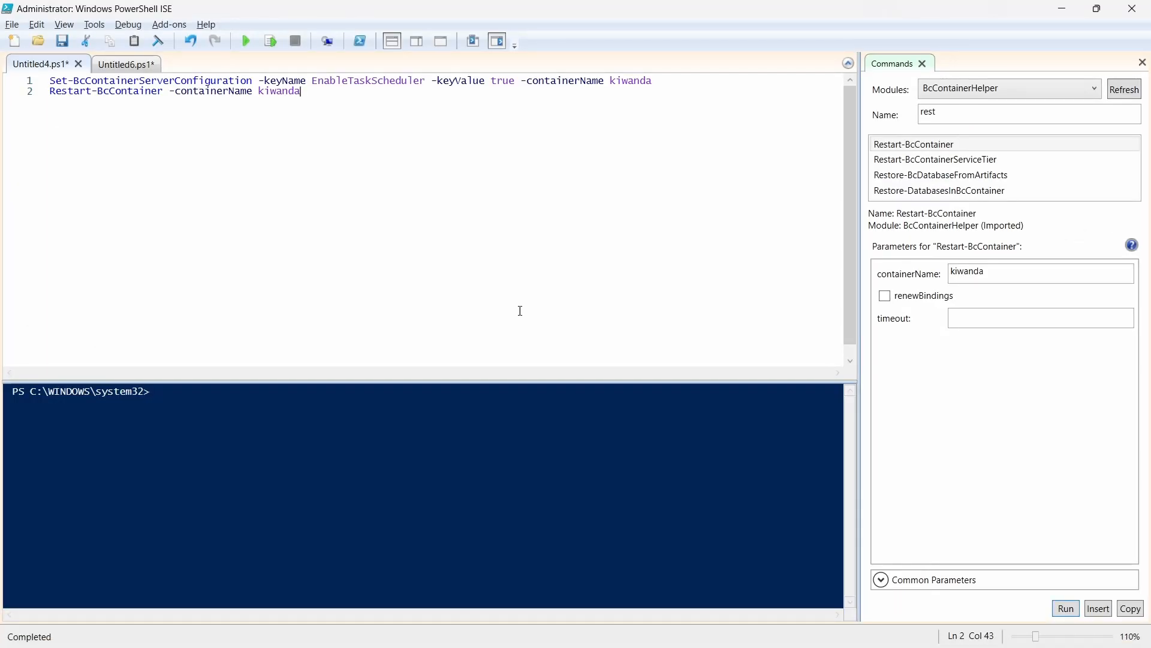
{"action": "mouse_move", "coordinate": [456, 253]}
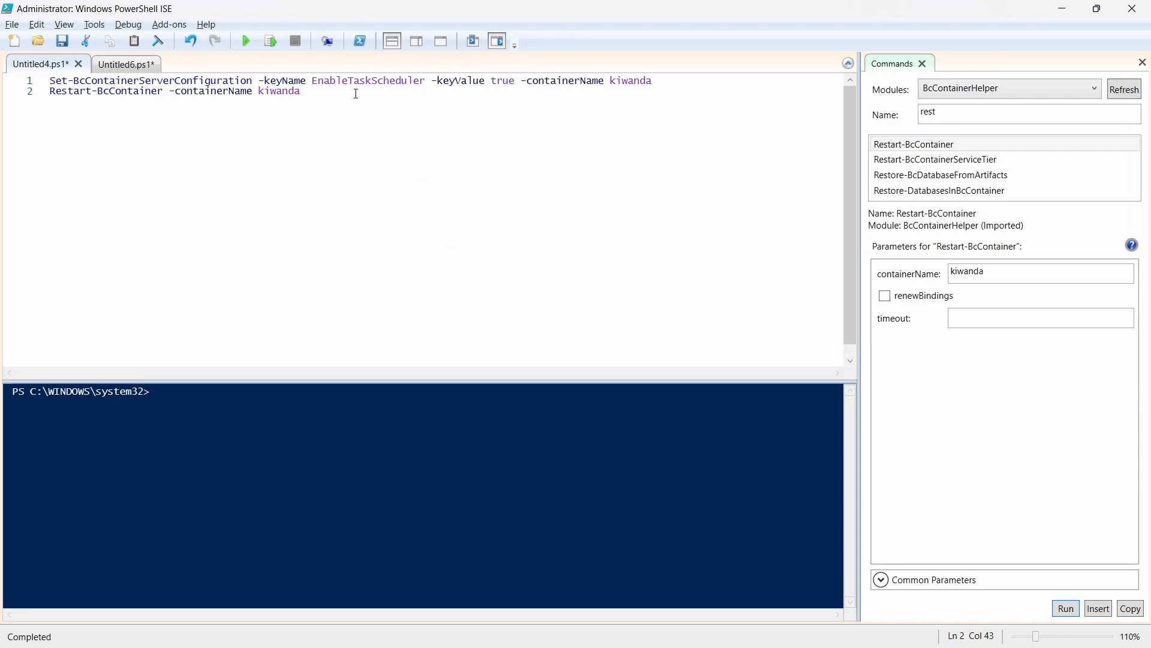
{"action": "double_click", "coordinate": [367, 80]}
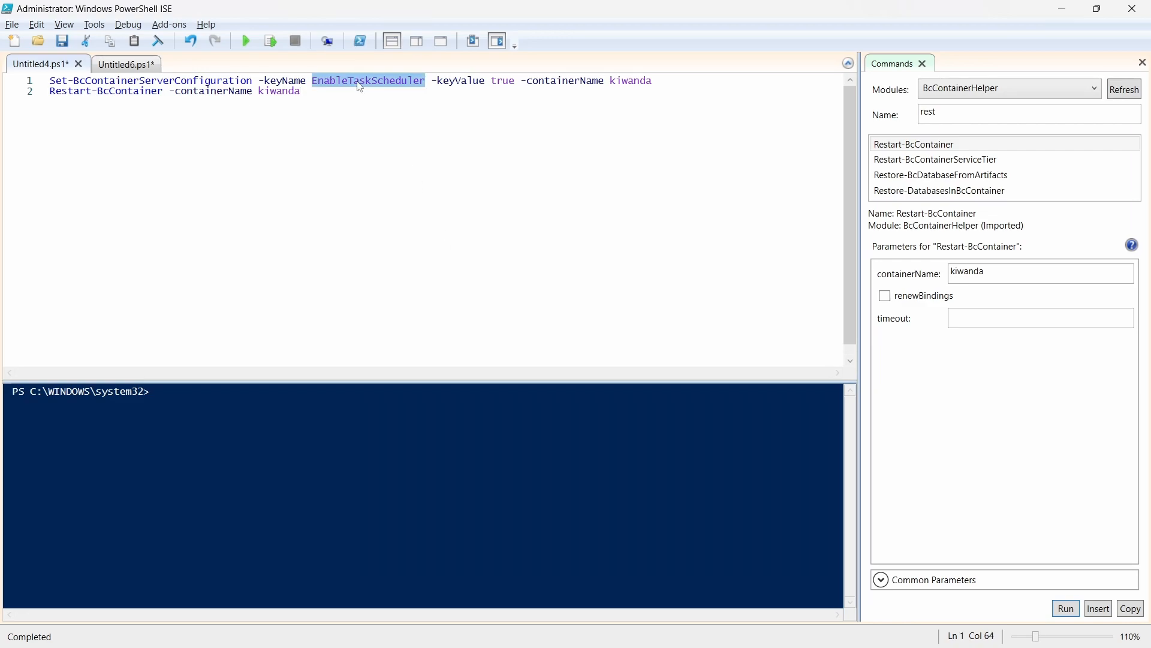